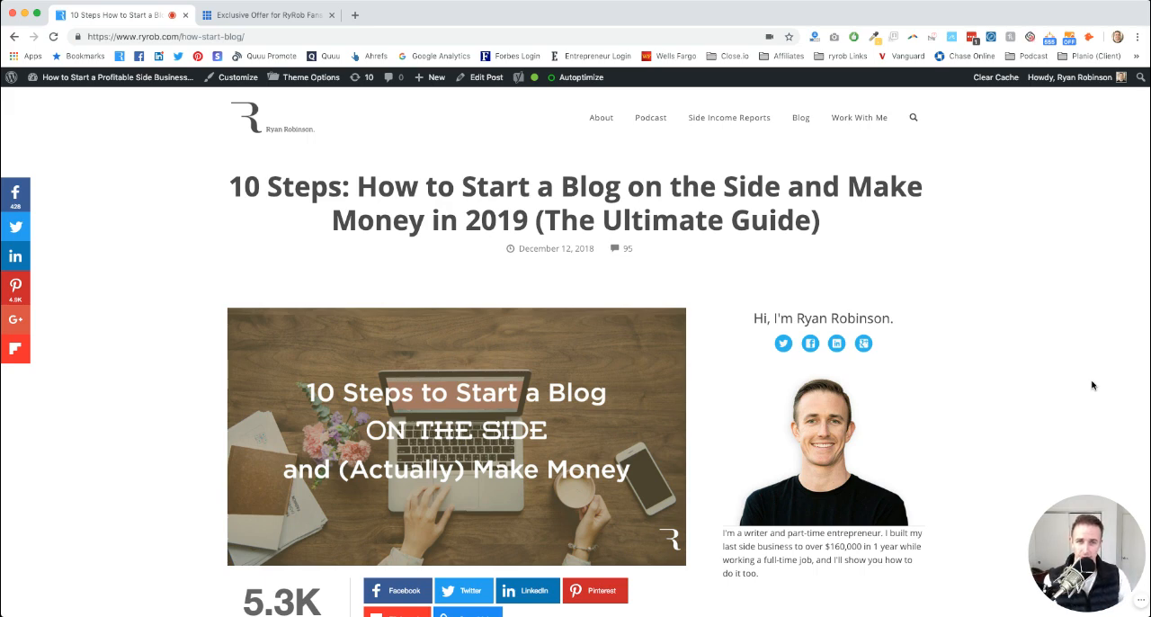
{"action": "mouse_move", "coordinate": [720, 391]}
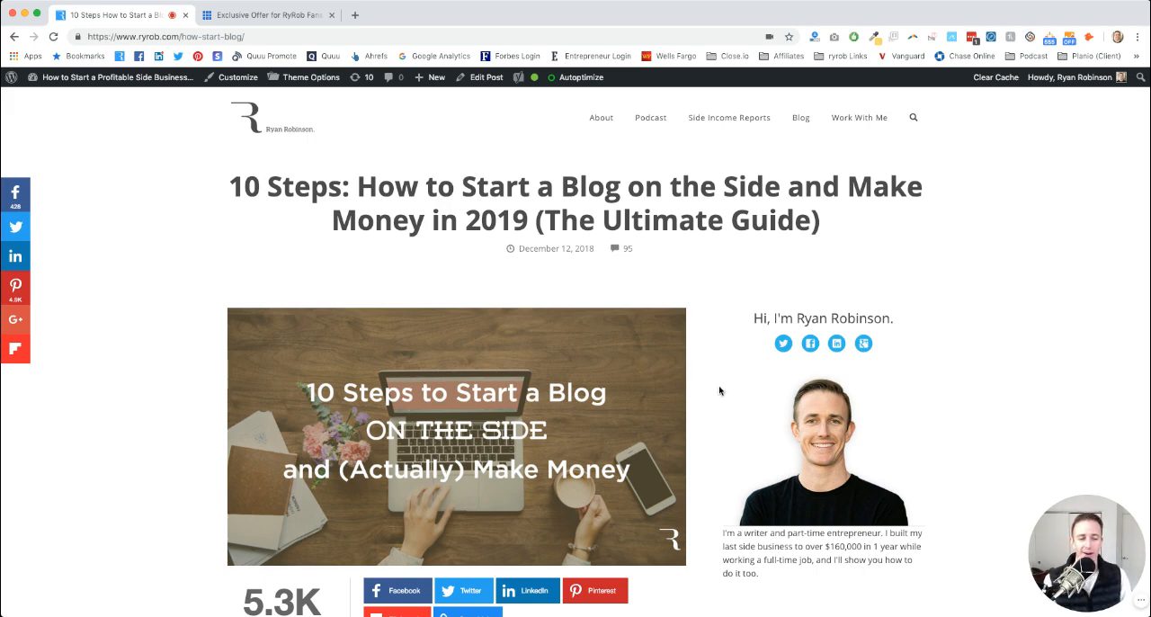
- Scroll the ryrob.com 'How to Start a Blog' guide down to the 'Essential First Step' domain-and-hosting section
{"action": "scroll", "scroll_direction": "down", "scroll_amount": 3}
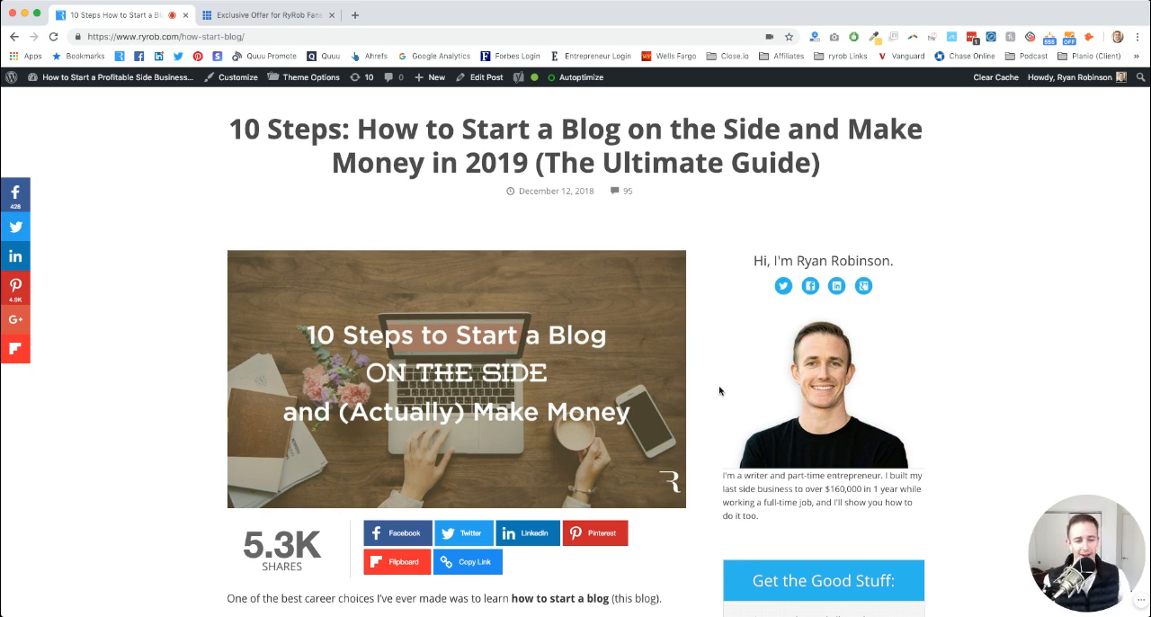
{"action": "scroll", "scroll_direction": "down", "scroll_amount": 3}
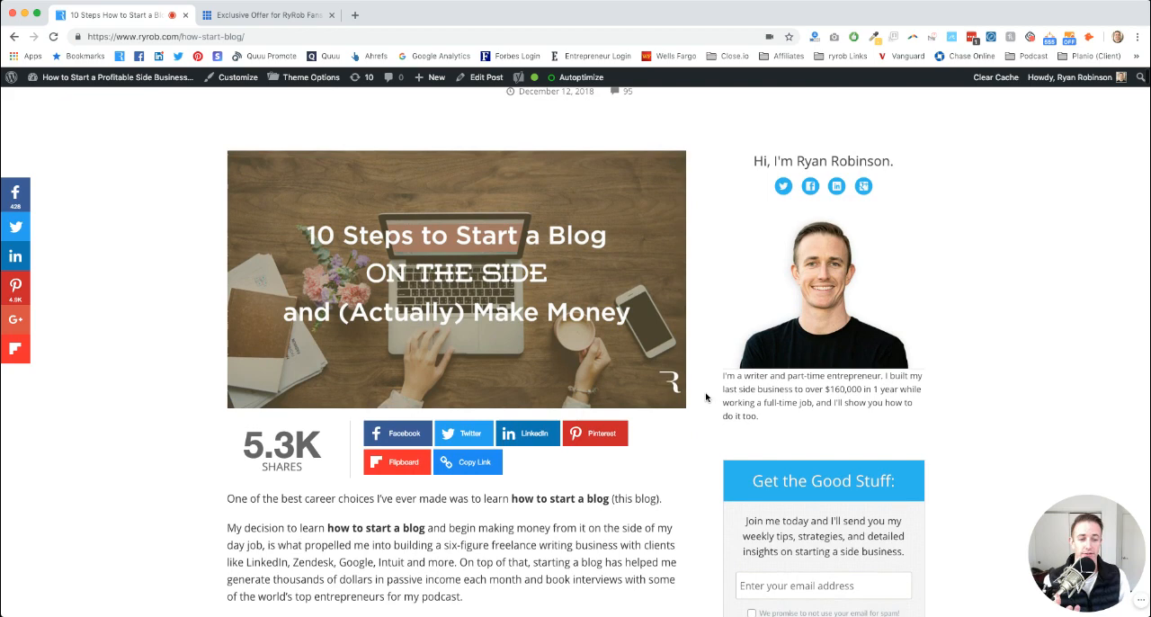
{"action": "scroll", "scroll_direction": "down", "scroll_amount": 3}
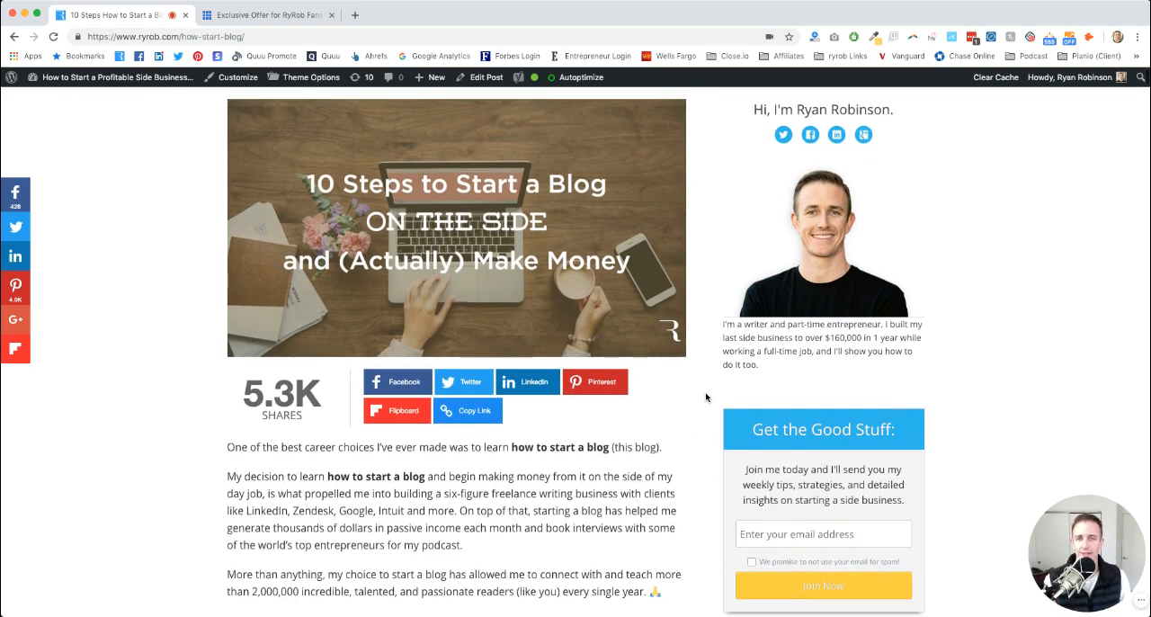
{"action": "scroll", "scroll_direction": "down", "scroll_amount": 3}
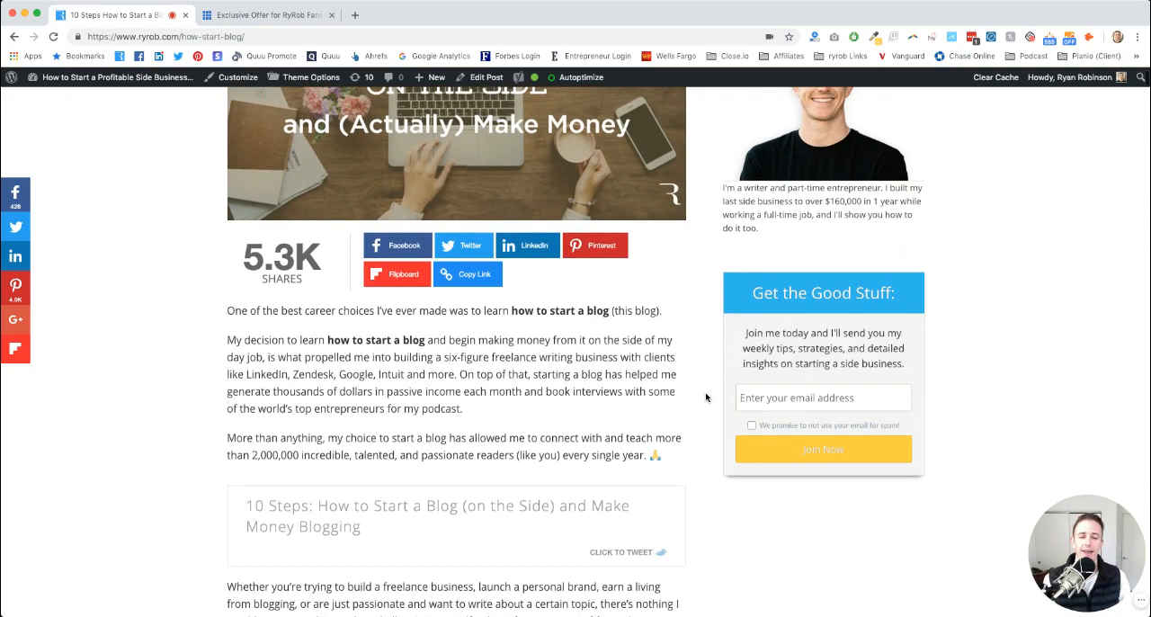
{"action": "scroll", "scroll_direction": "down", "scroll_amount": 3}
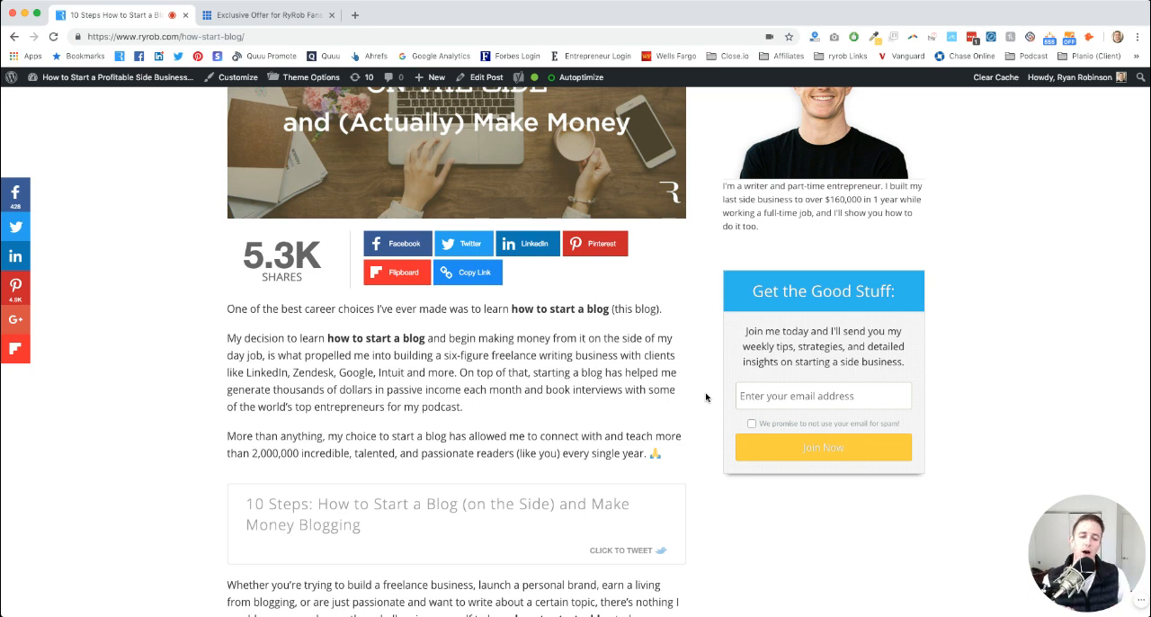
{"action": "scroll", "scroll_direction": "down", "scroll_amount": 3}
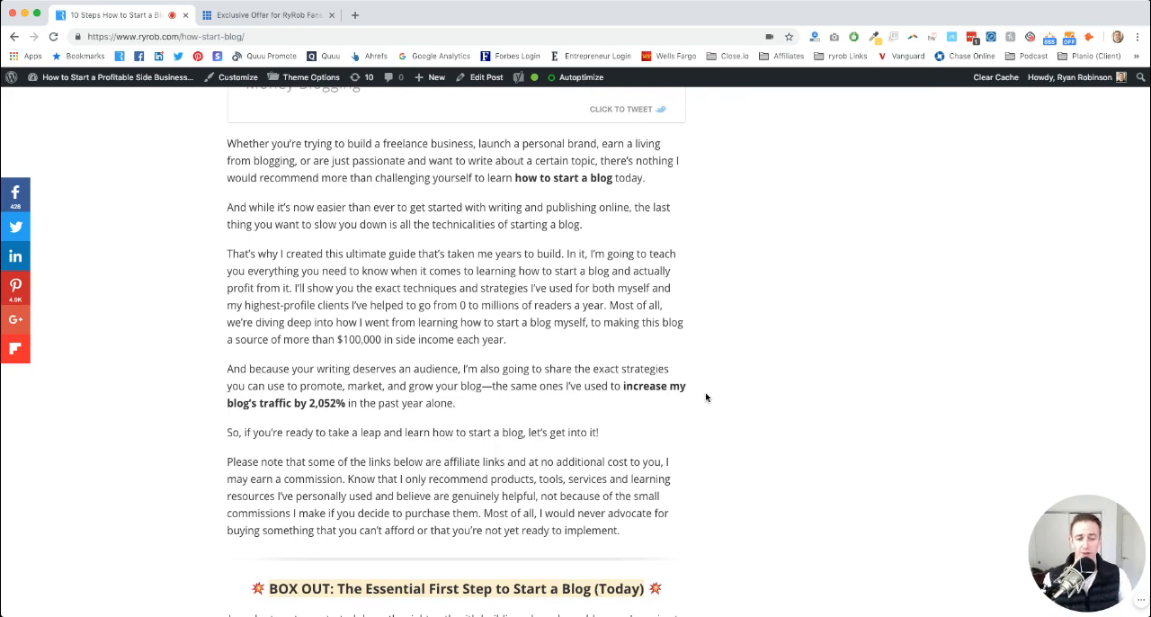
{"action": "scroll", "scroll_direction": "down", "scroll_amount": 3}
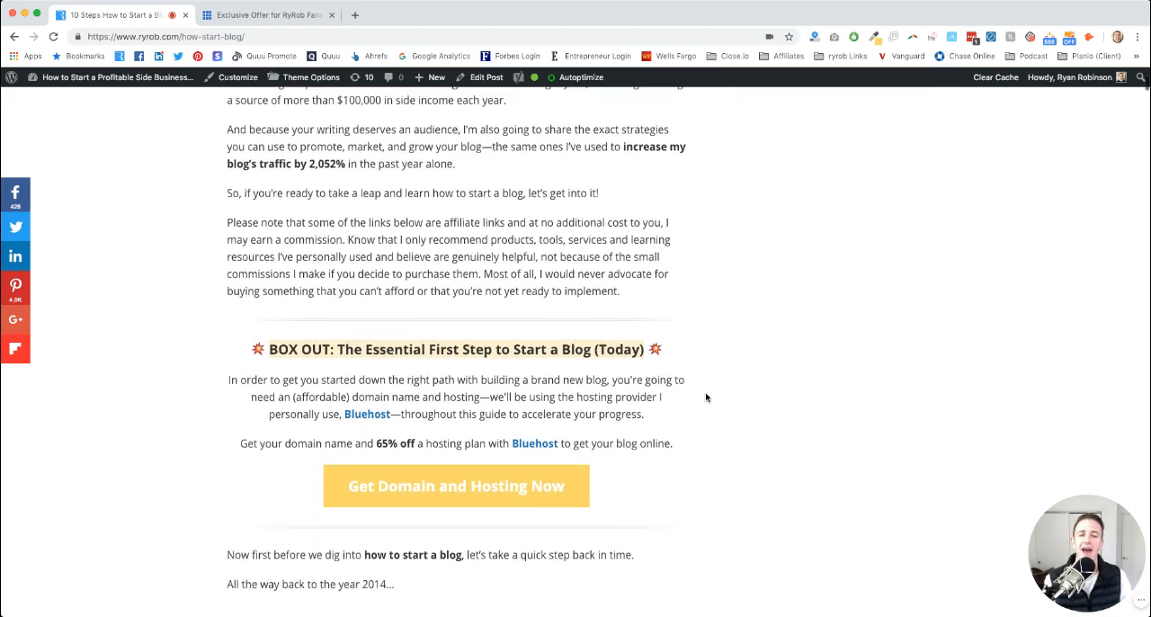
{"action": "scroll", "scroll_direction": "up", "scroll_amount": 3}
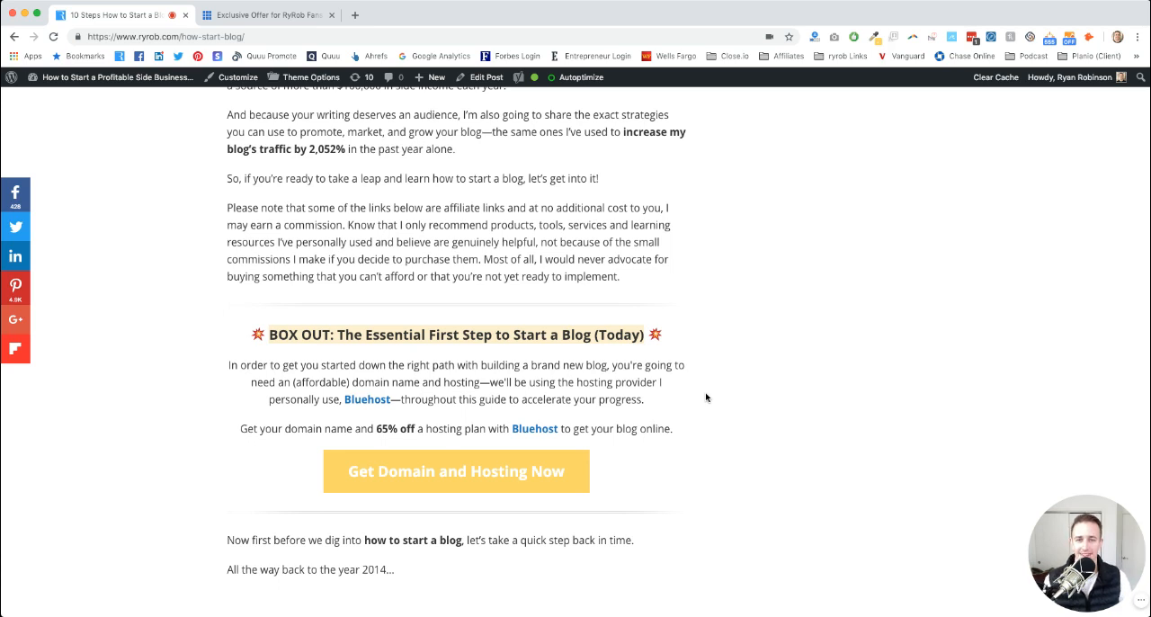
- Follow the yellow 'Get Domain and Hosting Now' button to Bluehost's exclusive Ryan Robinson offer page
{"action": "scroll", "scroll_direction": "down", "scroll_amount": 3}
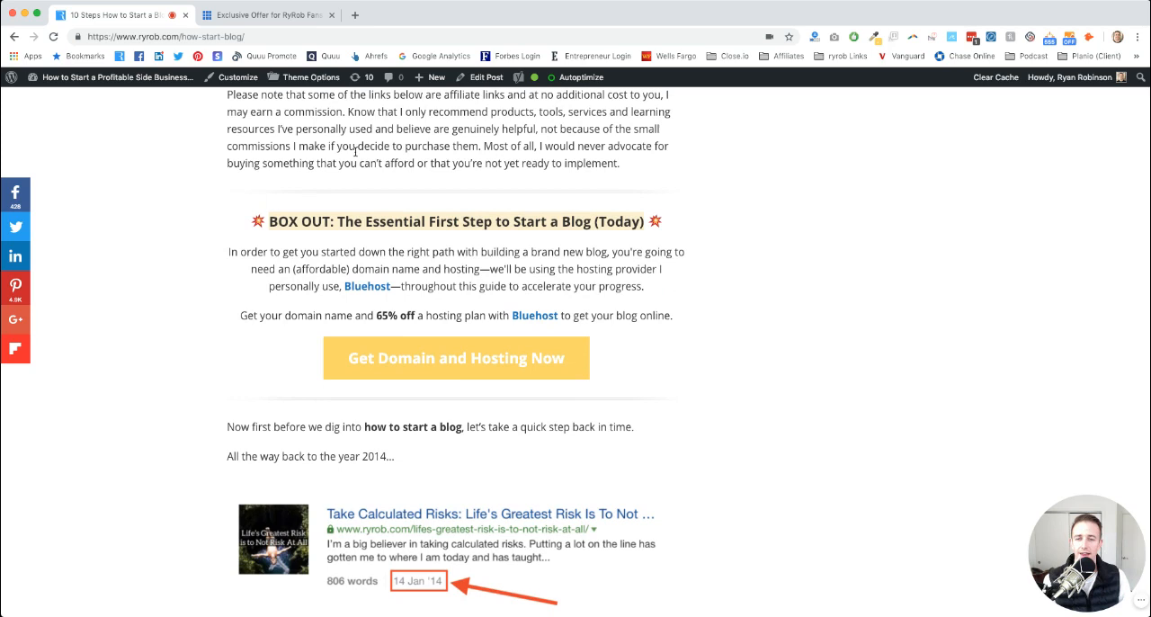
{"action": "mouse_move", "coordinate": [123, 238]}
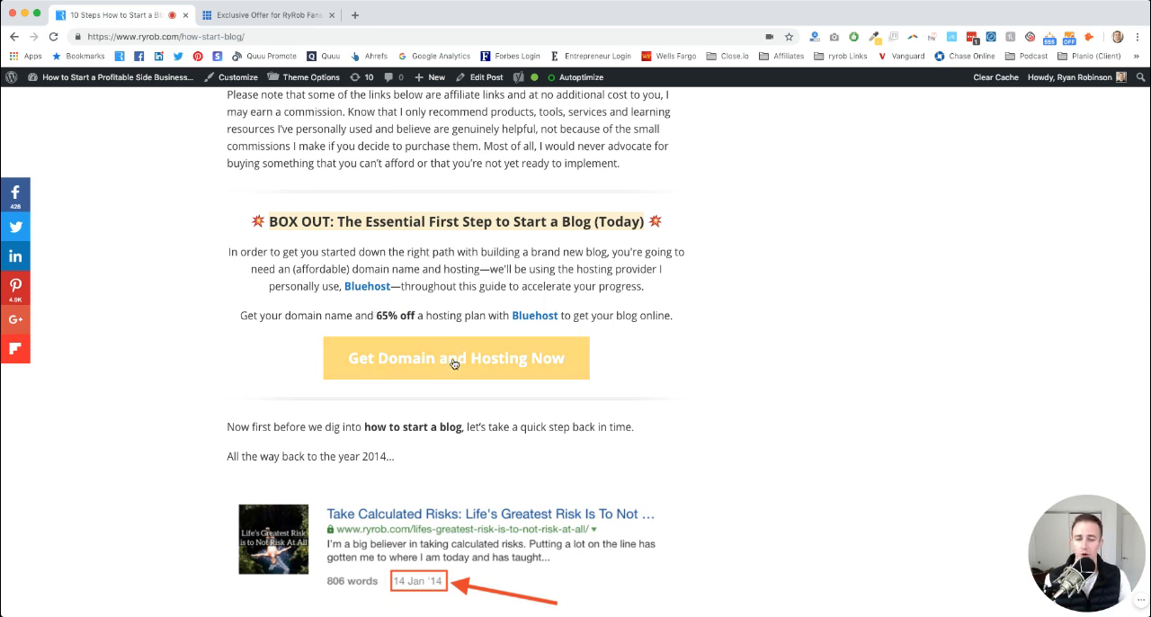
{"action": "mouse_move", "coordinate": [456, 369]}
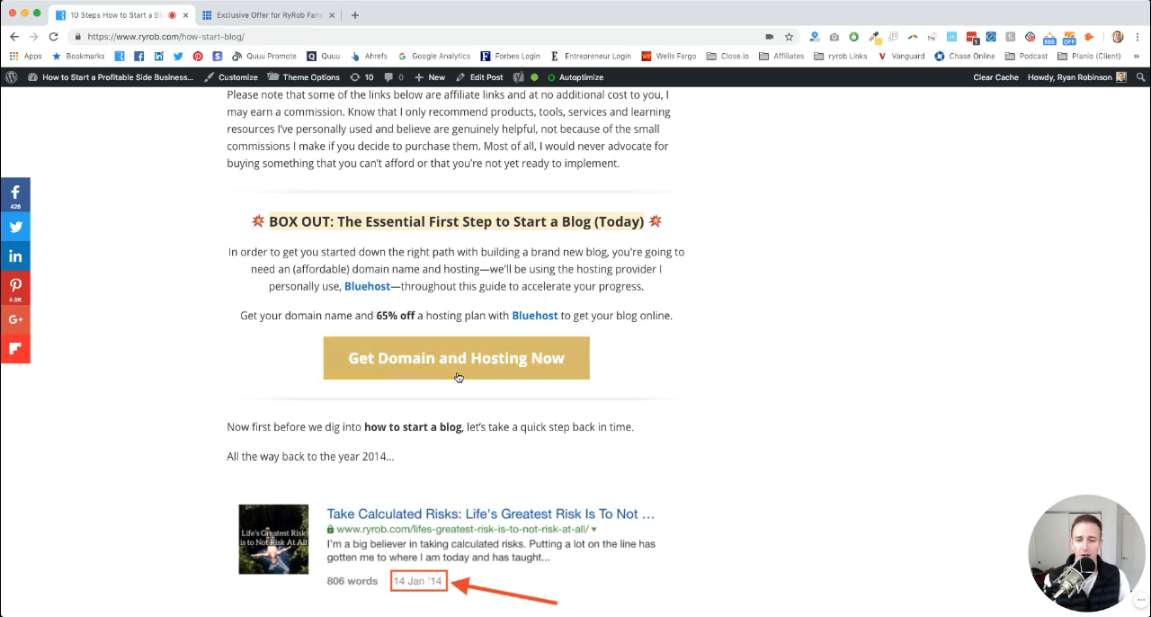
{"action": "left_click", "coordinate": [456, 357]}
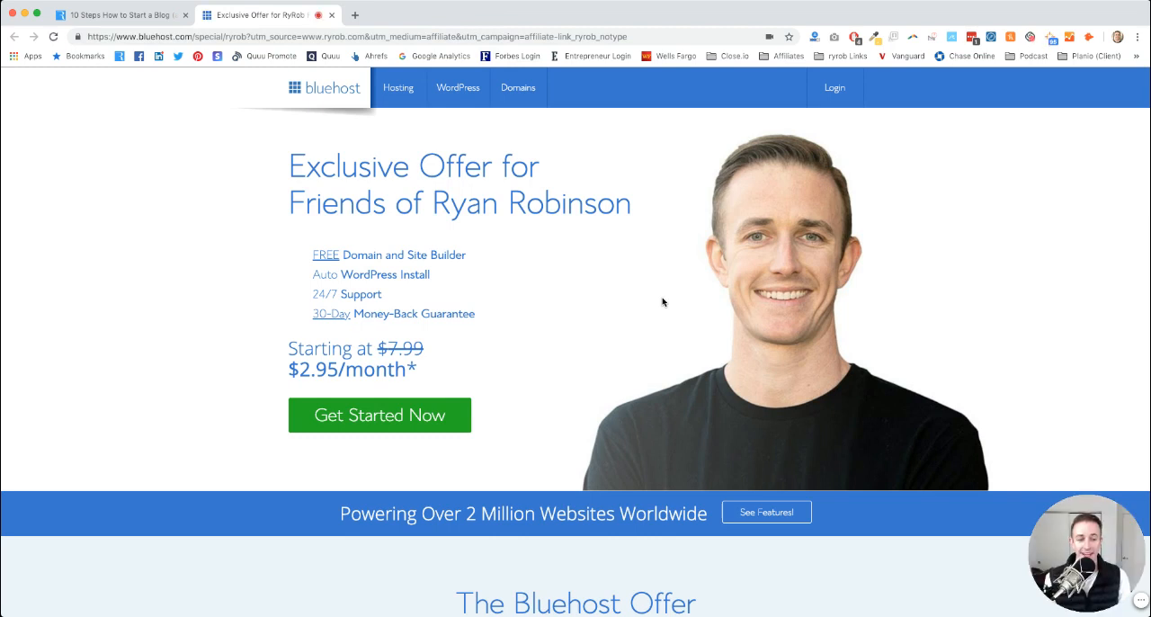
{"action": "mouse_move", "coordinate": [477, 286]}
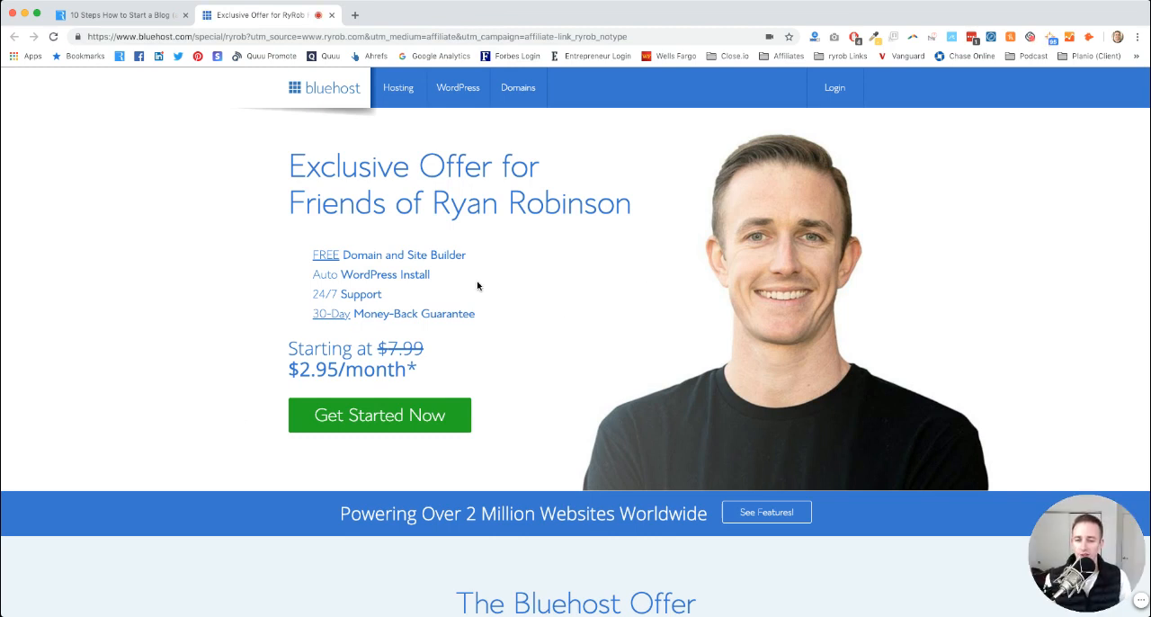
{"action": "mouse_move", "coordinate": [428, 482]}
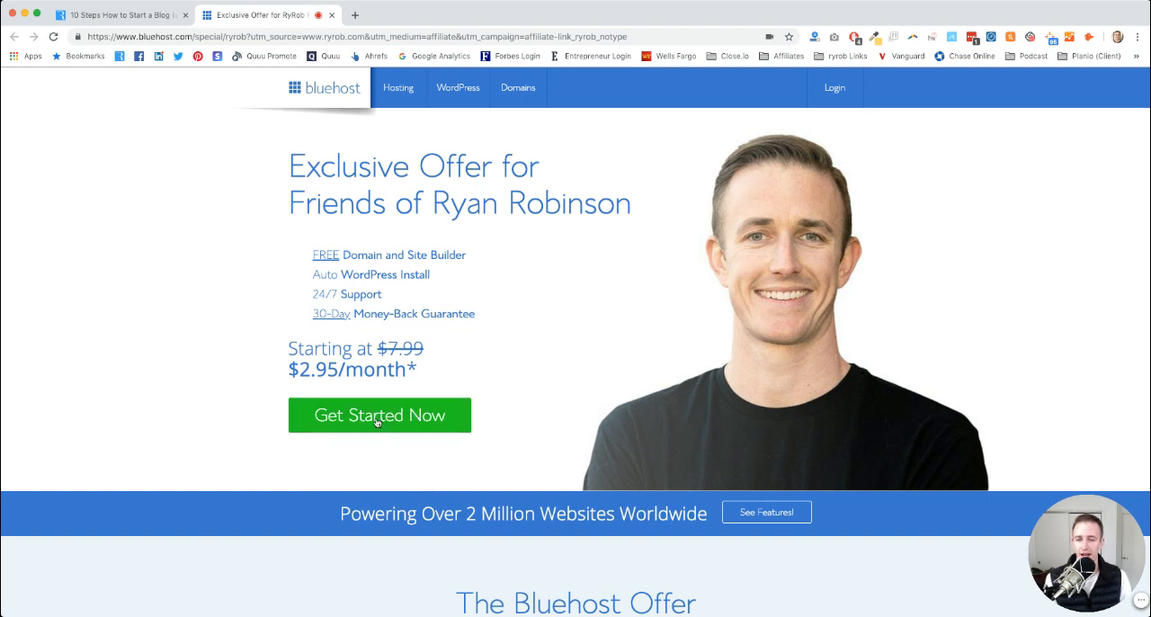
{"action": "mouse_move", "coordinate": [457, 432]}
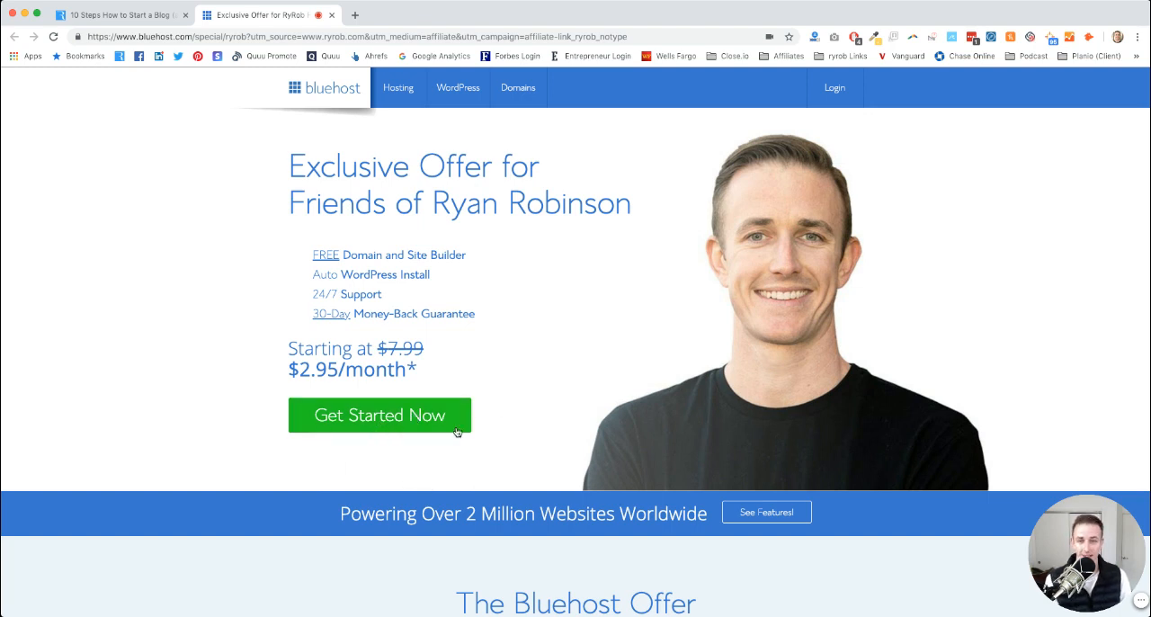
{"action": "mouse_move", "coordinate": [373, 349]}
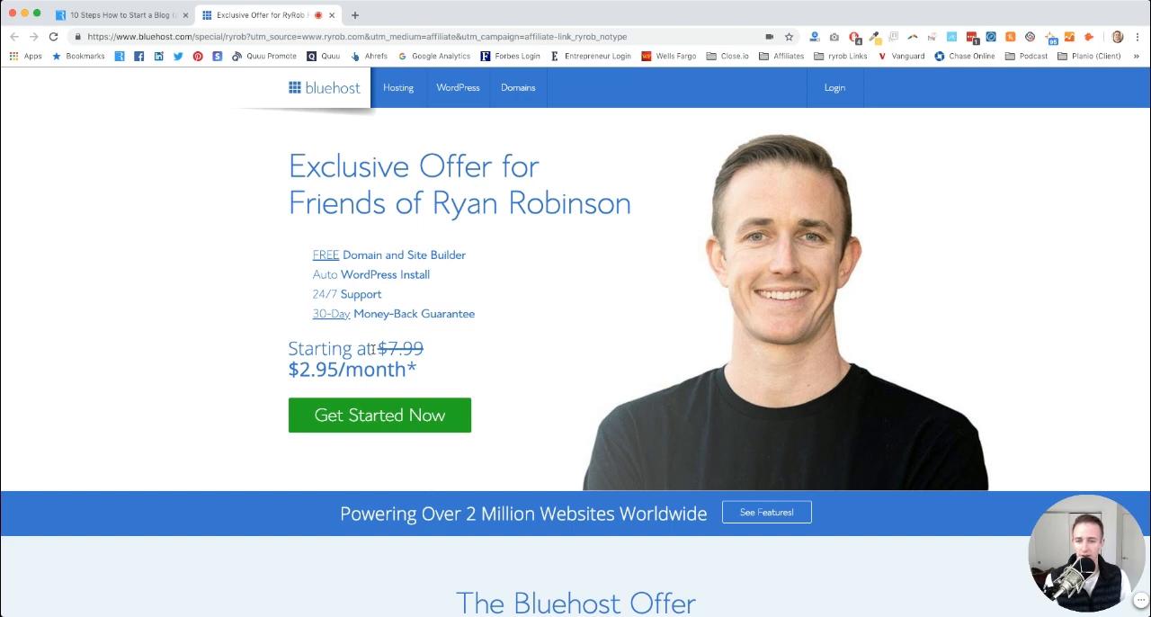
{"action": "mouse_move", "coordinate": [431, 352]}
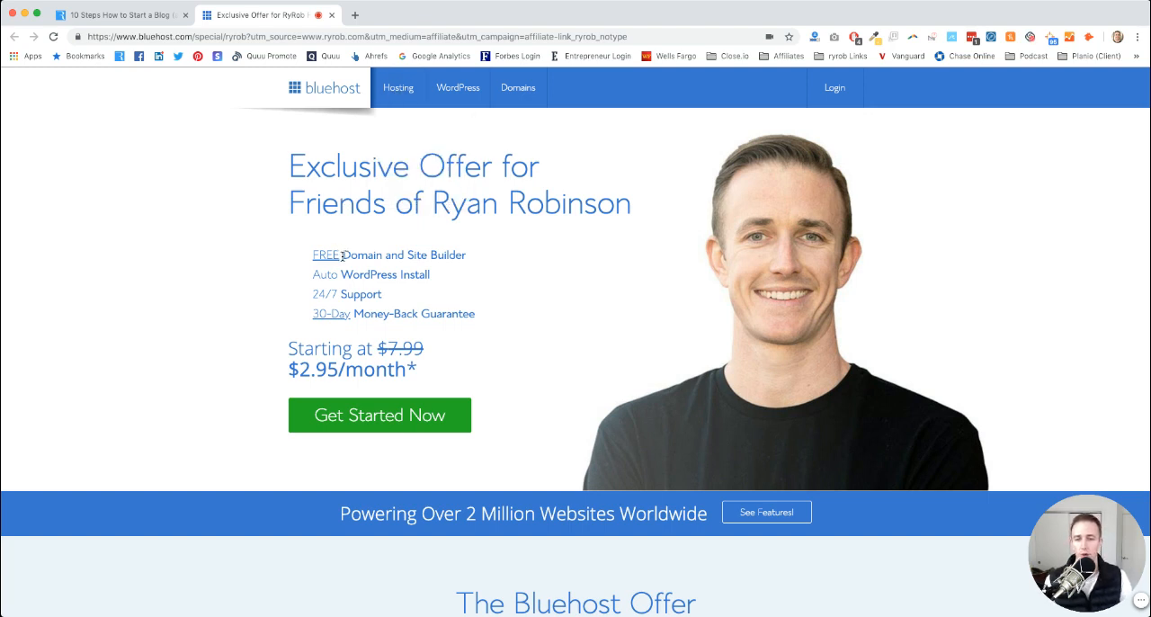
{"action": "mouse_move", "coordinate": [380, 268]}
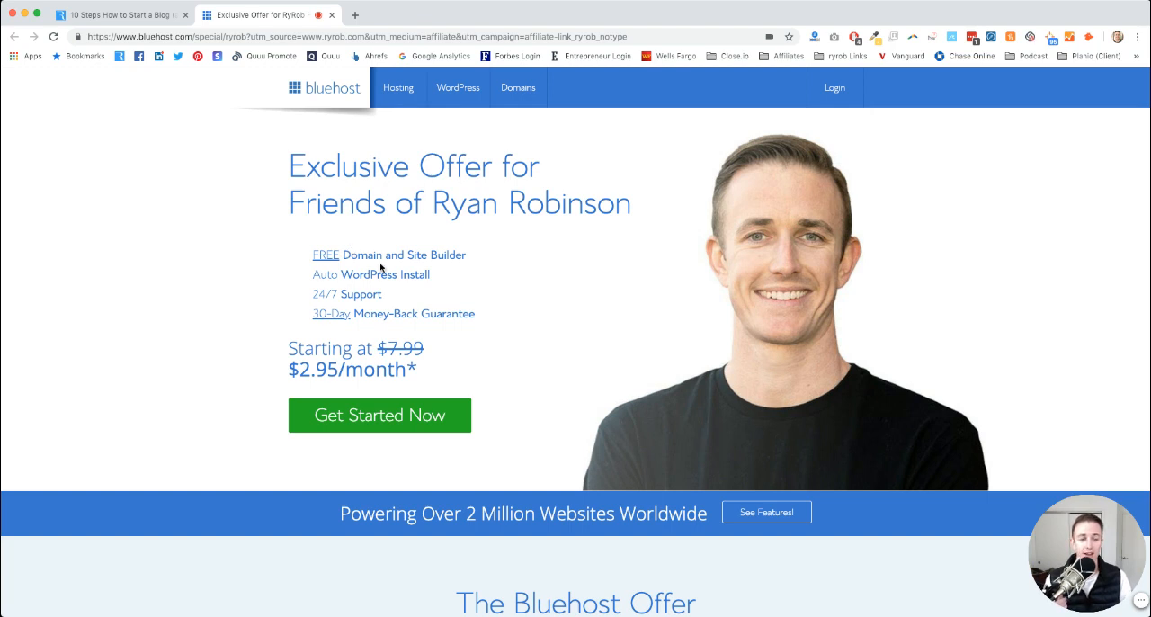
{"action": "mouse_move", "coordinate": [407, 288]}
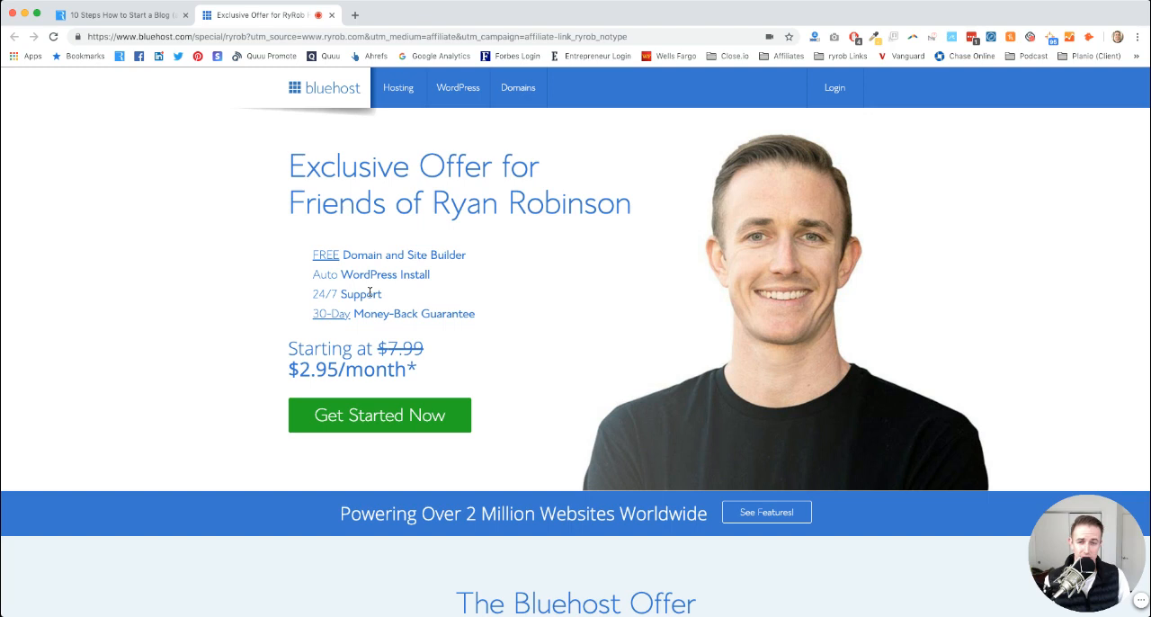
{"action": "mouse_move", "coordinate": [460, 306]}
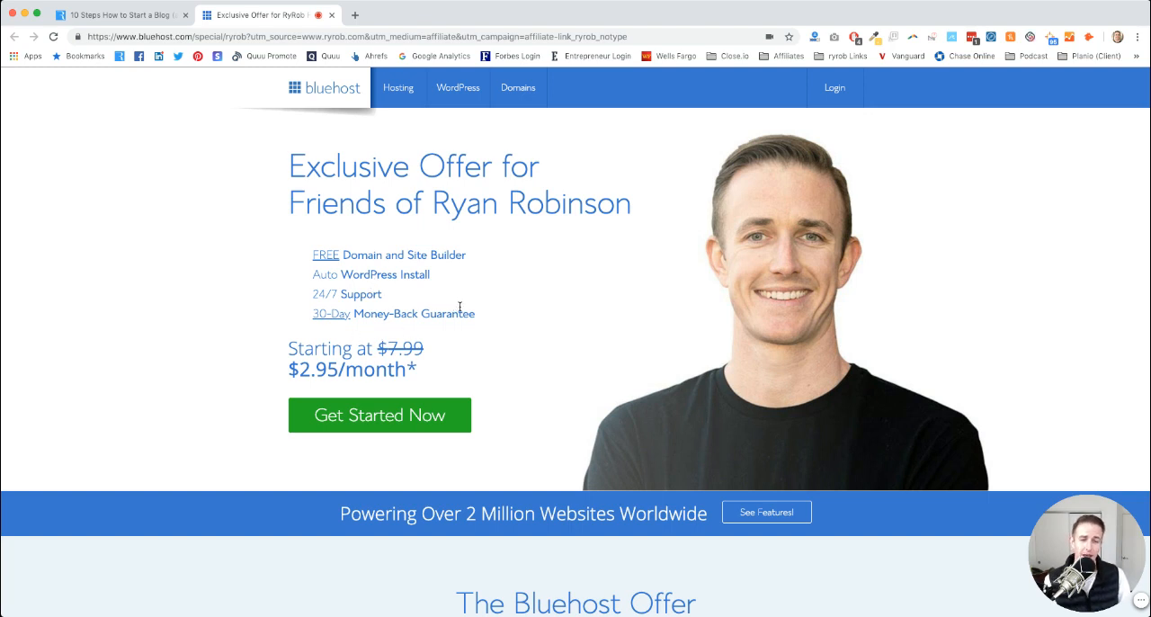
{"action": "mouse_move", "coordinate": [485, 312]}
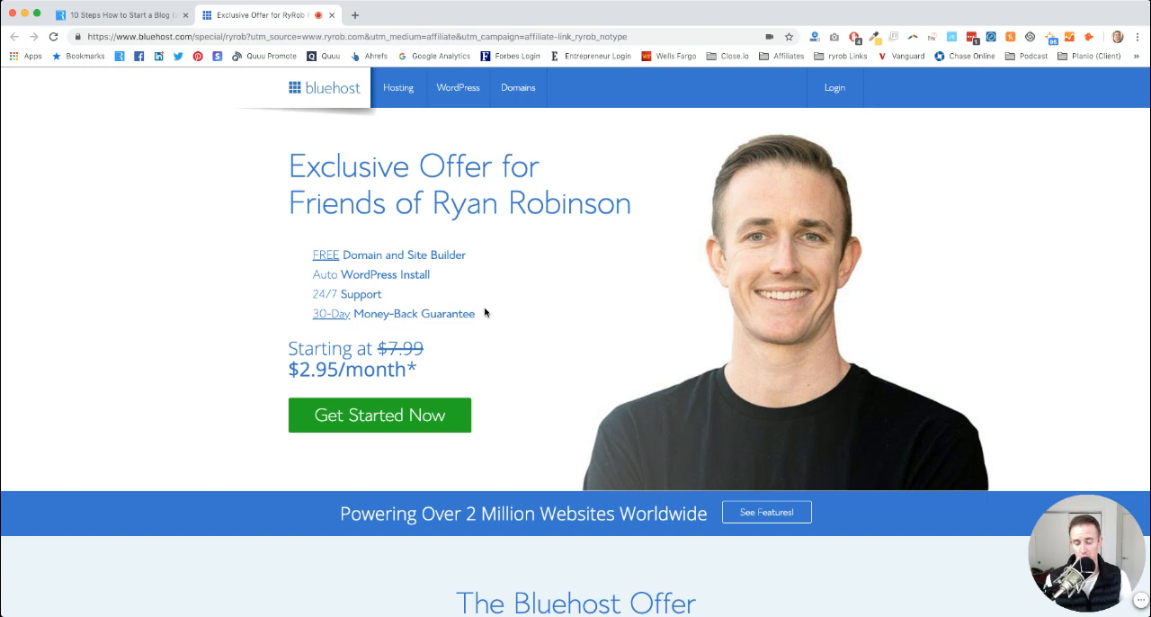
{"action": "scroll", "scroll_direction": "down", "scroll_amount": 3}
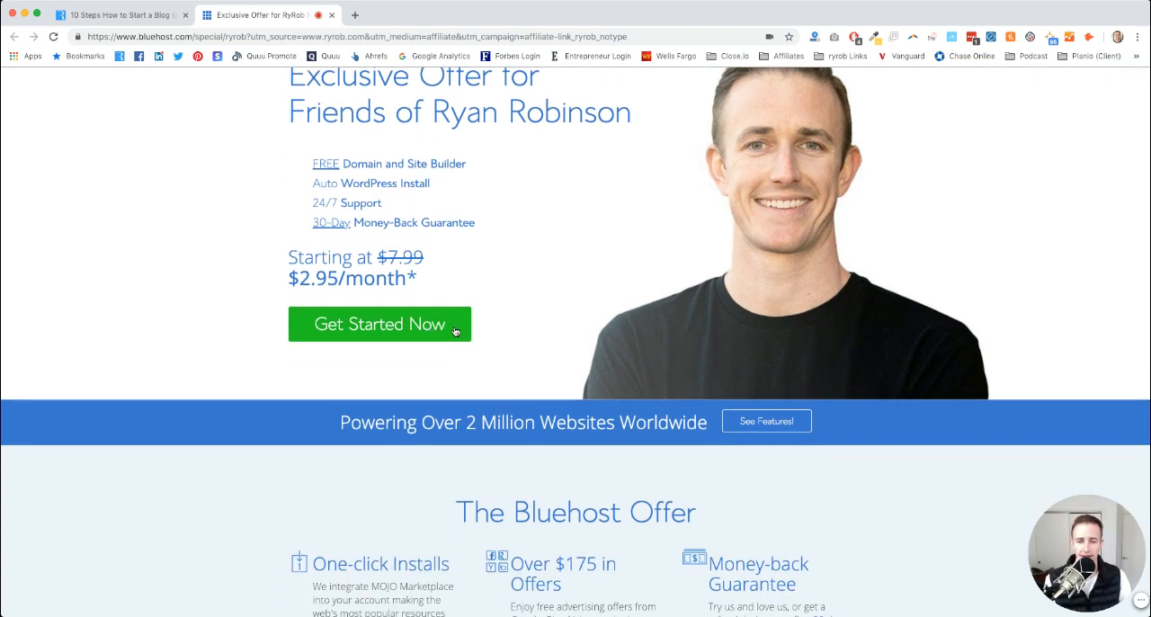
- Start the hosting signup and review the Bluehost plan comparison table
{"action": "left_click", "coordinate": [378, 323]}
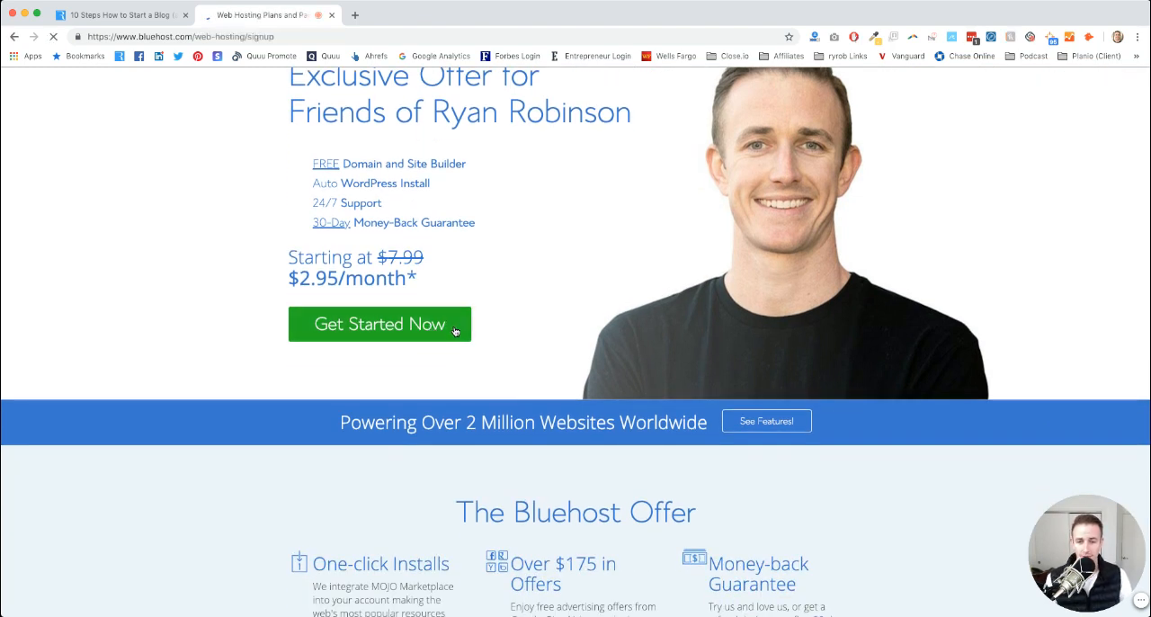
{"action": "left_click", "coordinate": [379, 323]}
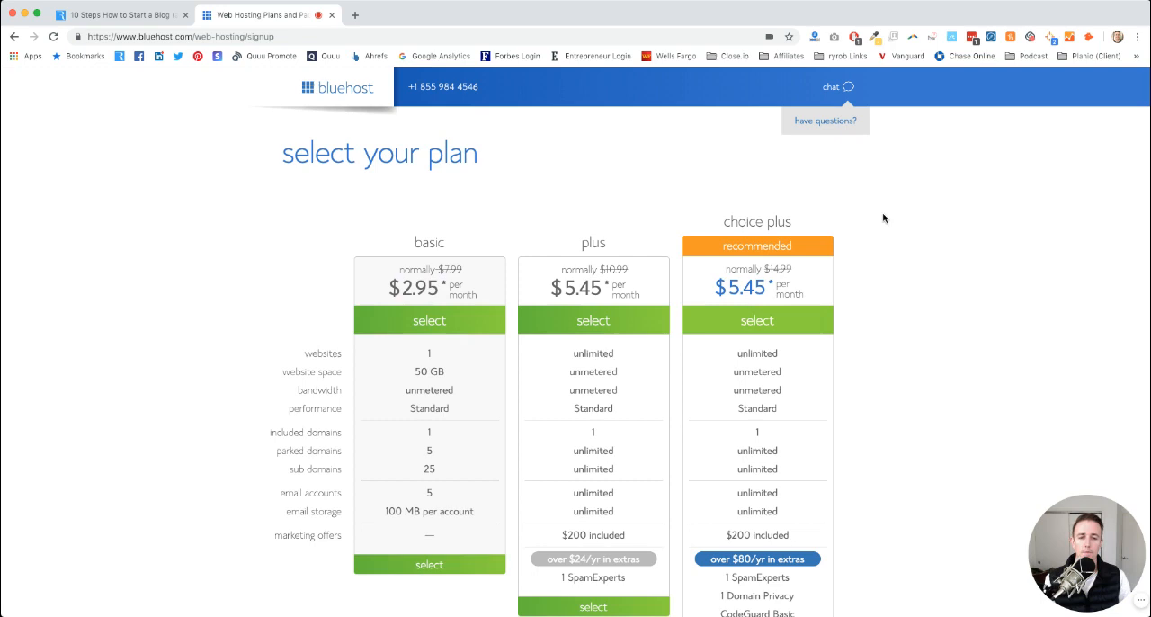
{"action": "scroll", "scroll_direction": "down", "scroll_amount": 3}
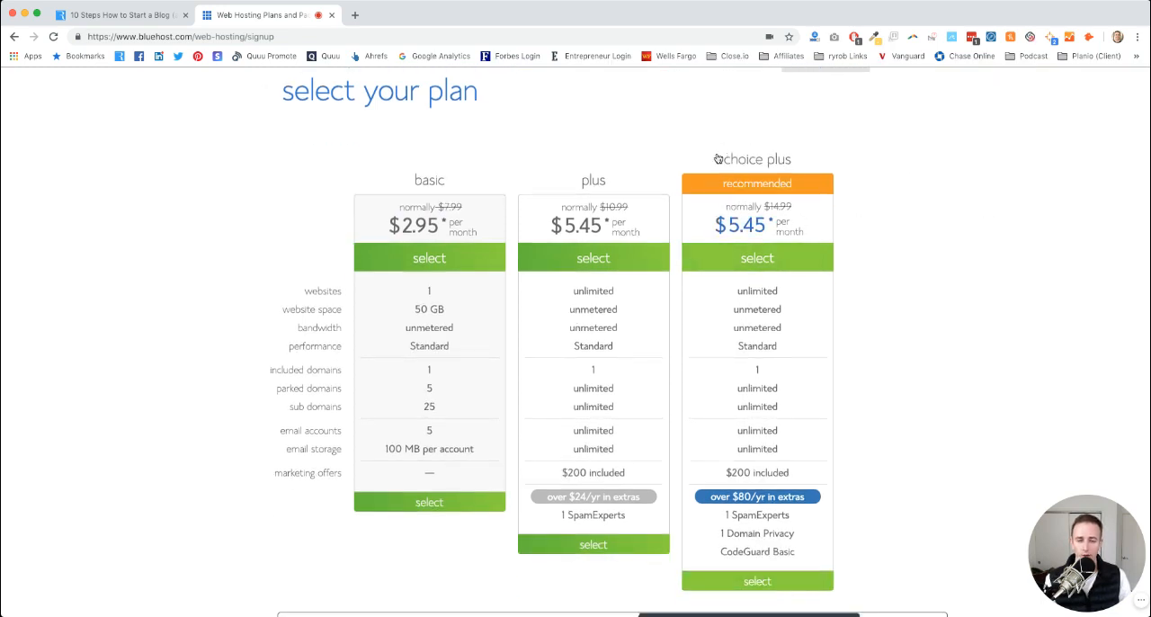
{"action": "mouse_move", "coordinate": [861, 184]}
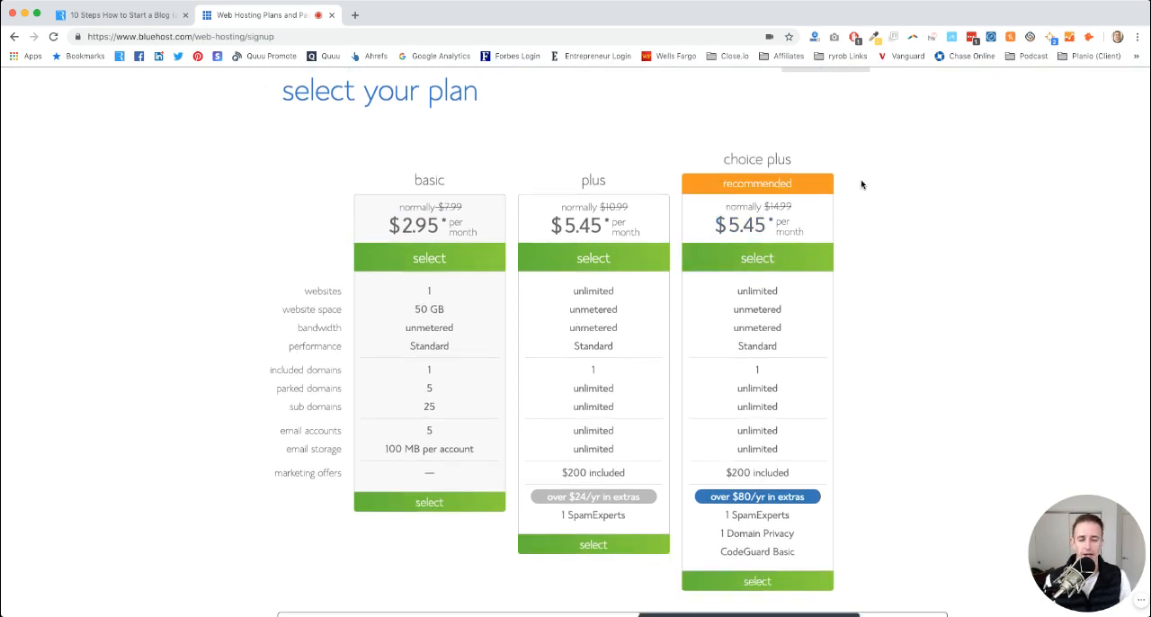
{"action": "scroll", "scroll_direction": "down", "scroll_amount": 3}
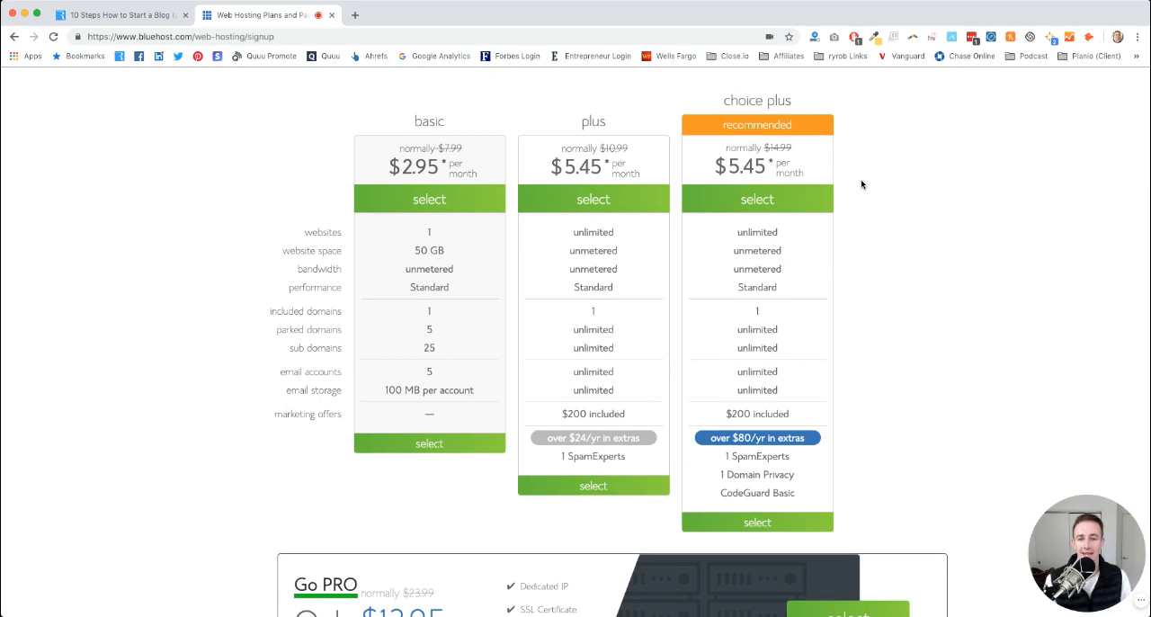
{"action": "mouse_move", "coordinate": [593, 269]}
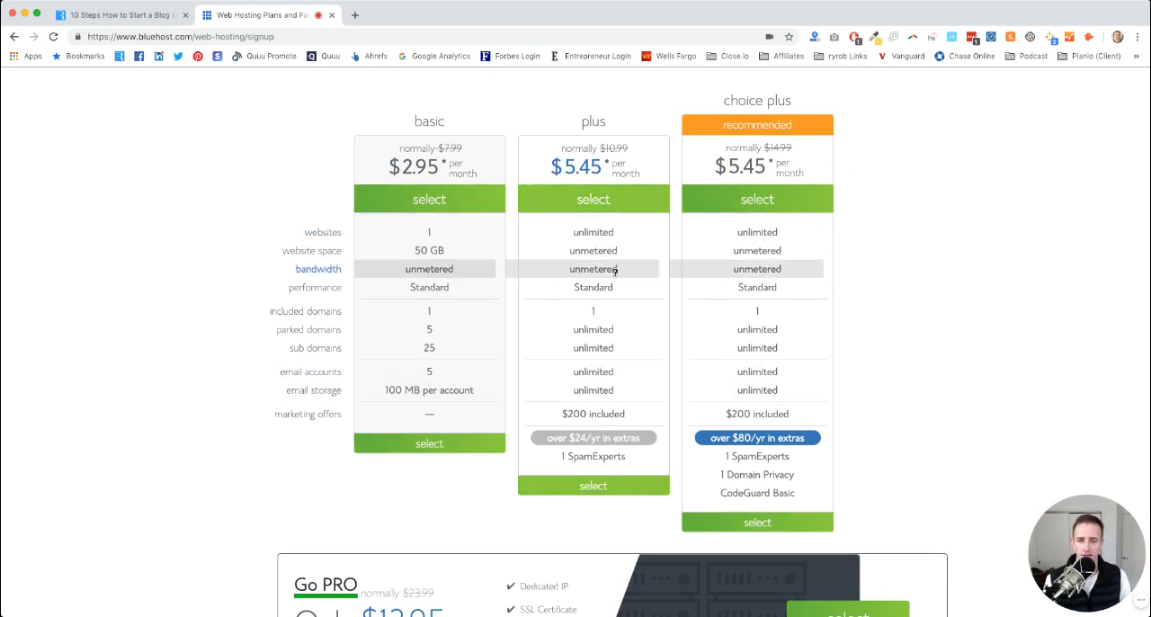
{"action": "mouse_move", "coordinate": [638, 183]}
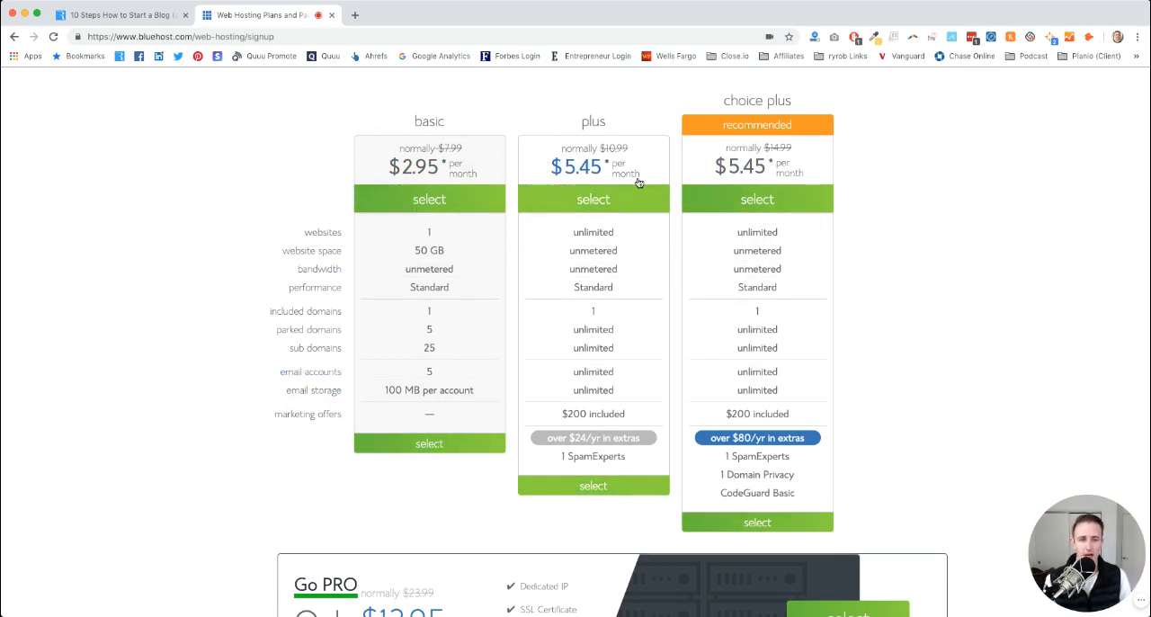
{"action": "mouse_move", "coordinate": [649, 156]}
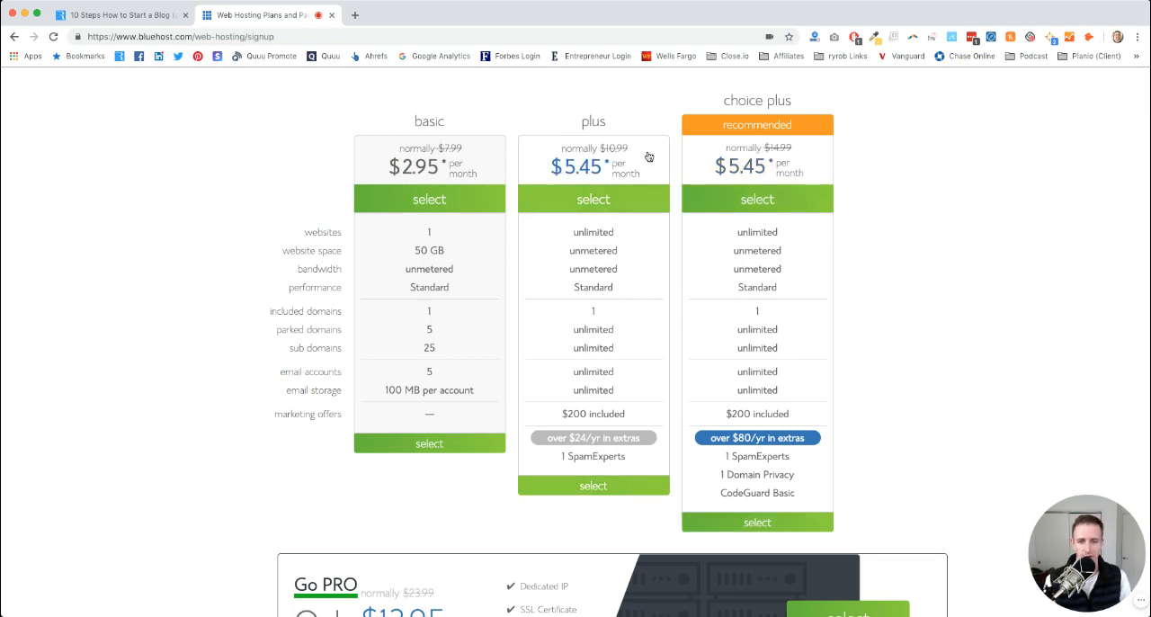
{"action": "mouse_move", "coordinate": [649, 177]}
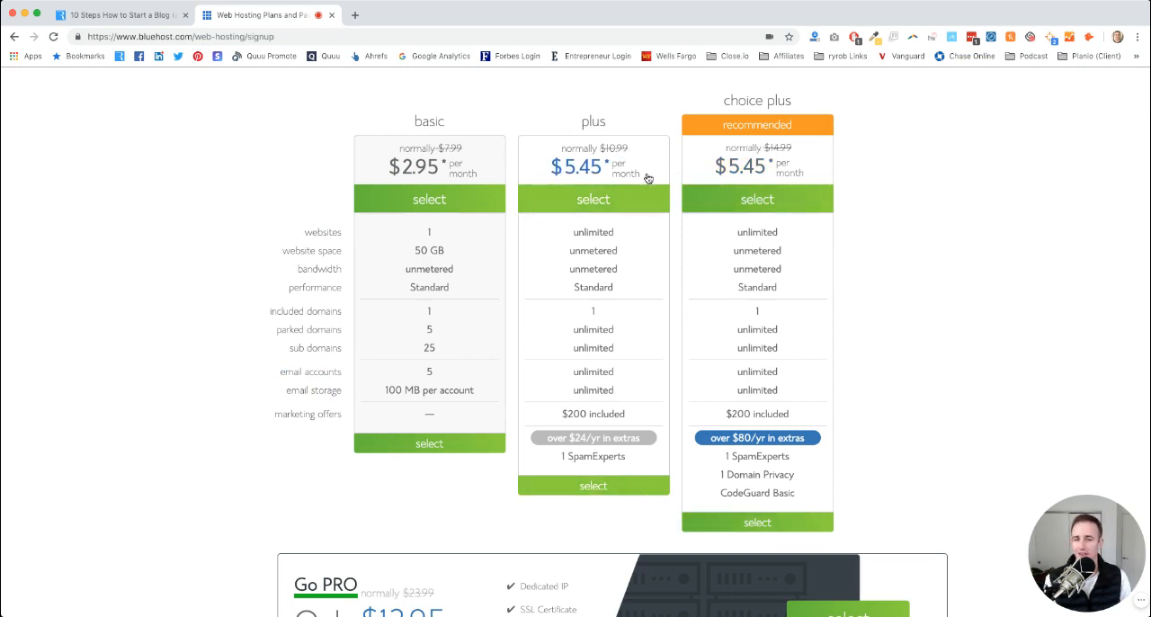
{"action": "mouse_move", "coordinate": [905, 180]}
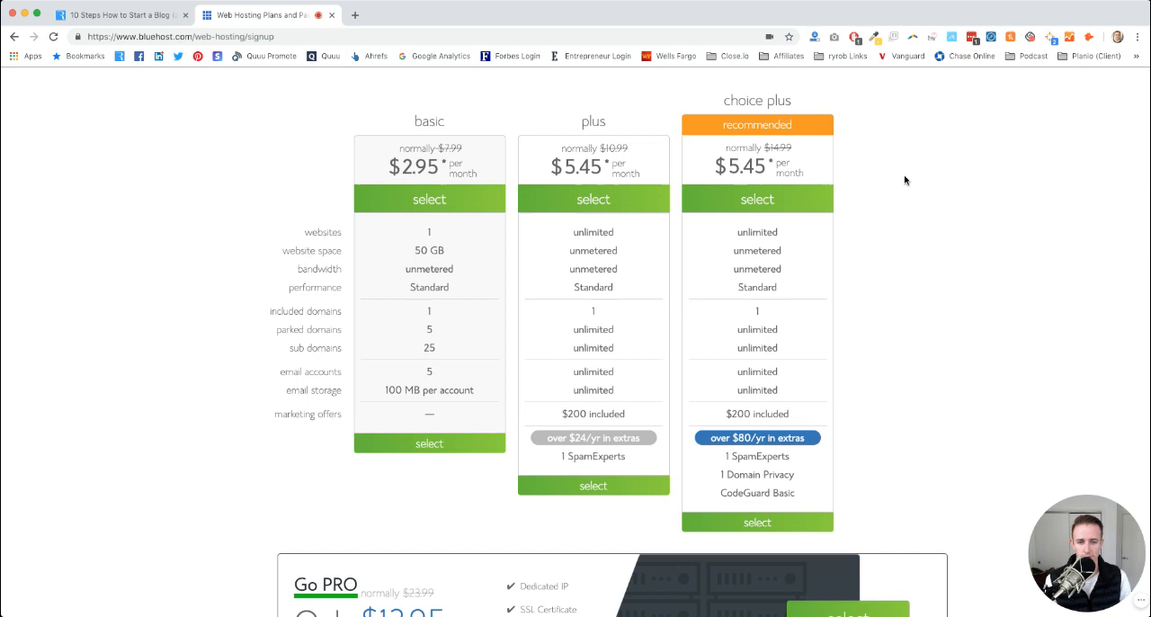
{"action": "scroll", "scroll_direction": "down", "scroll_amount": 3}
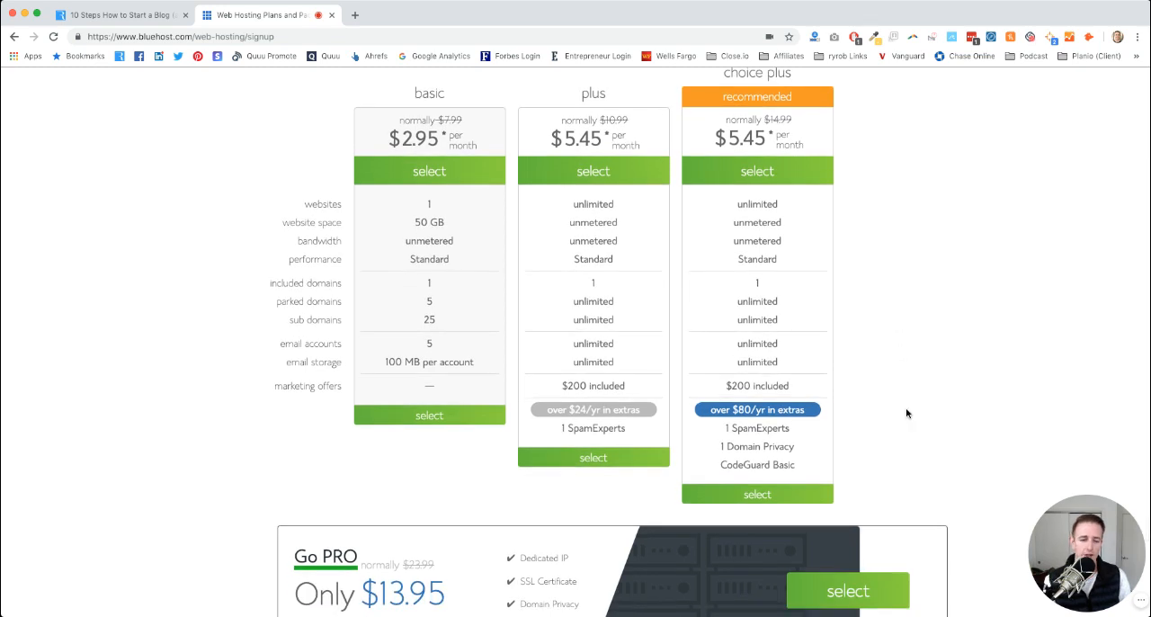
{"action": "scroll", "scroll_direction": "down", "scroll_amount": 3}
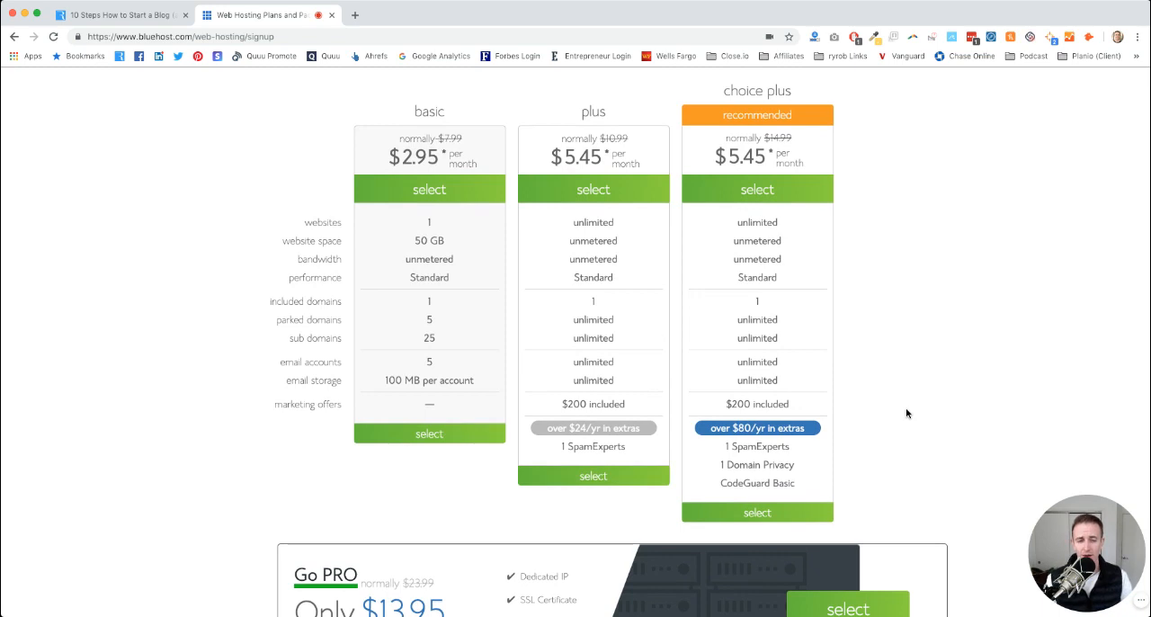
{"action": "mouse_move", "coordinate": [841, 474]}
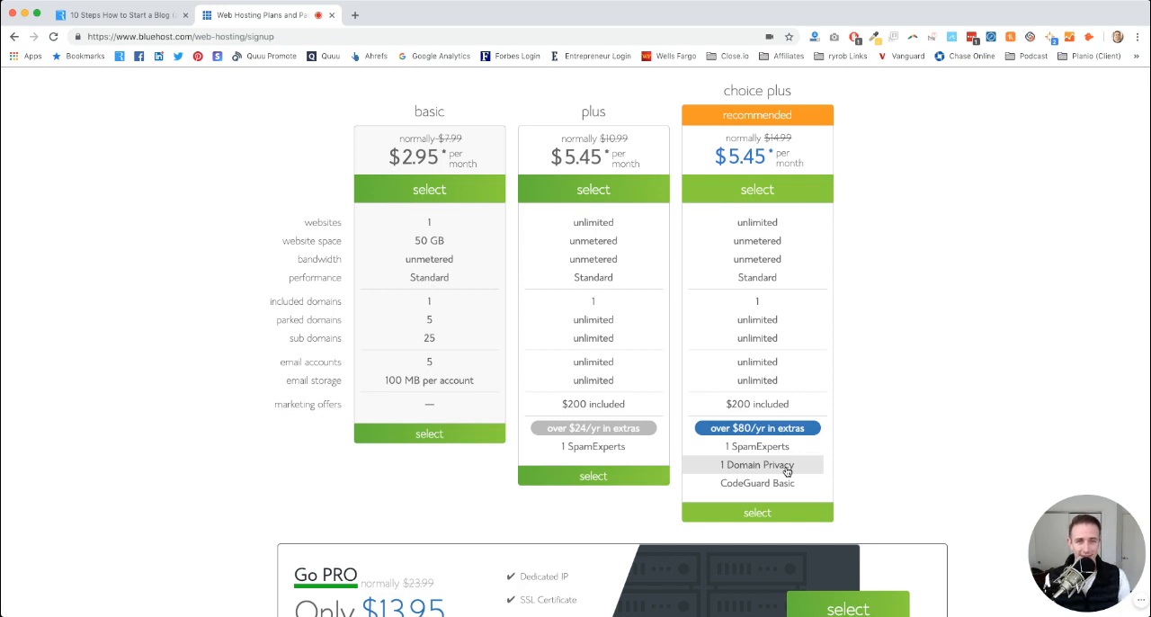
{"action": "mouse_move", "coordinate": [764, 472]}
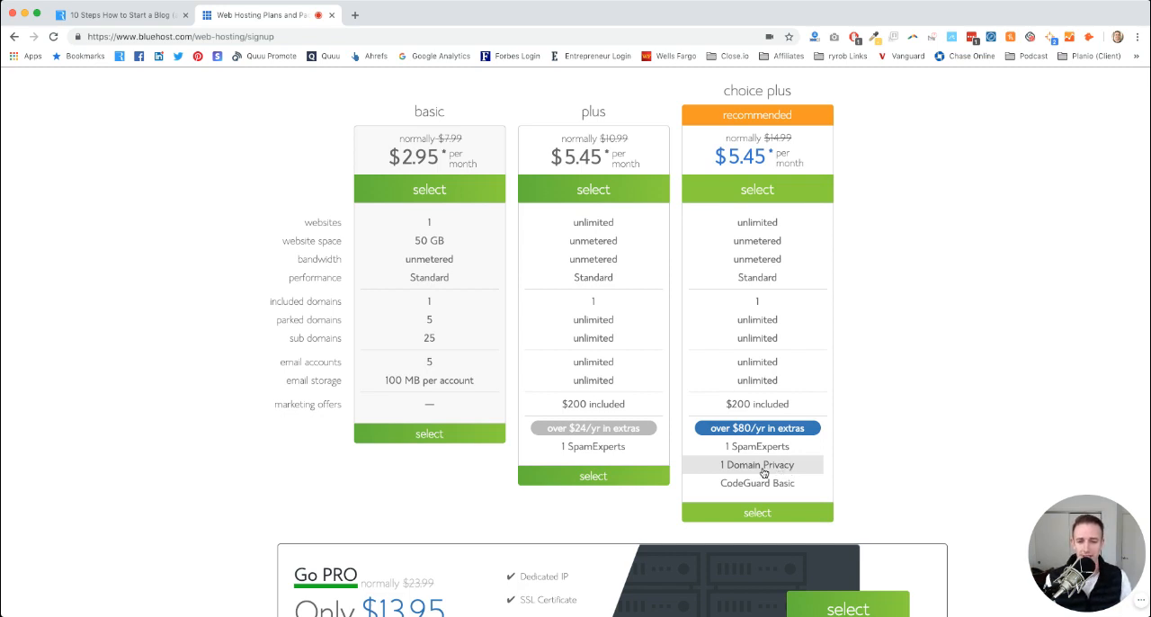
{"action": "mouse_move", "coordinate": [452, 465]}
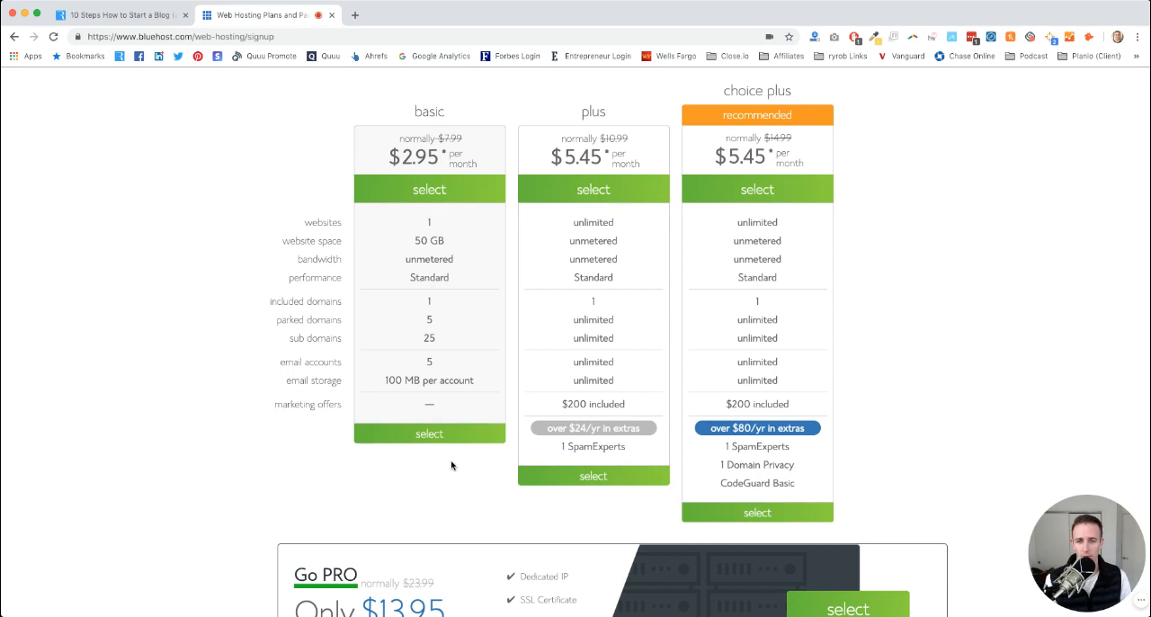
{"action": "mouse_move", "coordinate": [439, 330]}
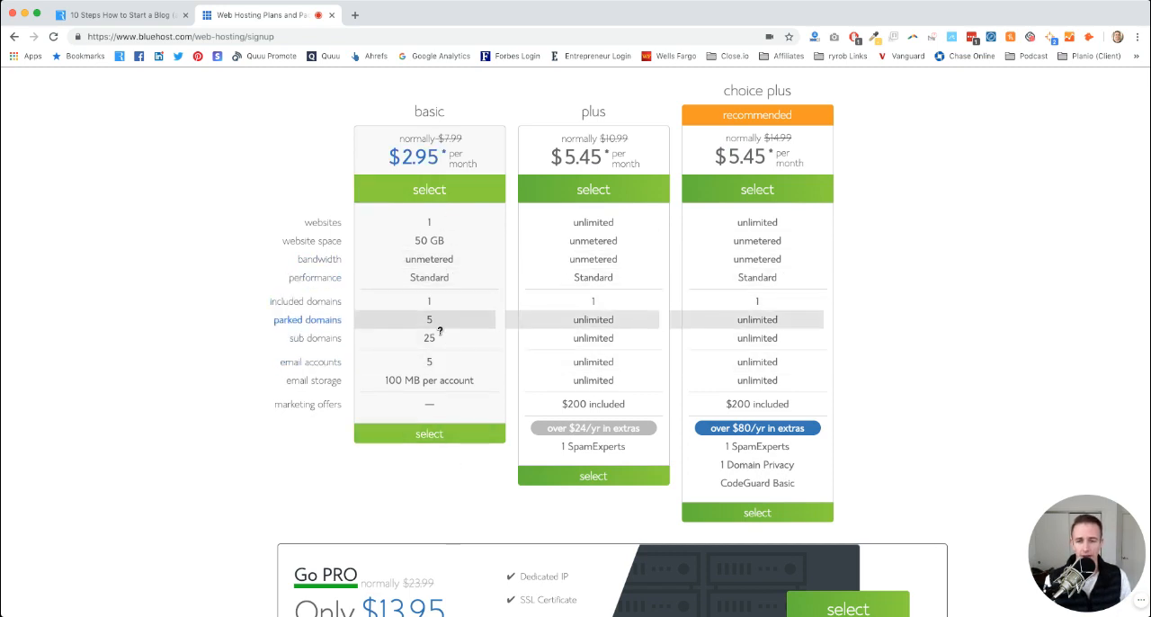
{"action": "mouse_move", "coordinate": [592, 77]}
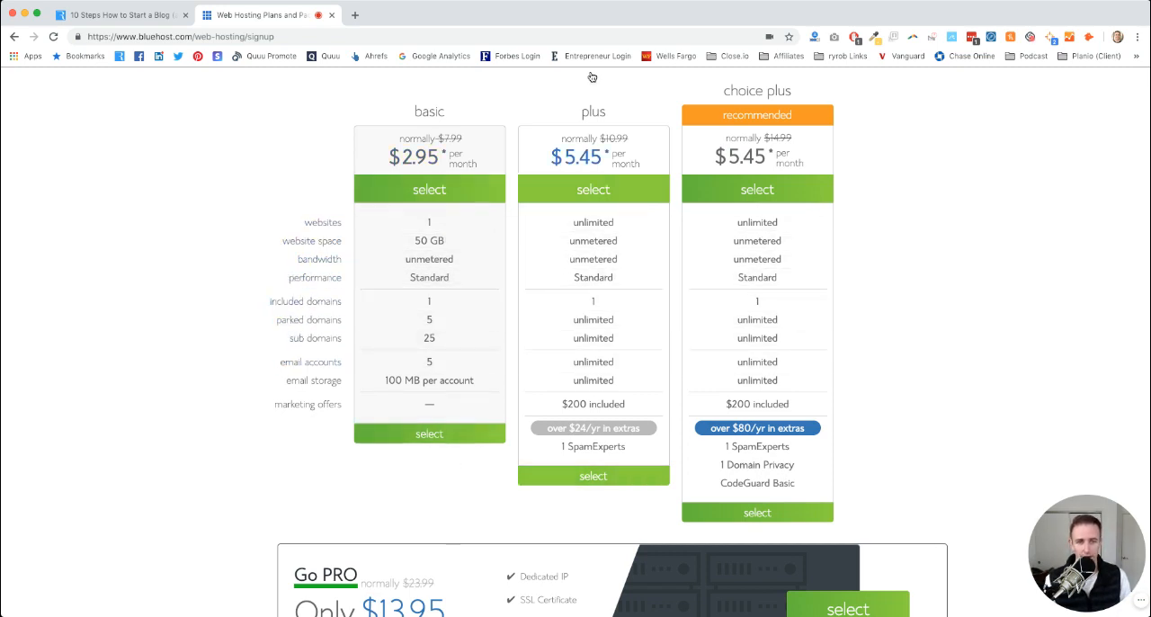
{"action": "mouse_move", "coordinate": [834, 462]}
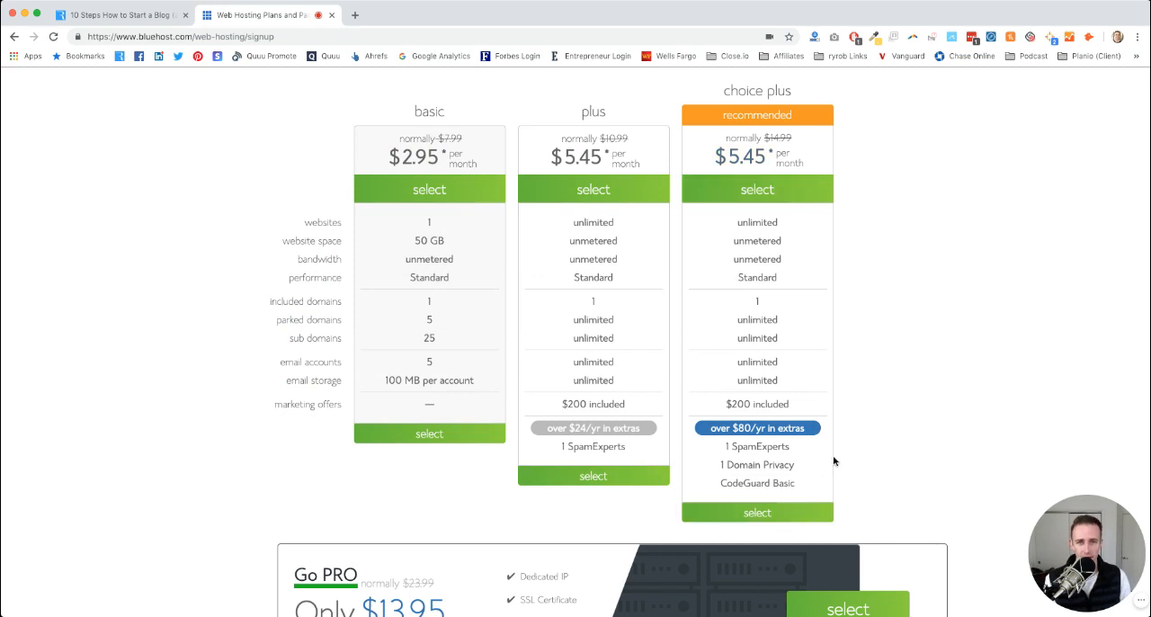
{"action": "scroll", "scroll_direction": "down", "scroll_amount": 3}
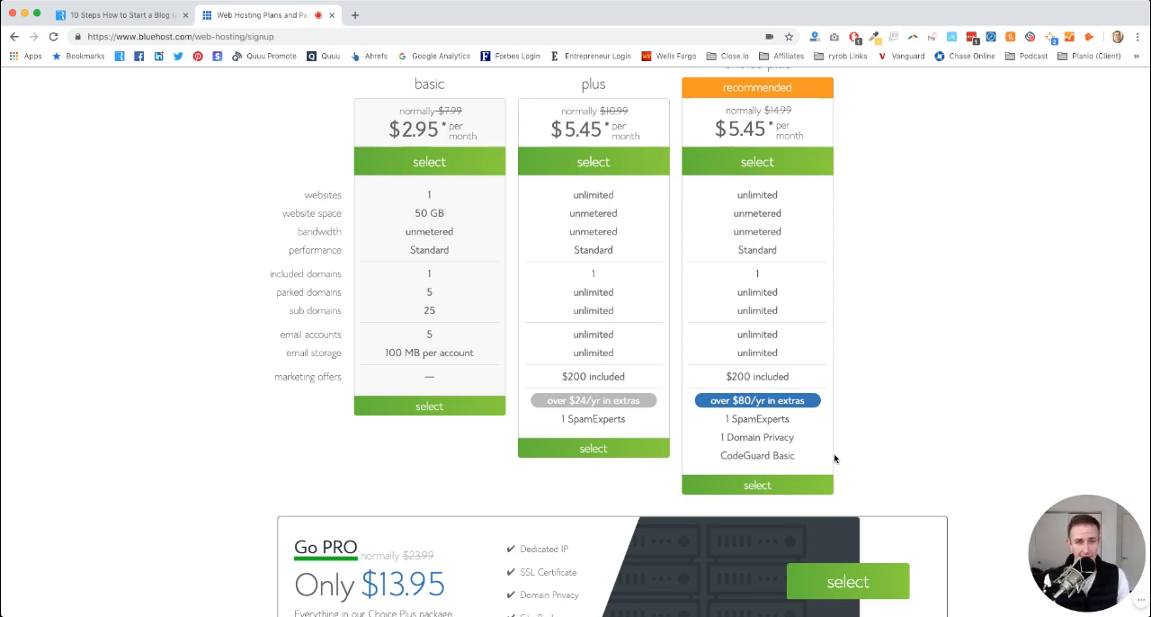
{"action": "mouse_move", "coordinate": [810, 446]}
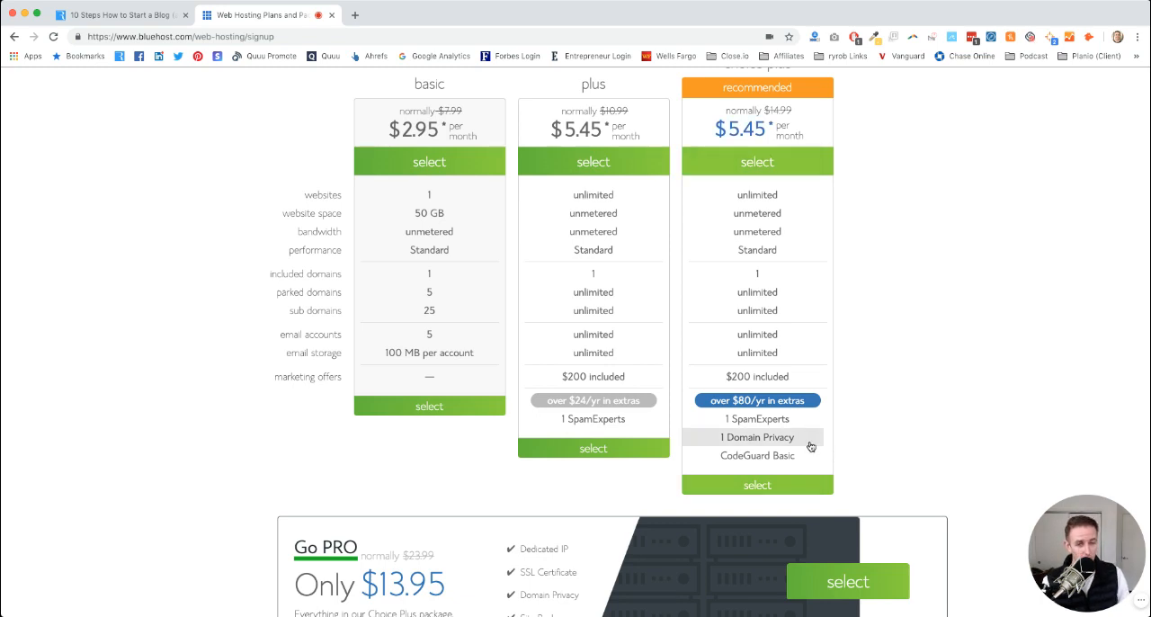
{"action": "mouse_move", "coordinate": [895, 432]}
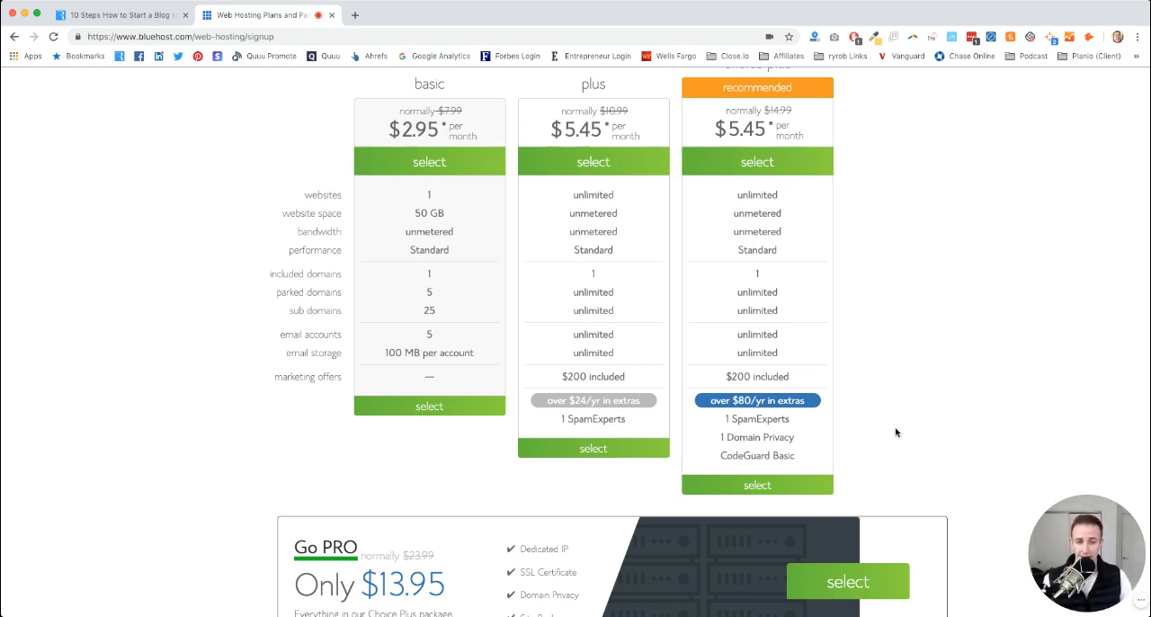
{"action": "mouse_move", "coordinate": [854, 331]}
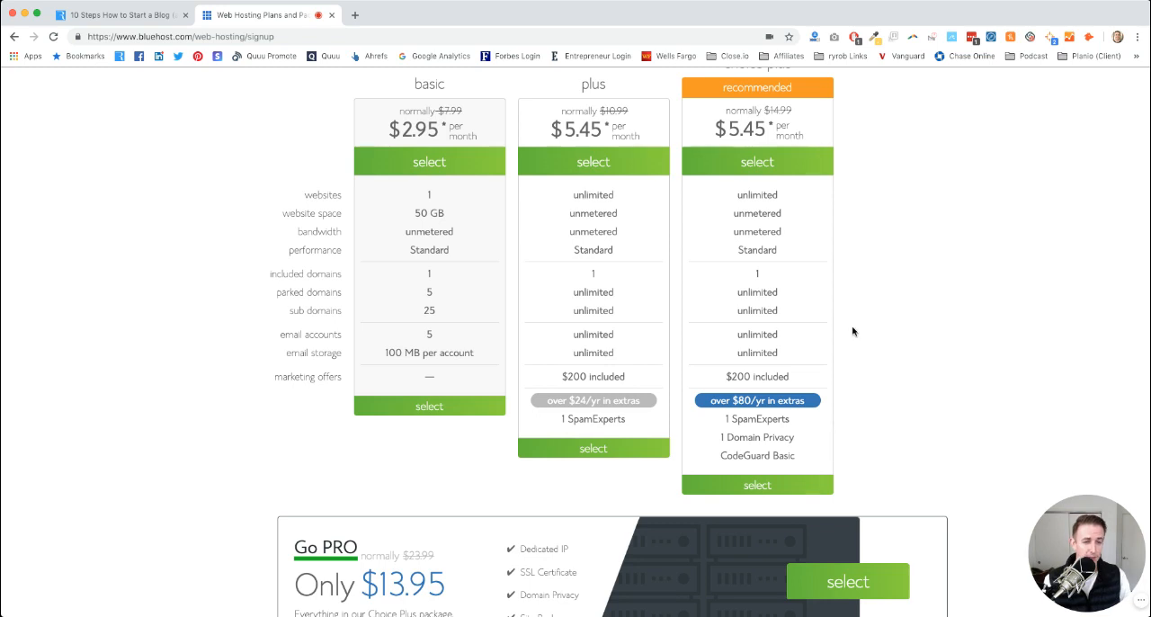
- Select the Choice Plus plan, reaching the 'sign up now' domain page
{"action": "scroll", "scroll_direction": "down", "scroll_amount": 3}
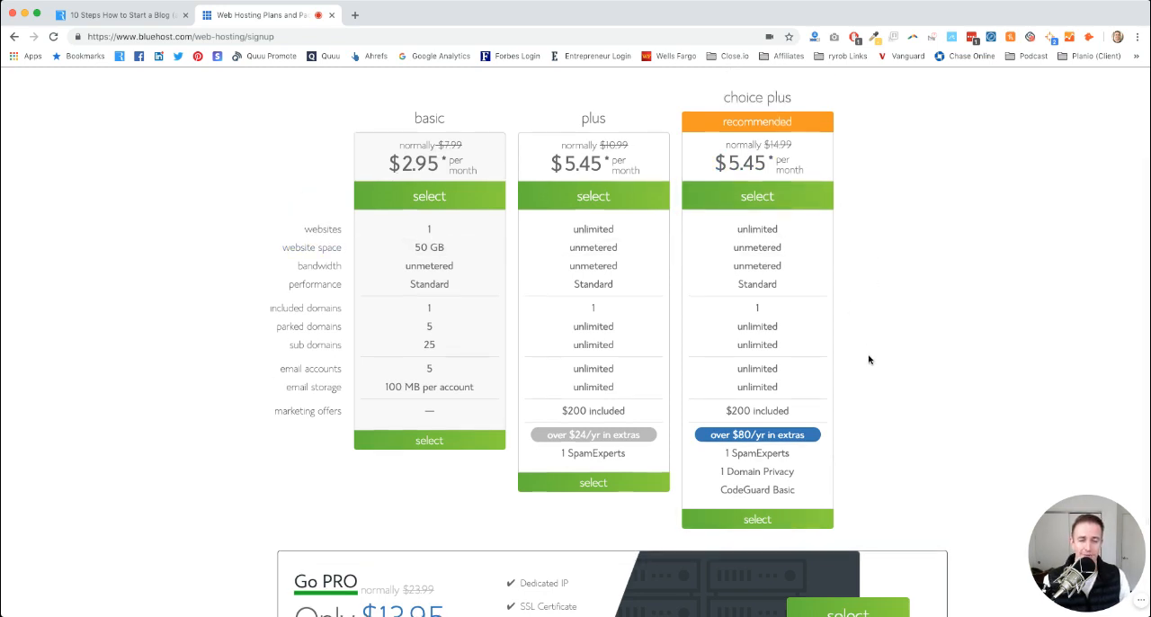
{"action": "scroll", "scroll_direction": "down", "scroll_amount": 3}
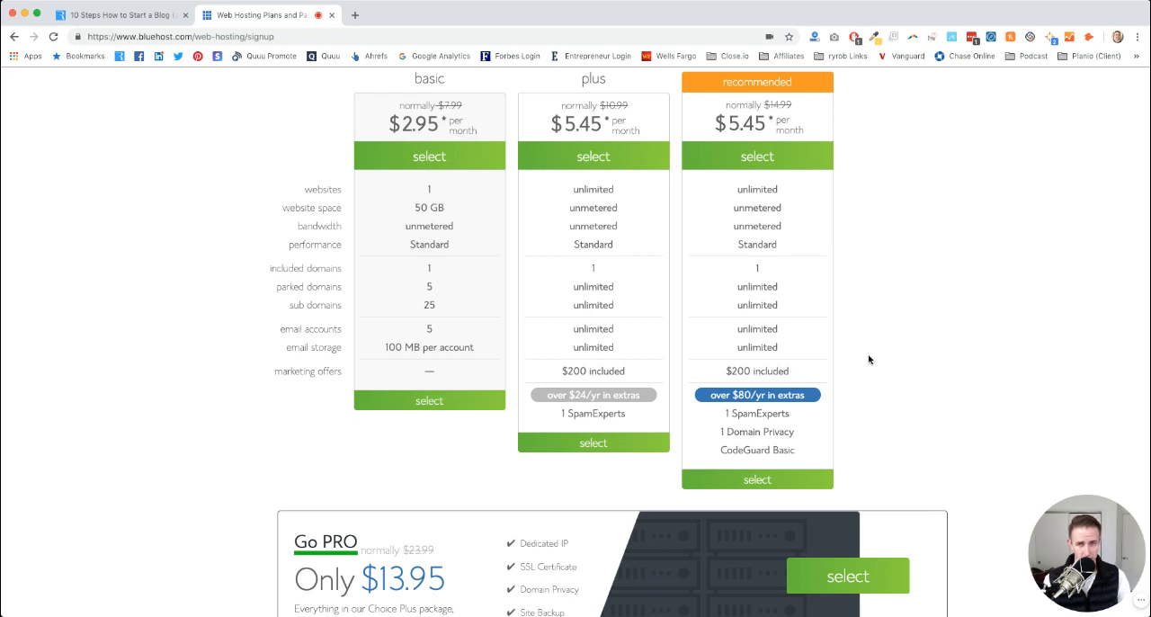
{"action": "mouse_move", "coordinate": [939, 363]}
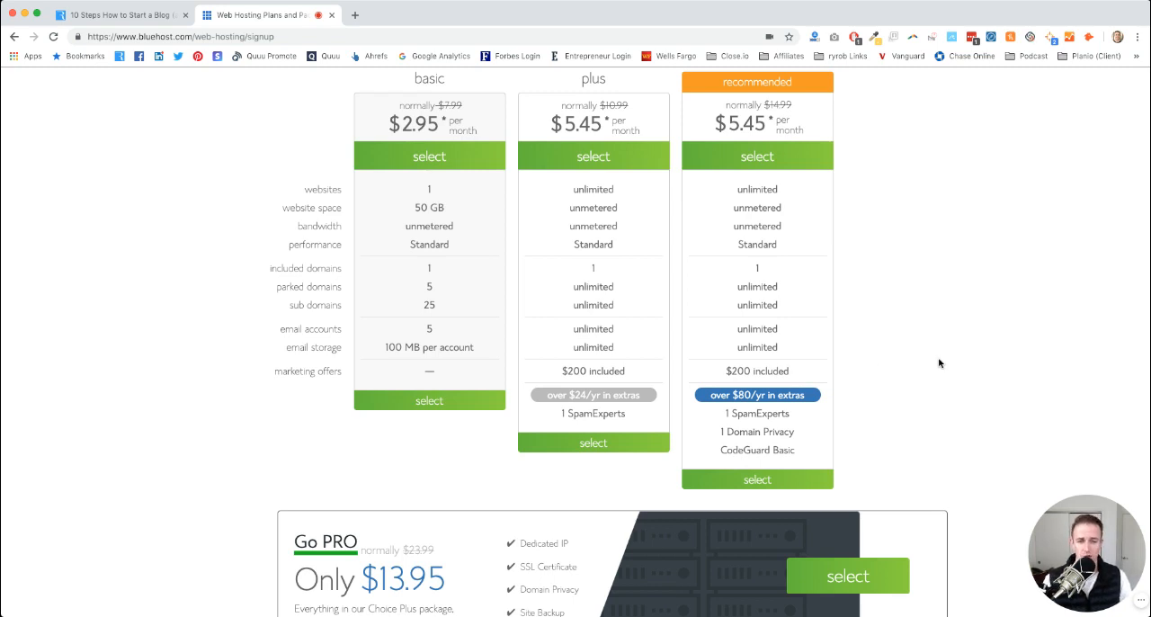
{"action": "scroll", "scroll_direction": "down", "scroll_amount": 3}
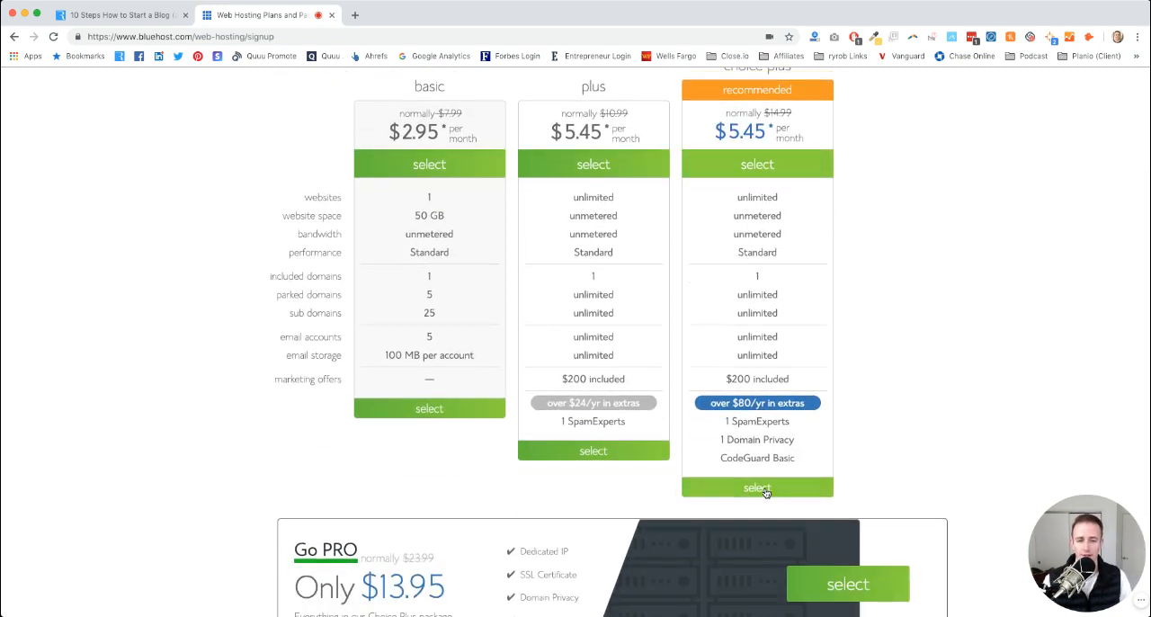
{"action": "left_click", "coordinate": [756, 487]}
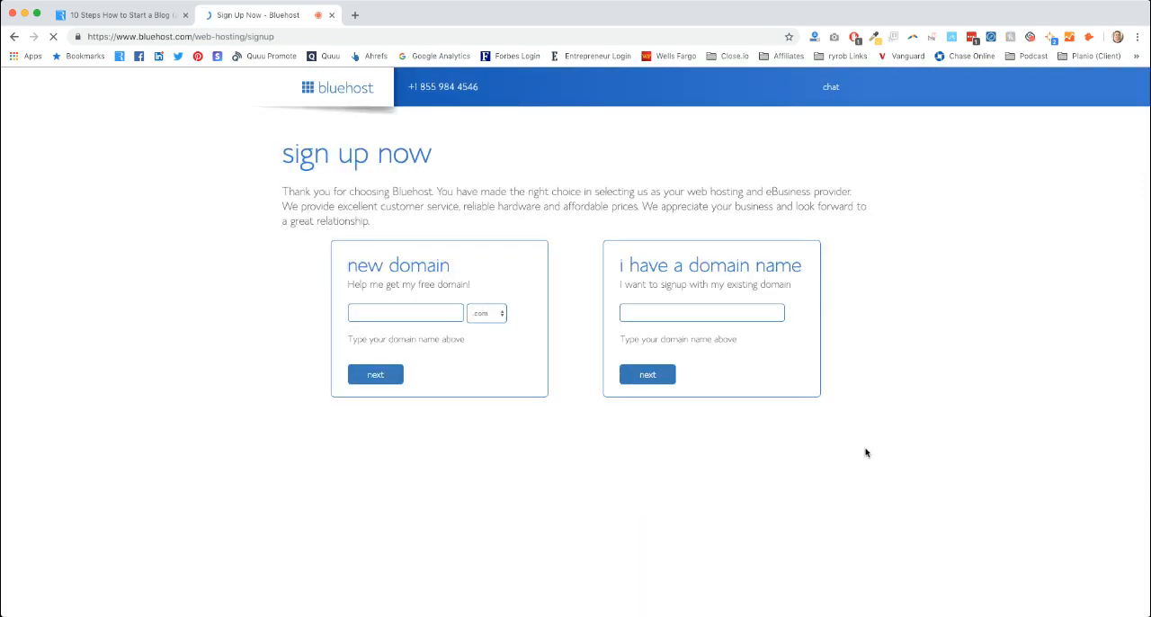
{"action": "left_click", "coordinate": [405, 312]}
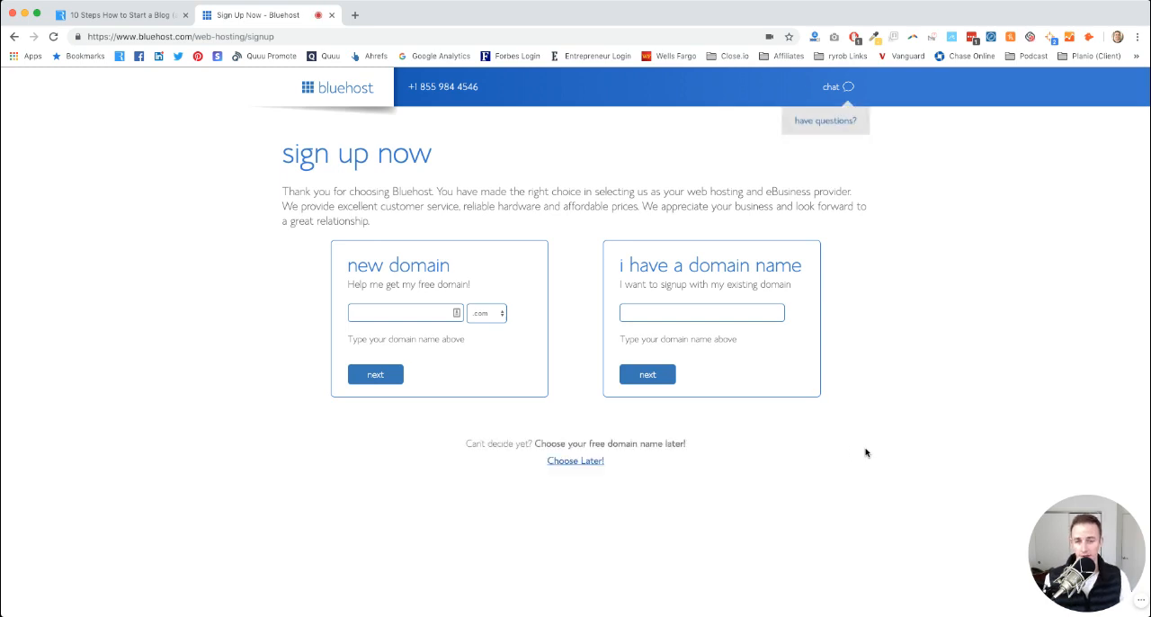
{"action": "mouse_move", "coordinate": [242, 235]}
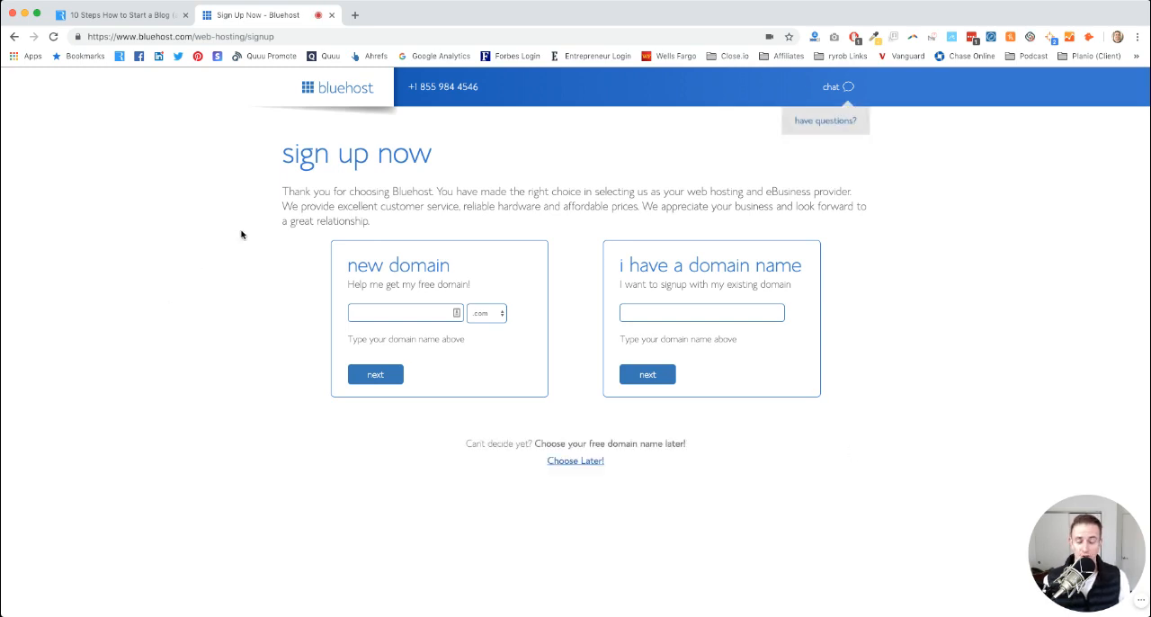
{"action": "mouse_move", "coordinate": [795, 228]}
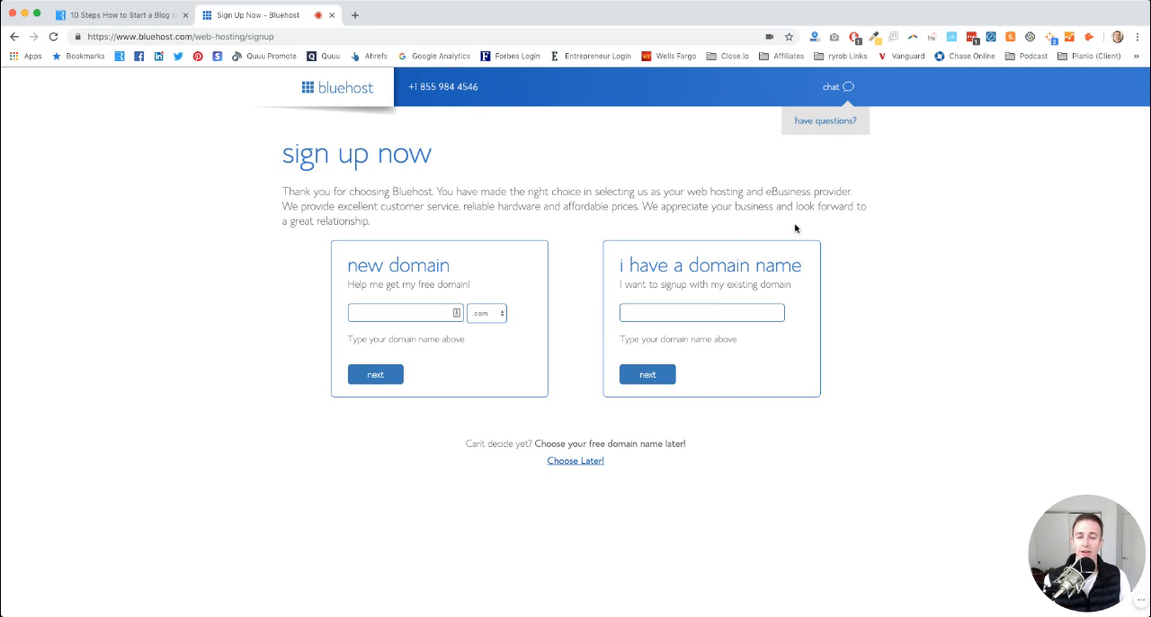
{"action": "mouse_move", "coordinate": [871, 299]}
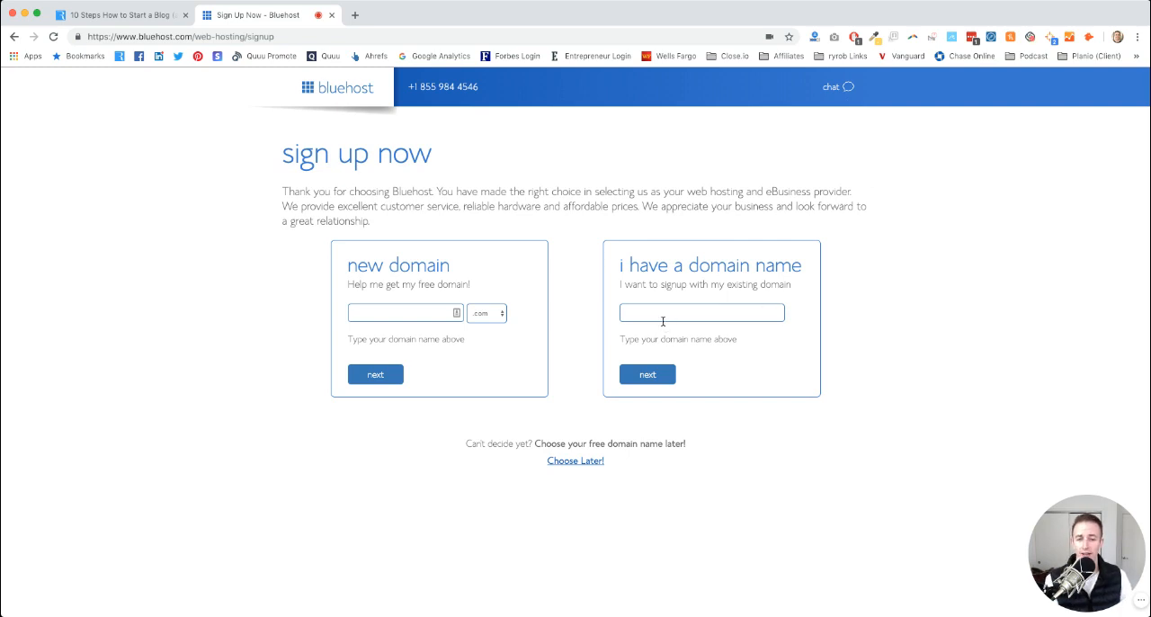
{"action": "mouse_move", "coordinate": [517, 248]}
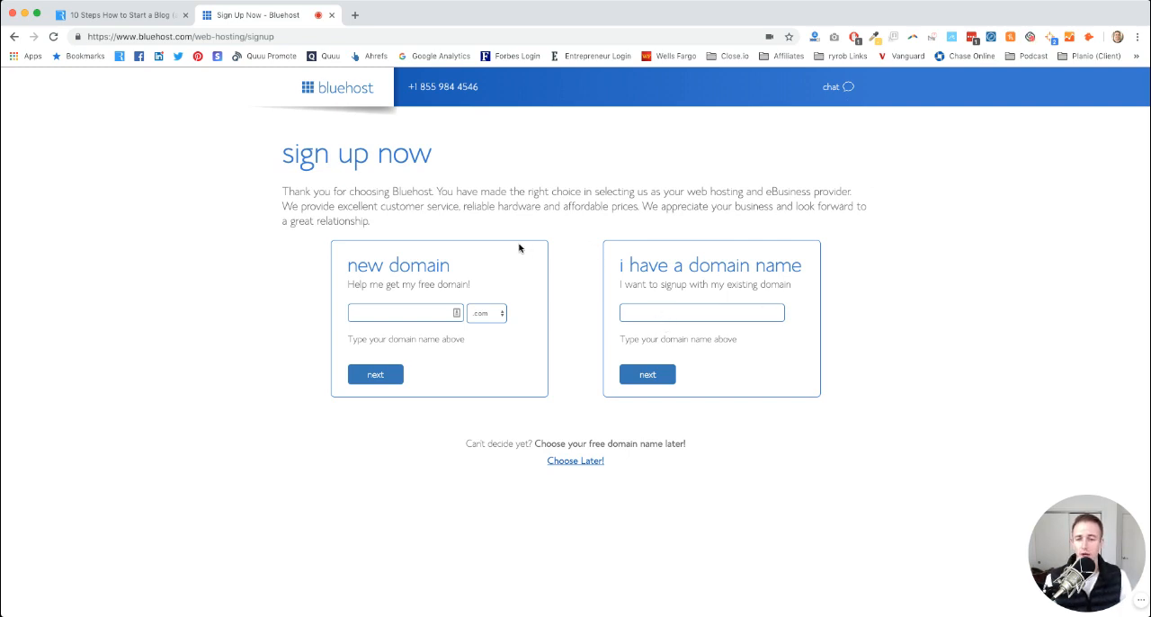
{"action": "left_click", "coordinate": [403, 312]}
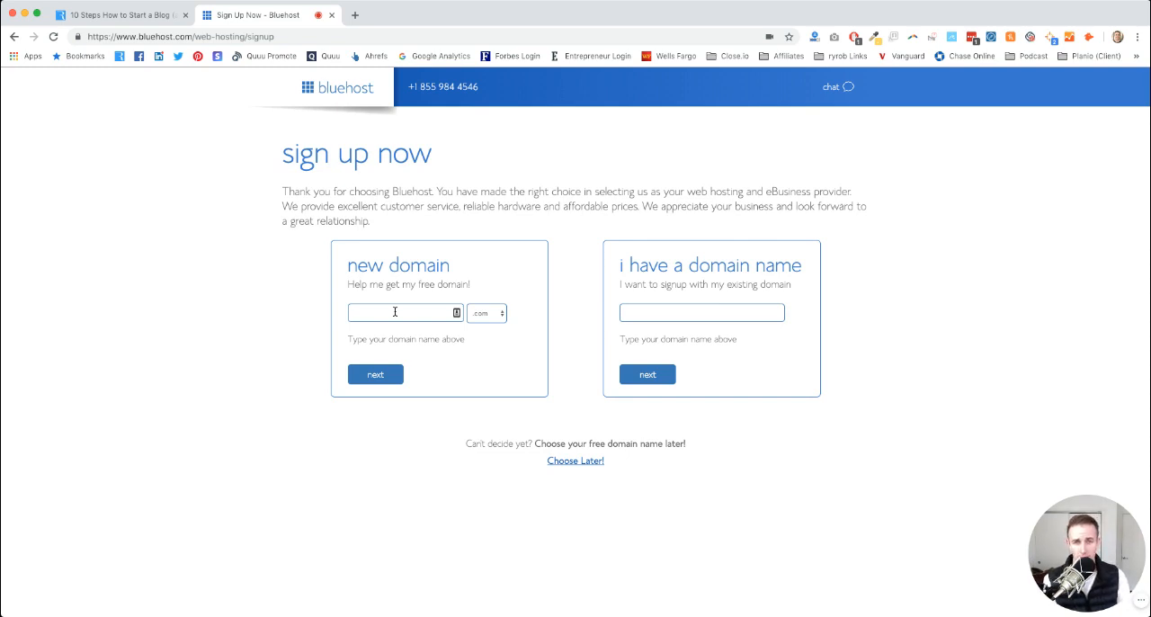
{"action": "mouse_move", "coordinate": [837, 86]}
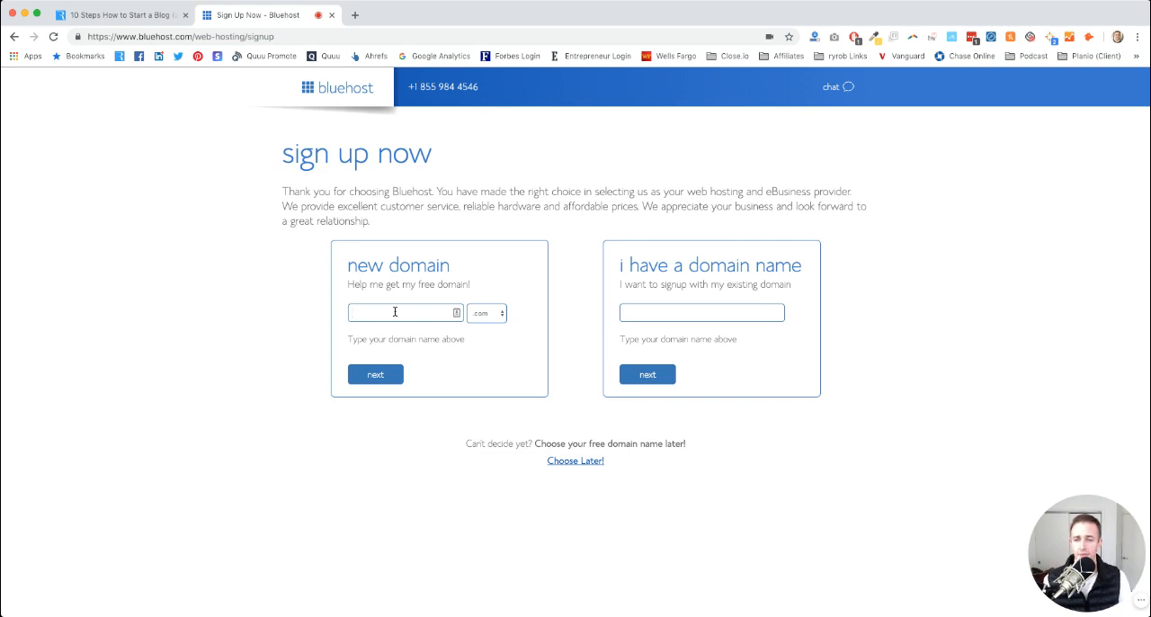
- Enter 'letstraveltheglobe' as the new .com domain and continue to the 'create your account' form
{"action": "type", "text": "letstraveltheglobe"}
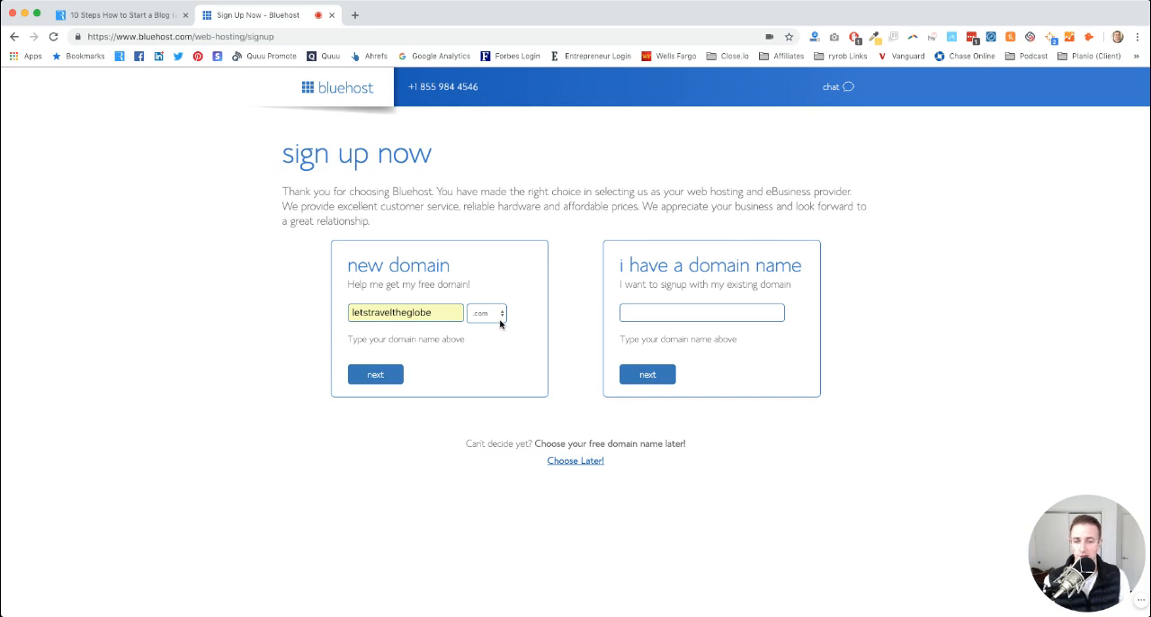
{"action": "mouse_move", "coordinate": [837, 86]}
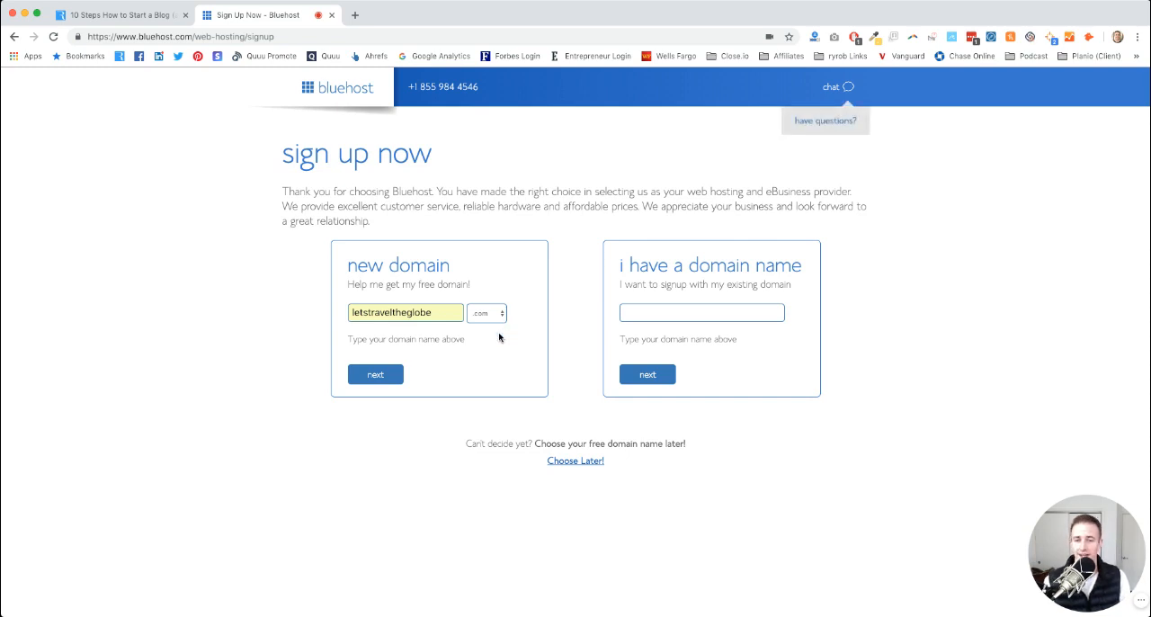
{"action": "mouse_move", "coordinate": [493, 391]}
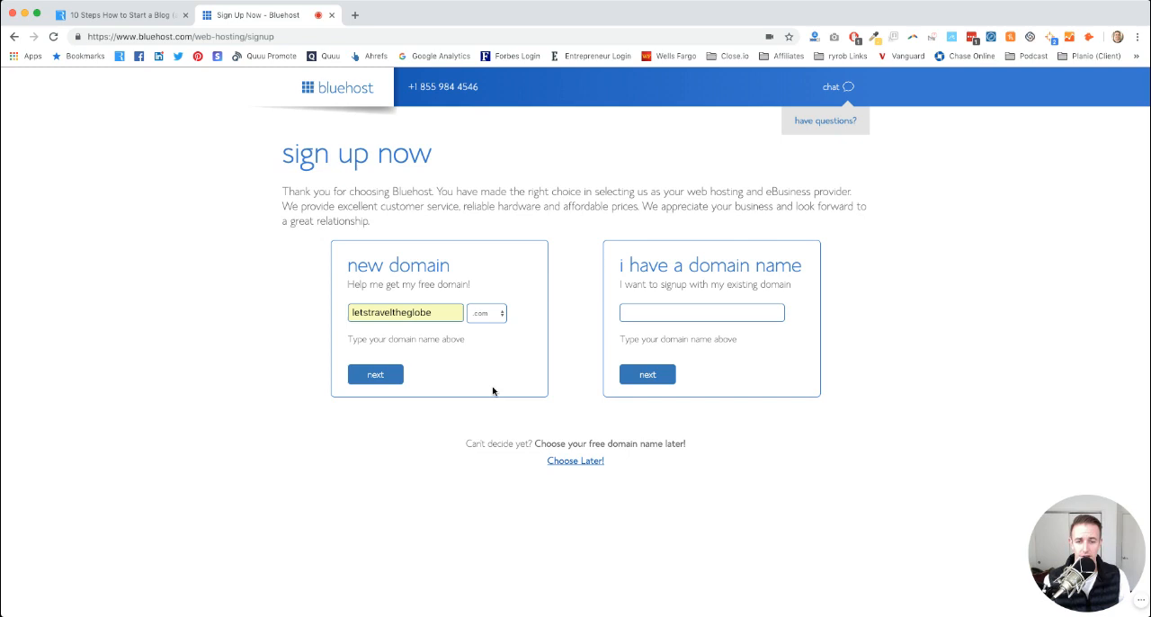
{"action": "mouse_move", "coordinate": [526, 297]}
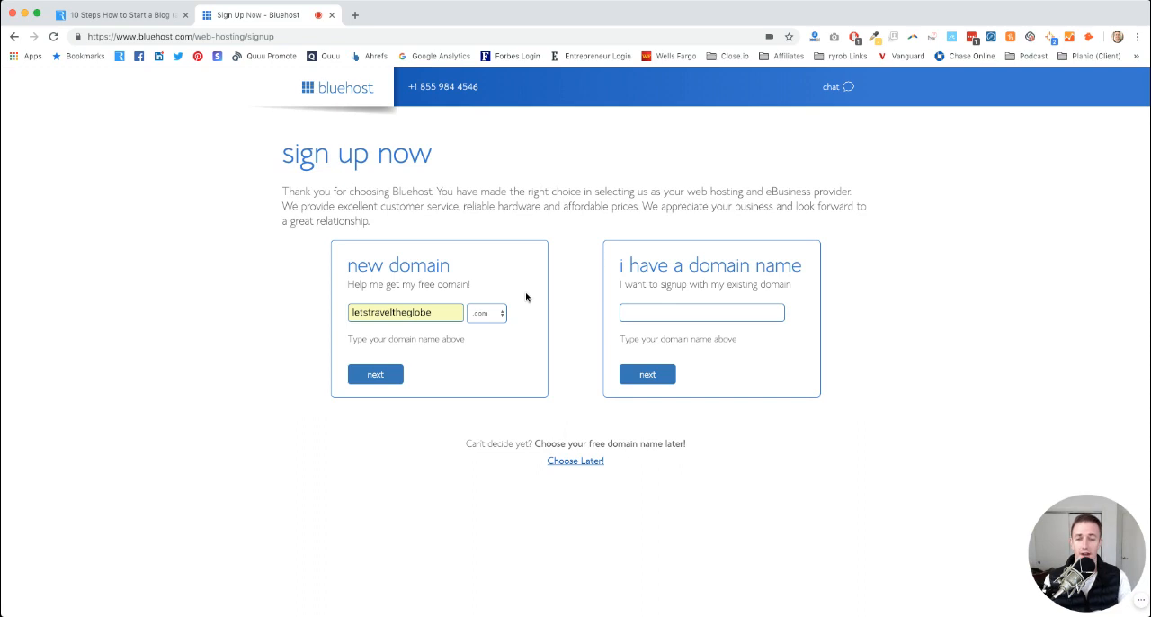
{"action": "mouse_move", "coordinate": [465, 307]}
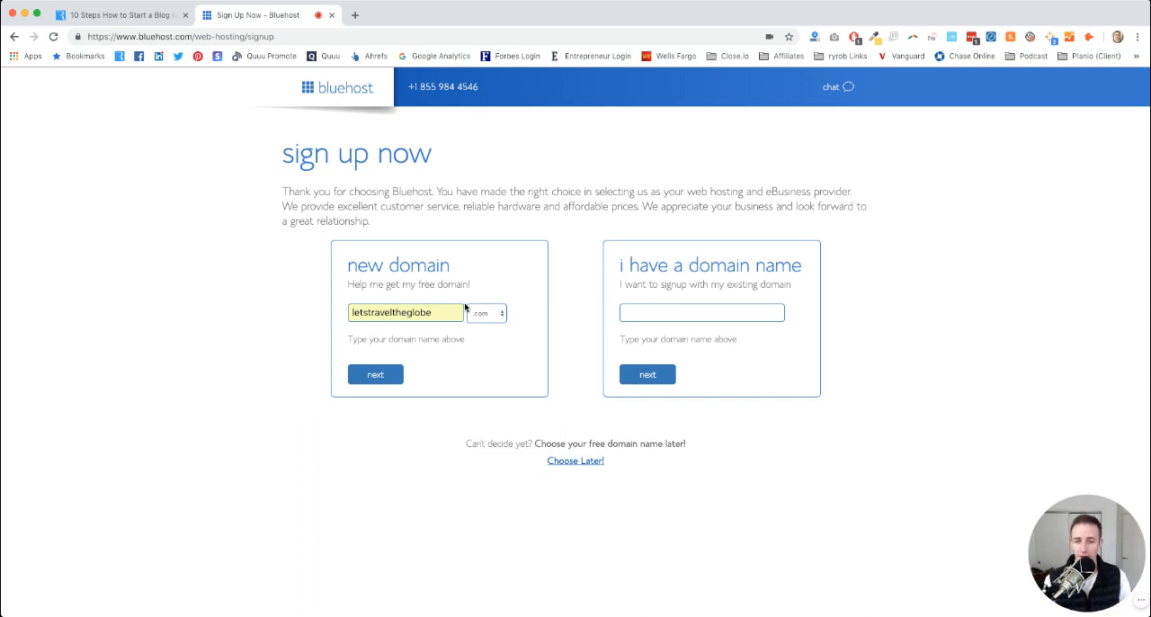
{"action": "left_click", "coordinate": [375, 374]}
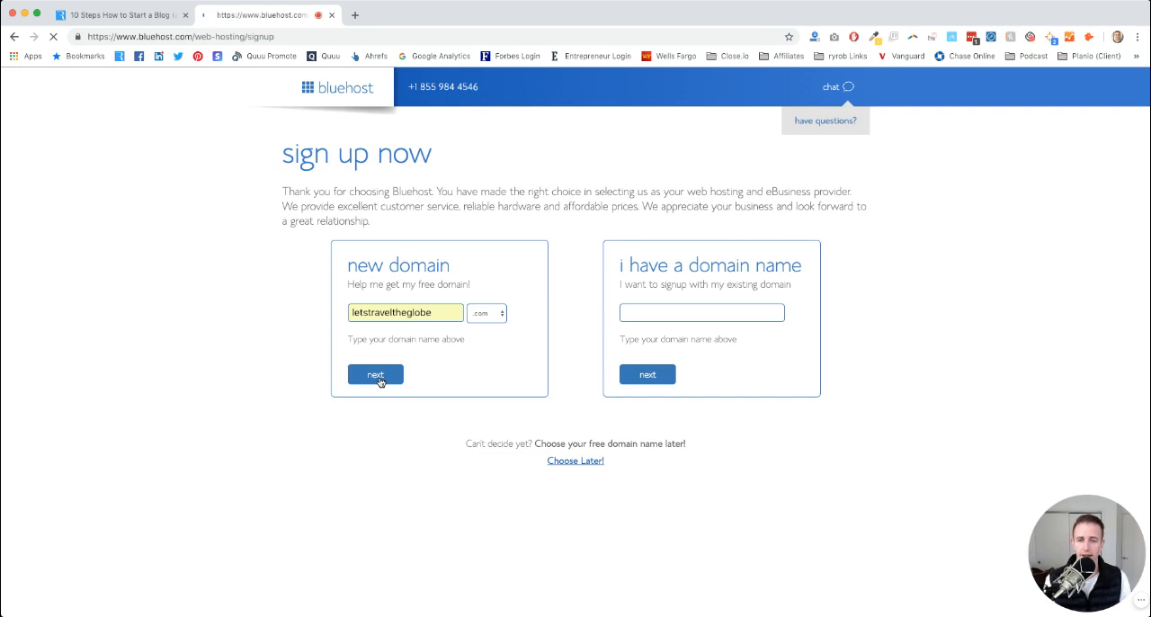
{"action": "left_click", "coordinate": [375, 374]}
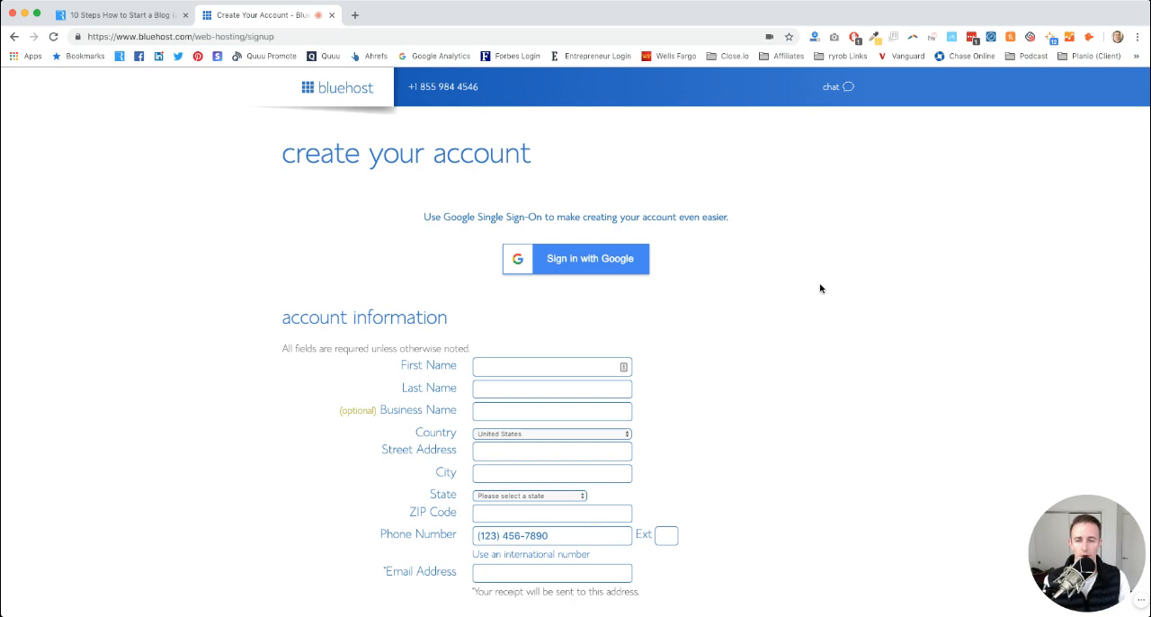
{"action": "mouse_move", "coordinate": [837, 86]}
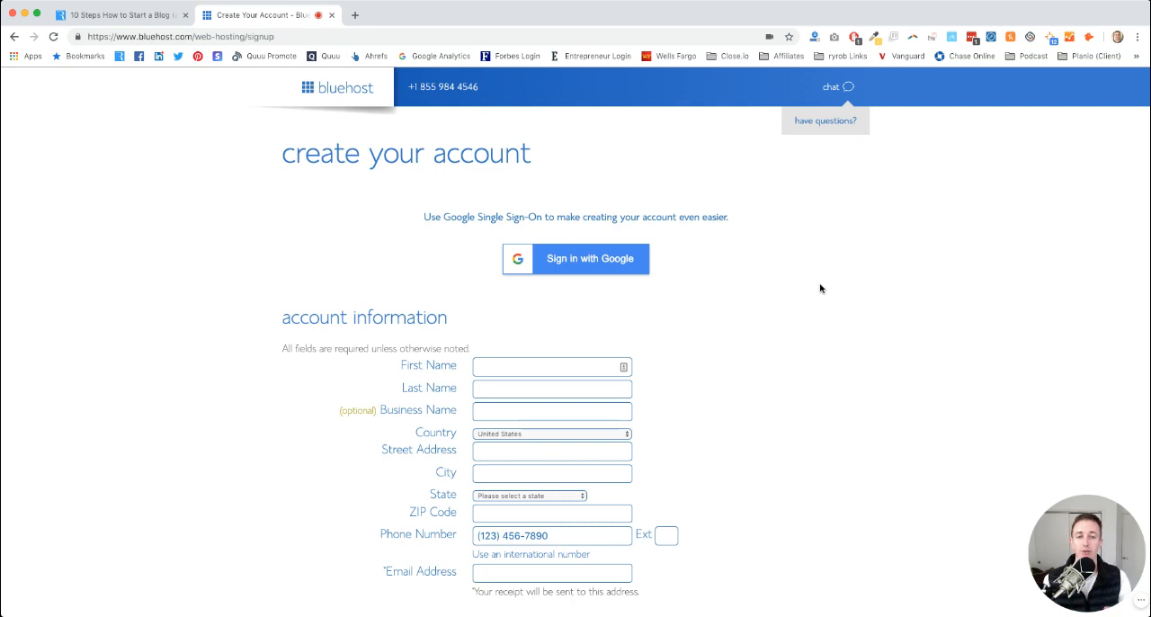
{"action": "mouse_move", "coordinate": [718, 275]}
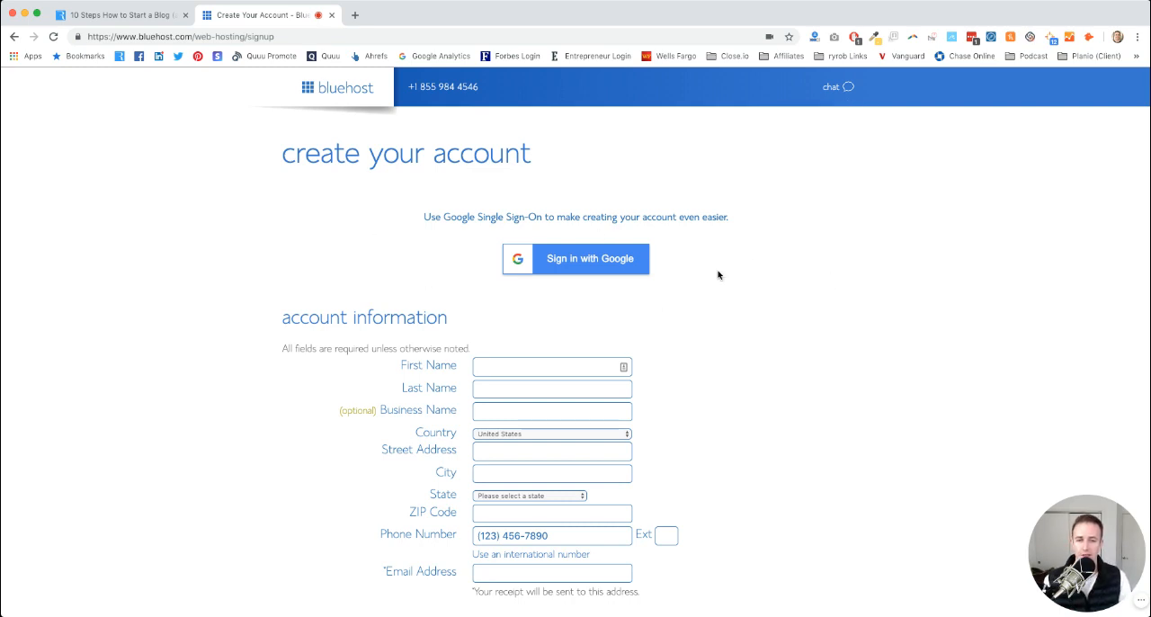
{"action": "mouse_move", "coordinate": [702, 248]}
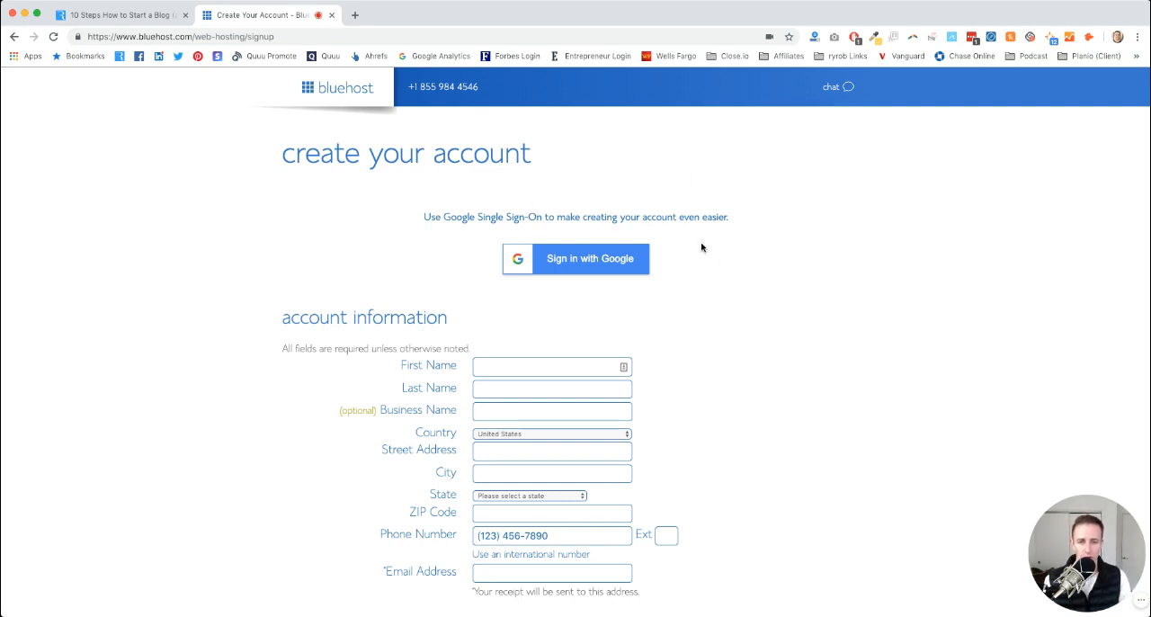
{"action": "mouse_move", "coordinate": [492, 295]}
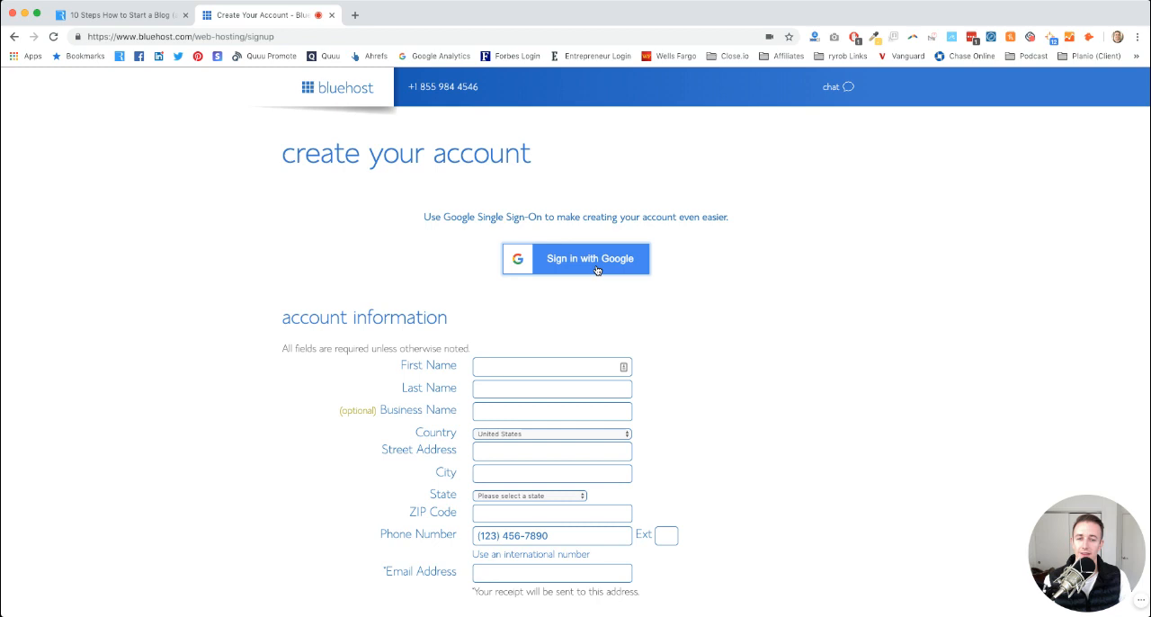
{"action": "mouse_move", "coordinate": [526, 275]}
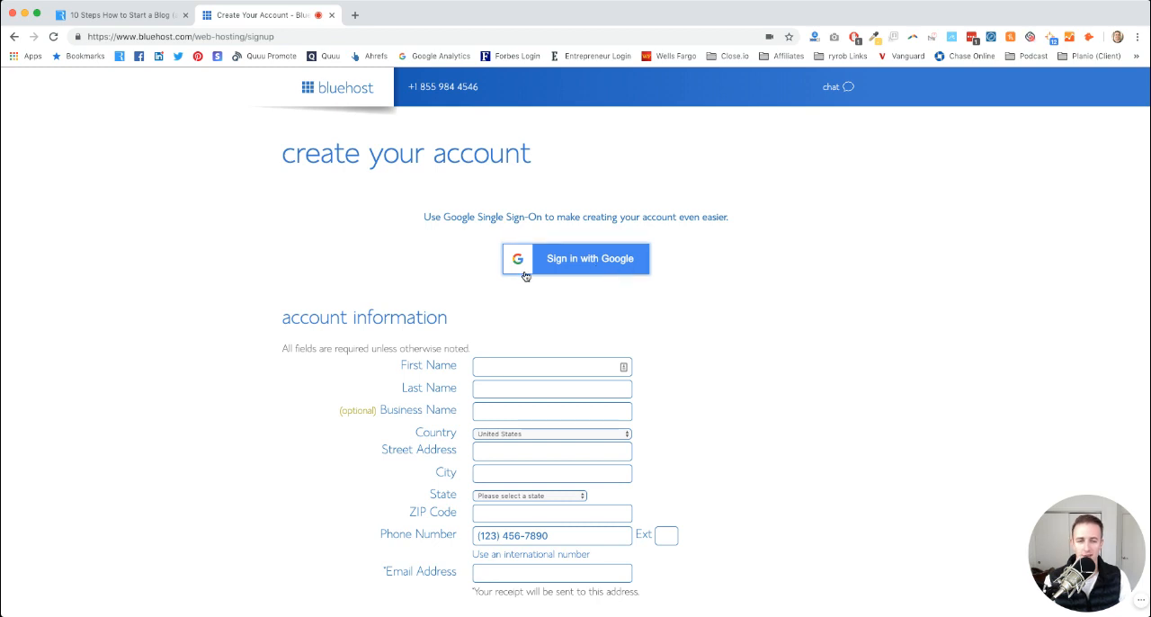
- Fill the account information fields (name, address, city, state, ZIP, email) via browser autofill from First Name
{"action": "scroll", "scroll_direction": "down", "scroll_amount": 3}
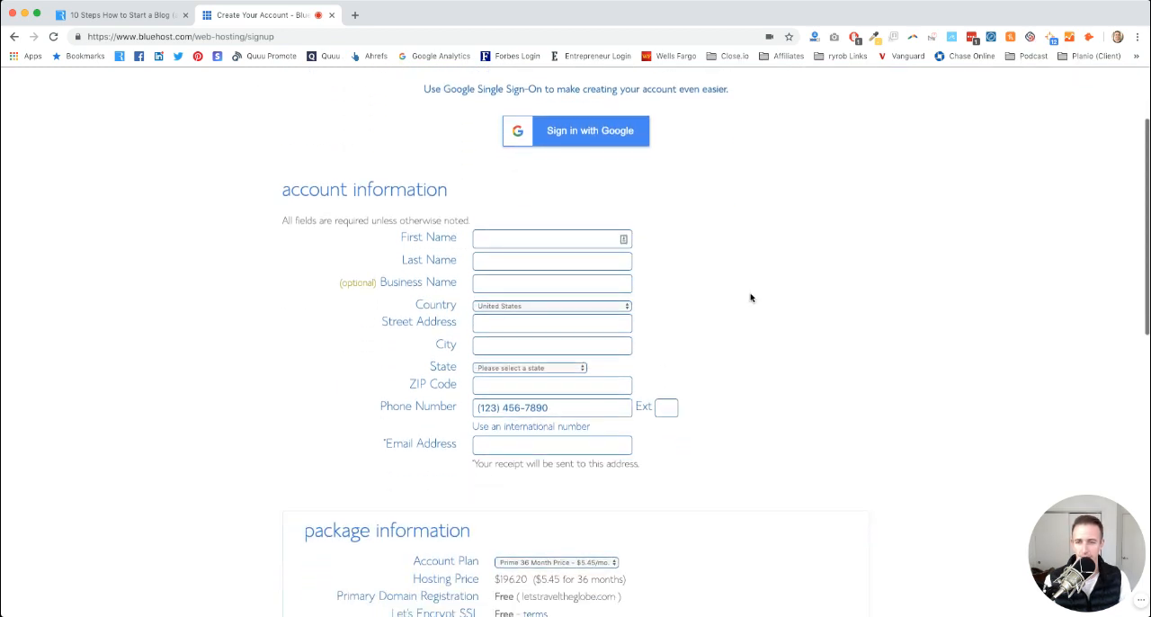
{"action": "scroll", "scroll_direction": "down", "scroll_amount": 3}
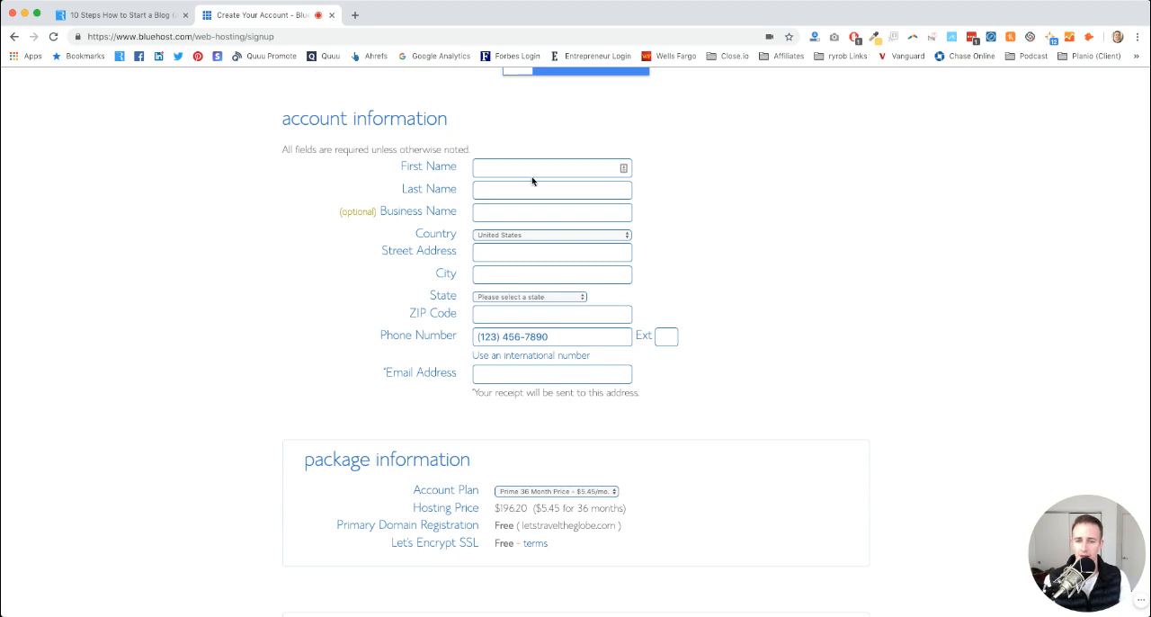
{"action": "mouse_move", "coordinate": [688, 192]}
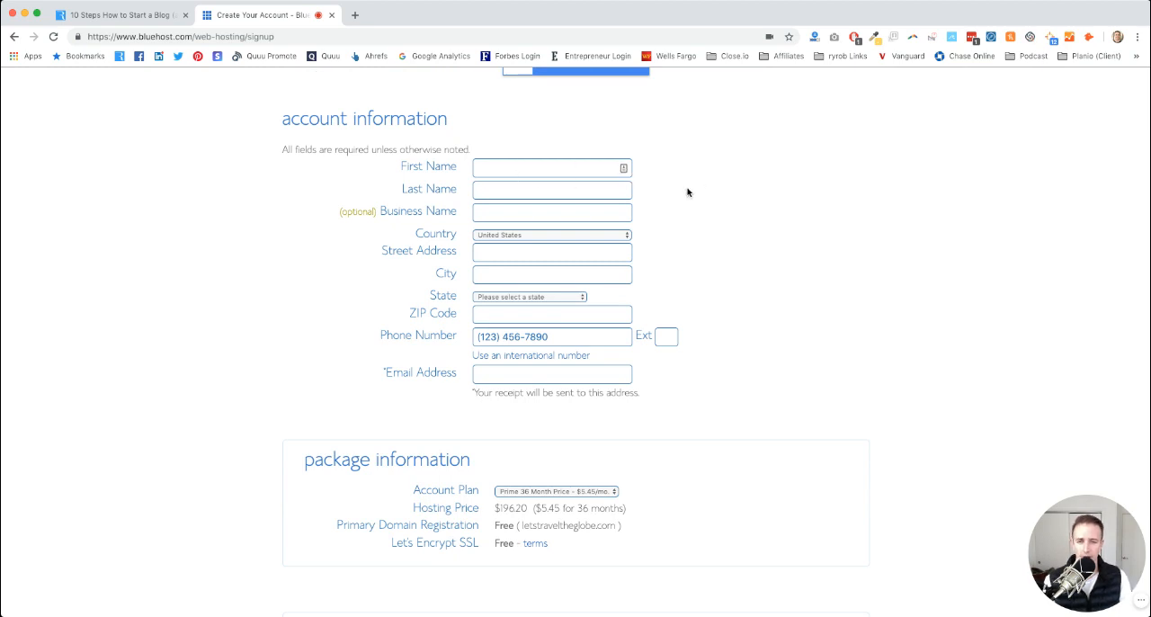
{"action": "left_click", "coordinate": [539, 167]}
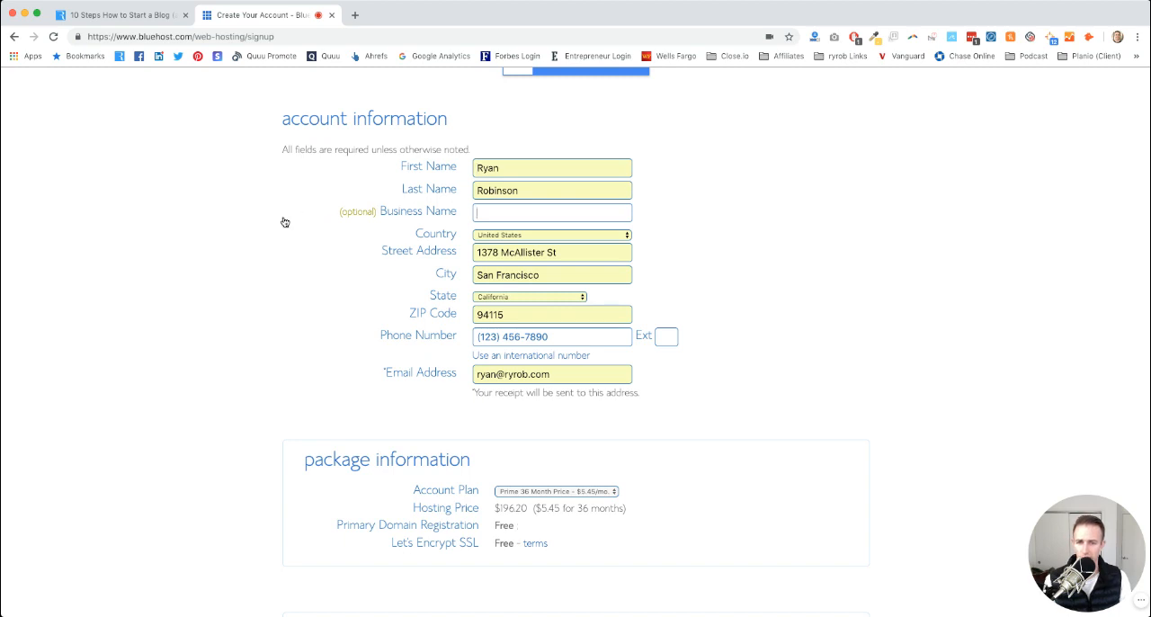
{"action": "scroll", "scroll_direction": "down", "scroll_amount": 3}
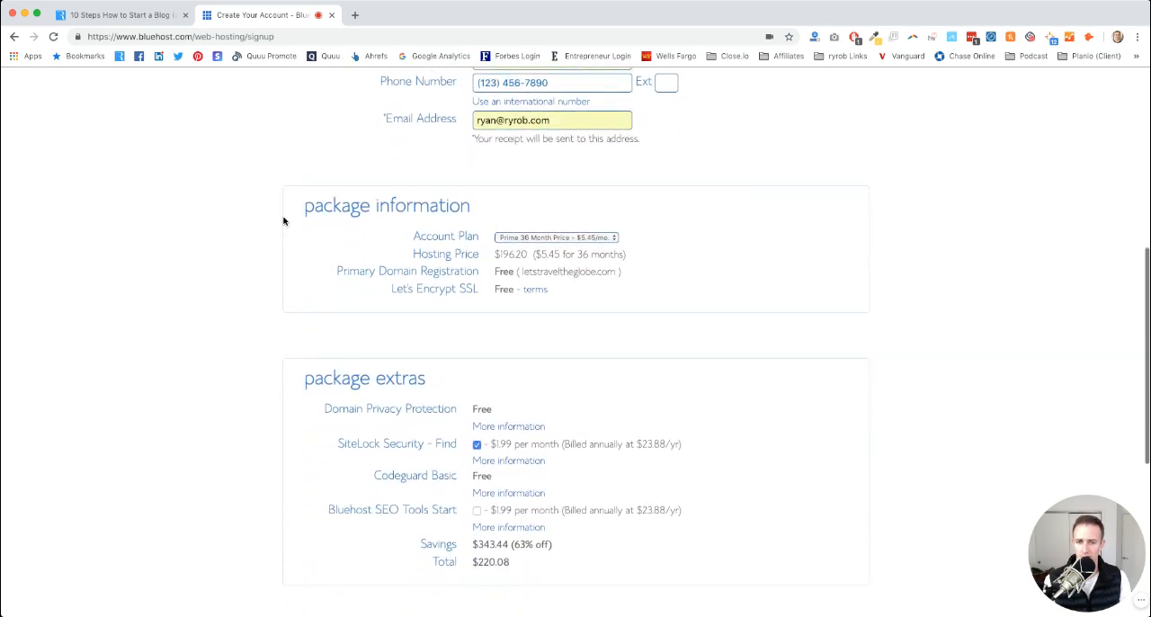
{"action": "scroll", "scroll_direction": "down", "scroll_amount": 3}
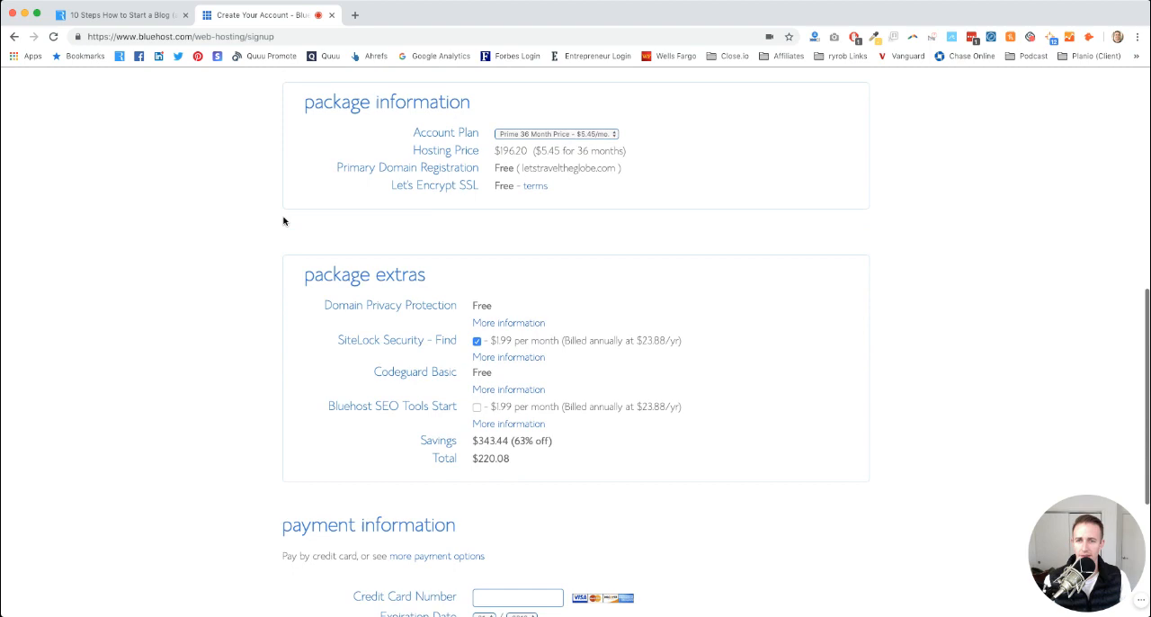
{"action": "scroll", "scroll_direction": "down", "scroll_amount": 3}
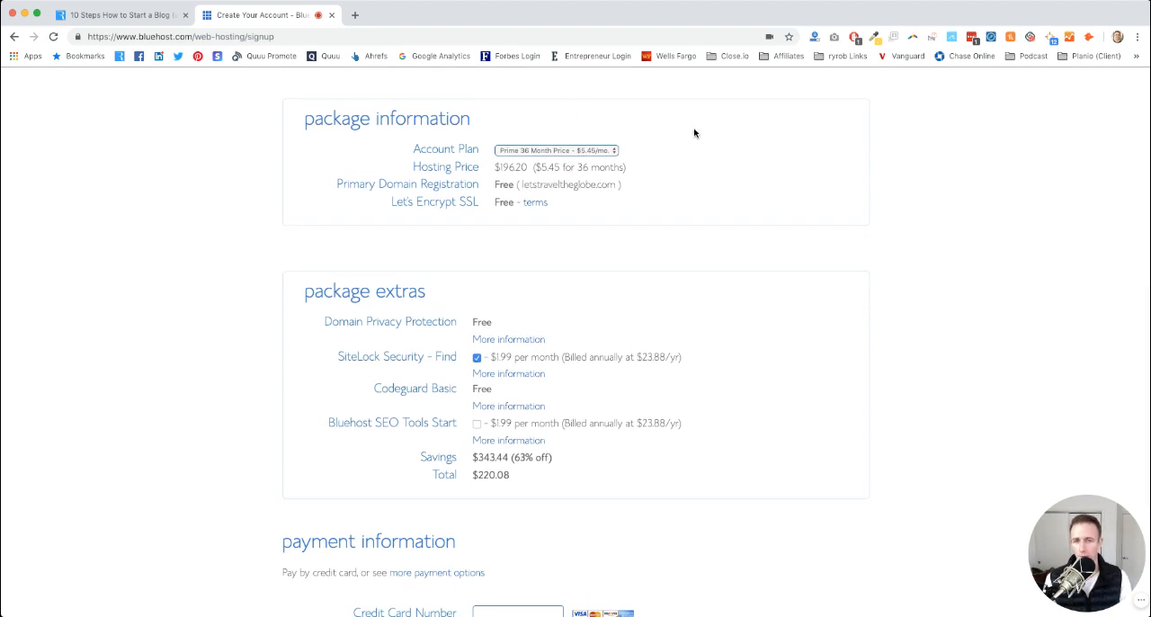
{"action": "mouse_move", "coordinate": [536, 179]}
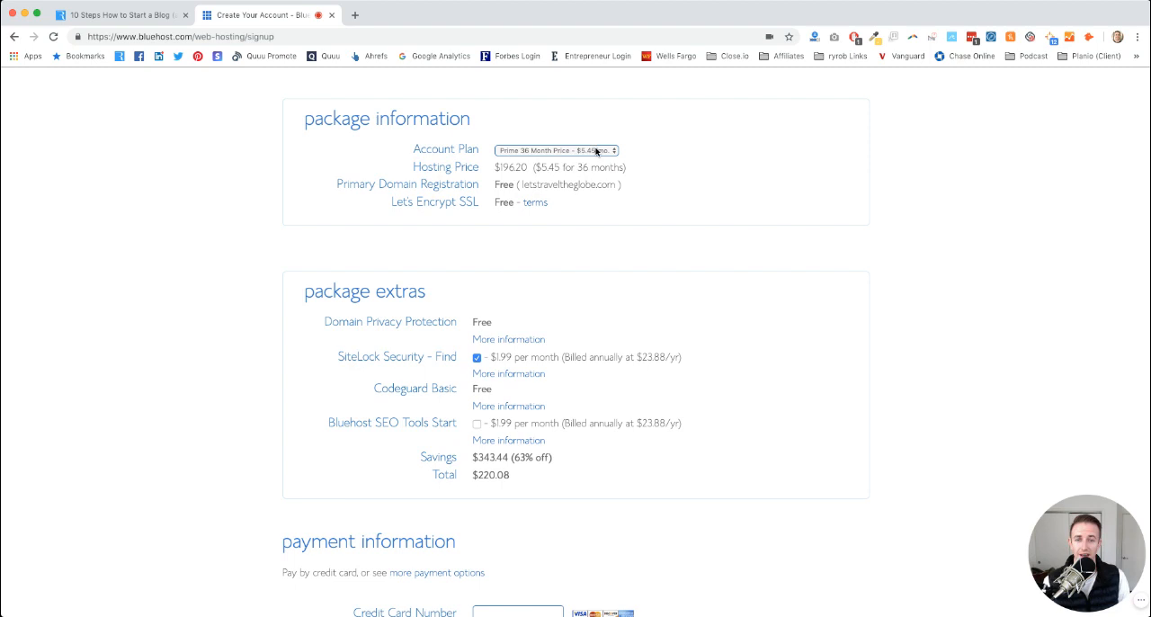
{"action": "mouse_move", "coordinate": [617, 159]}
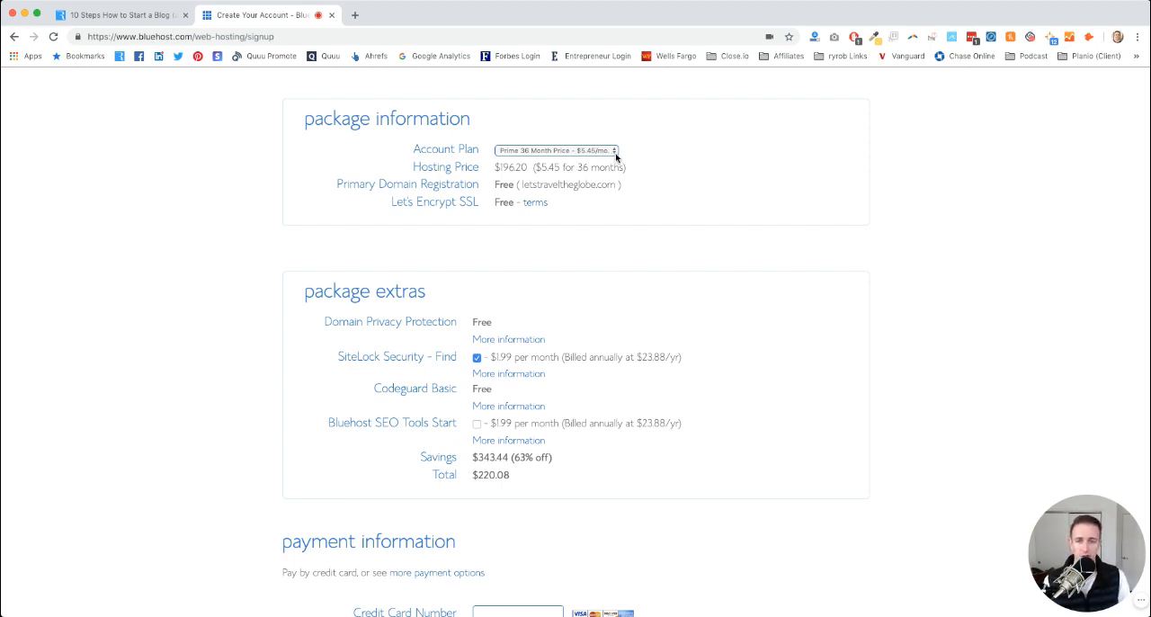
{"action": "mouse_move", "coordinate": [612, 164]}
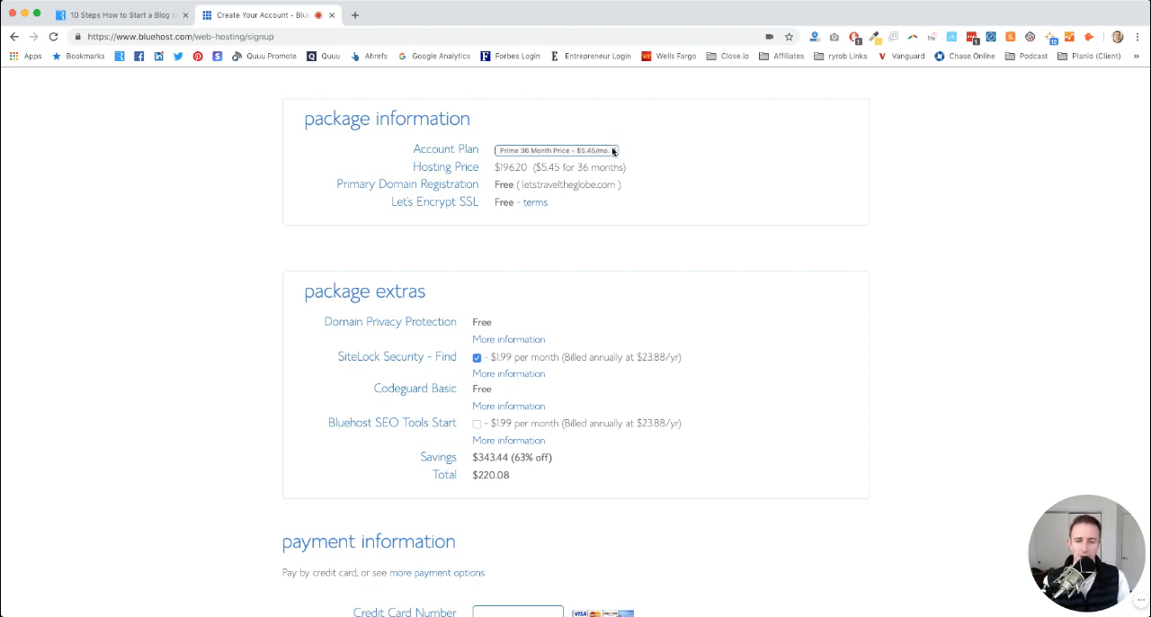
{"action": "mouse_move", "coordinate": [690, 156]}
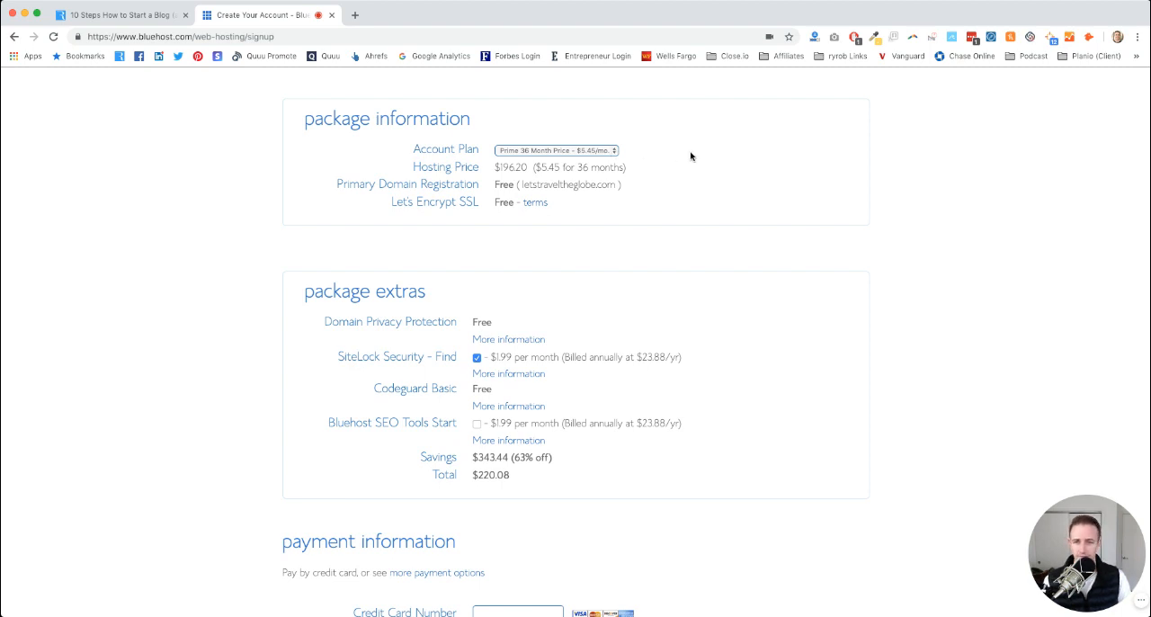
{"action": "mouse_move", "coordinate": [478, 216]}
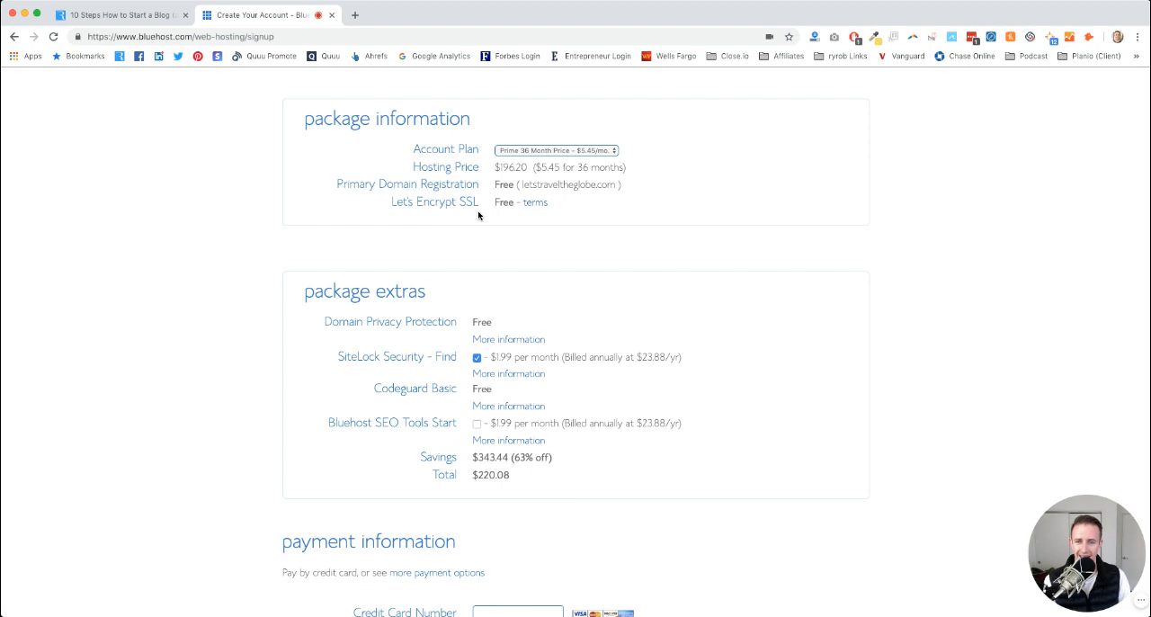
{"action": "mouse_move", "coordinate": [568, 204]}
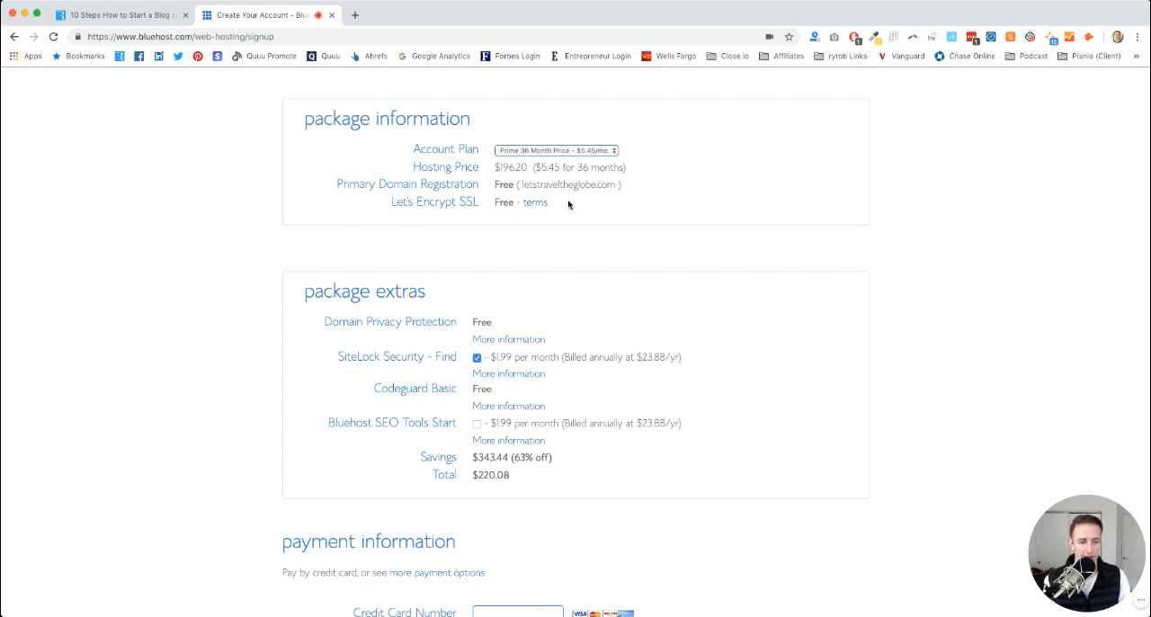
{"action": "mouse_move", "coordinate": [349, 176]}
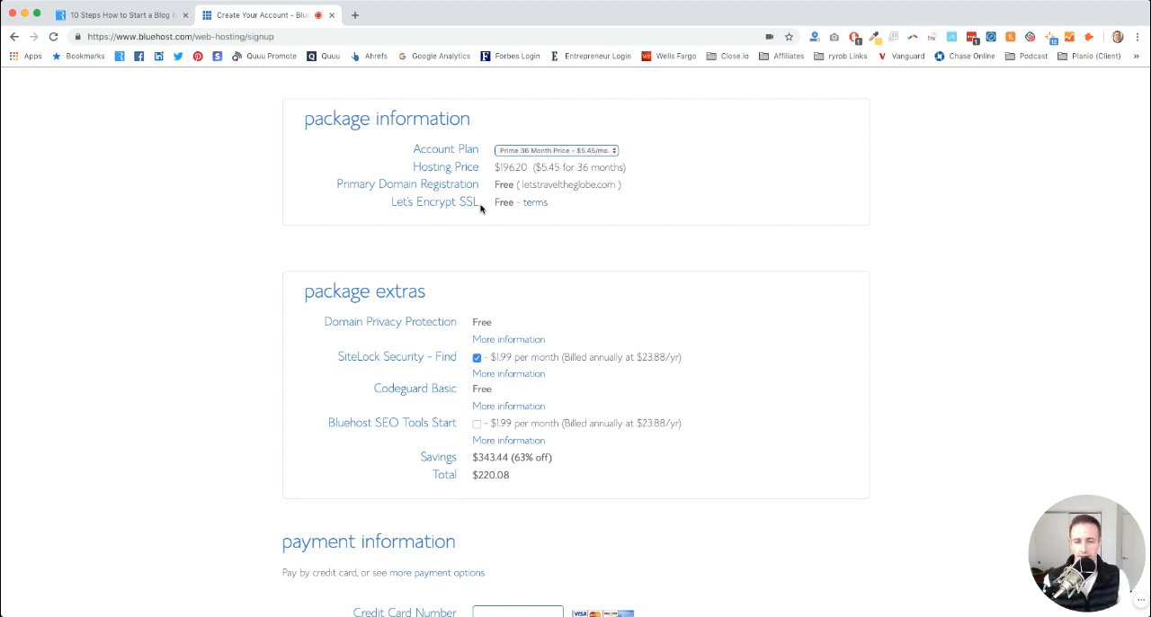
{"action": "mouse_move", "coordinate": [512, 214]}
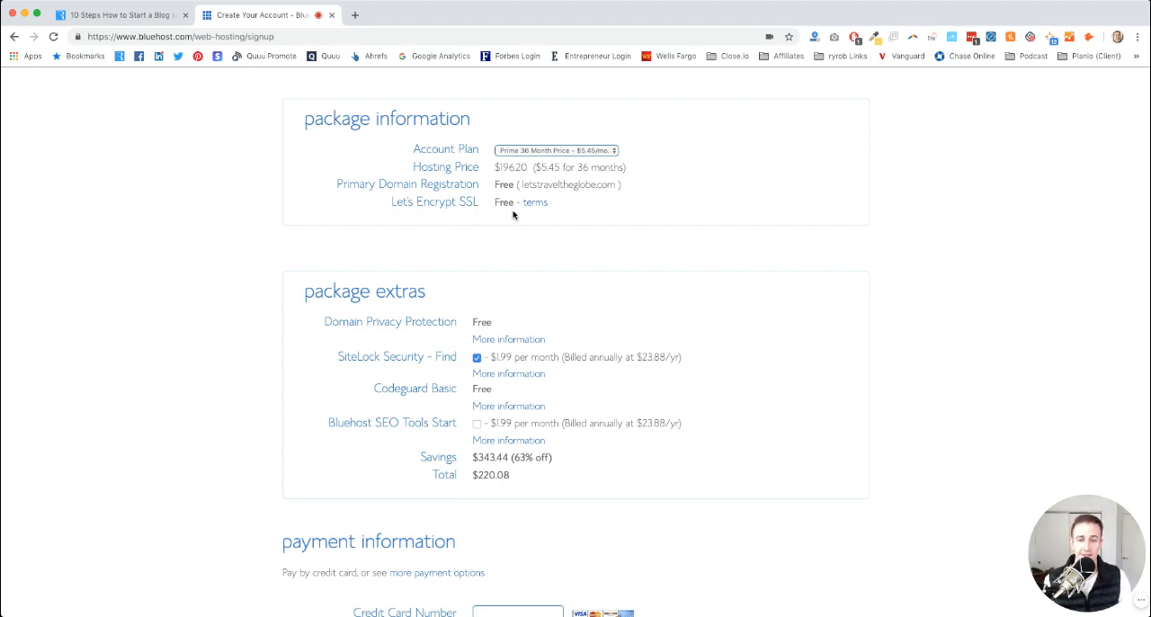
{"action": "mouse_move", "coordinate": [525, 220]}
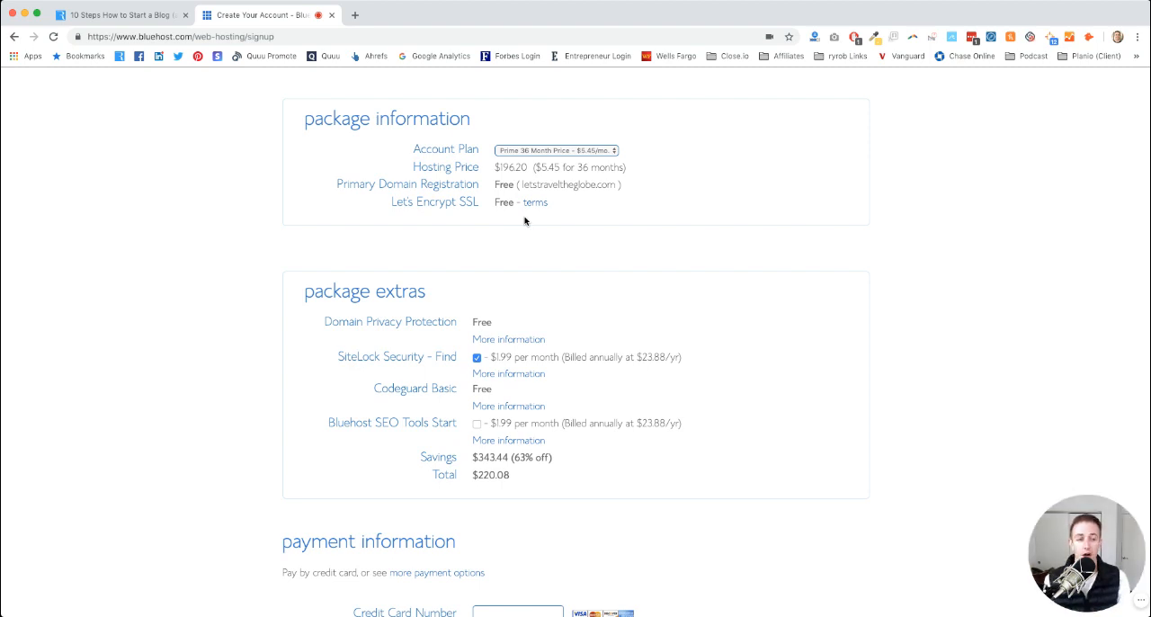
{"action": "mouse_move", "coordinate": [715, 237]}
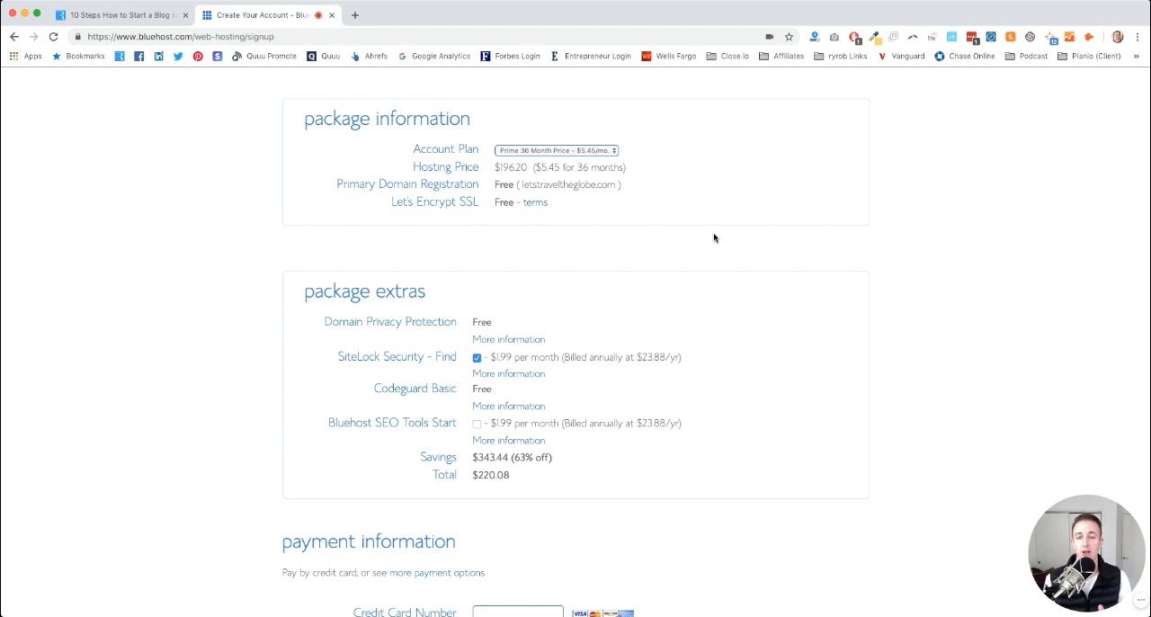
{"action": "scroll", "scroll_direction": "down", "scroll_amount": 3}
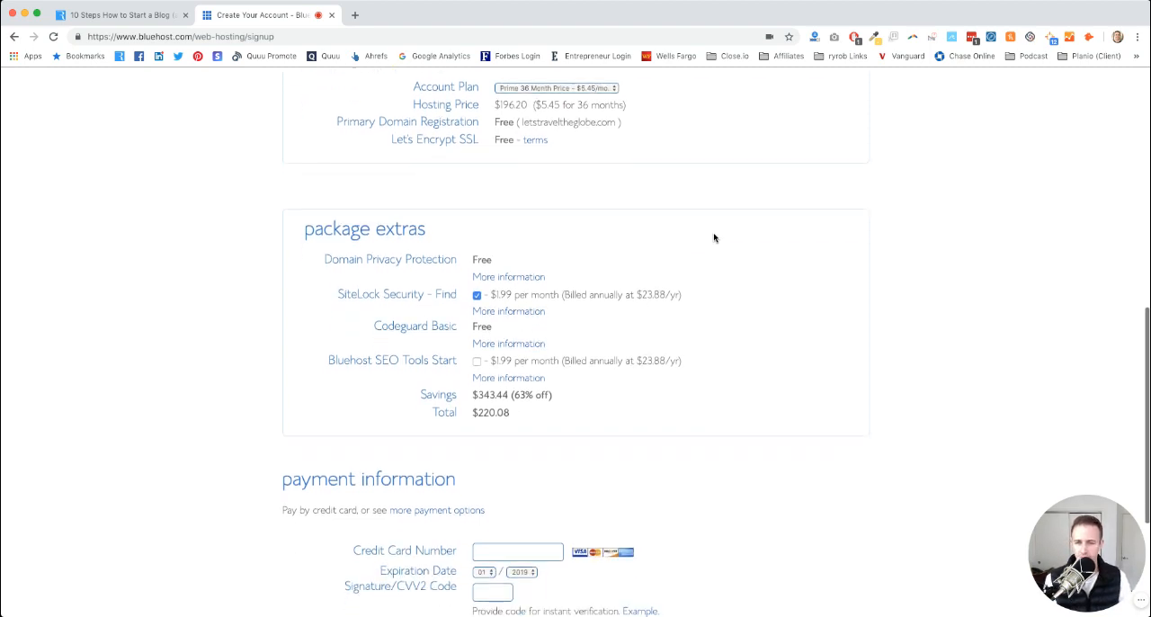
{"action": "mouse_move", "coordinate": [421, 222]}
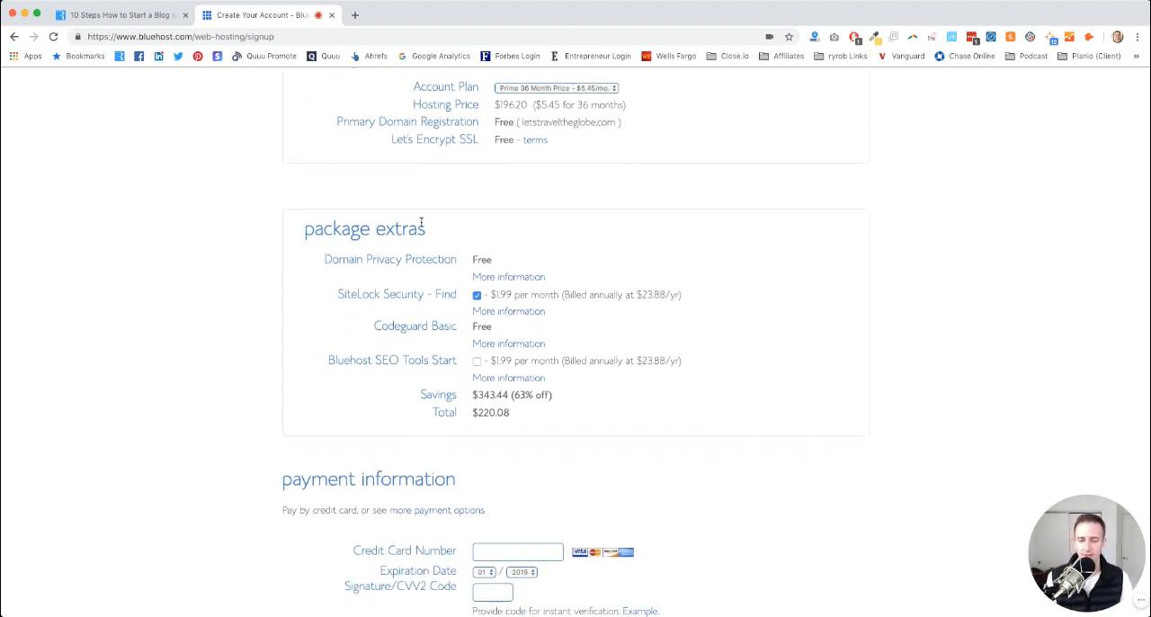
- Uncheck the SiteLock Security package extra, lowering the total from $220.08 to $196.20
{"action": "scroll", "scroll_direction": "down", "scroll_amount": 3}
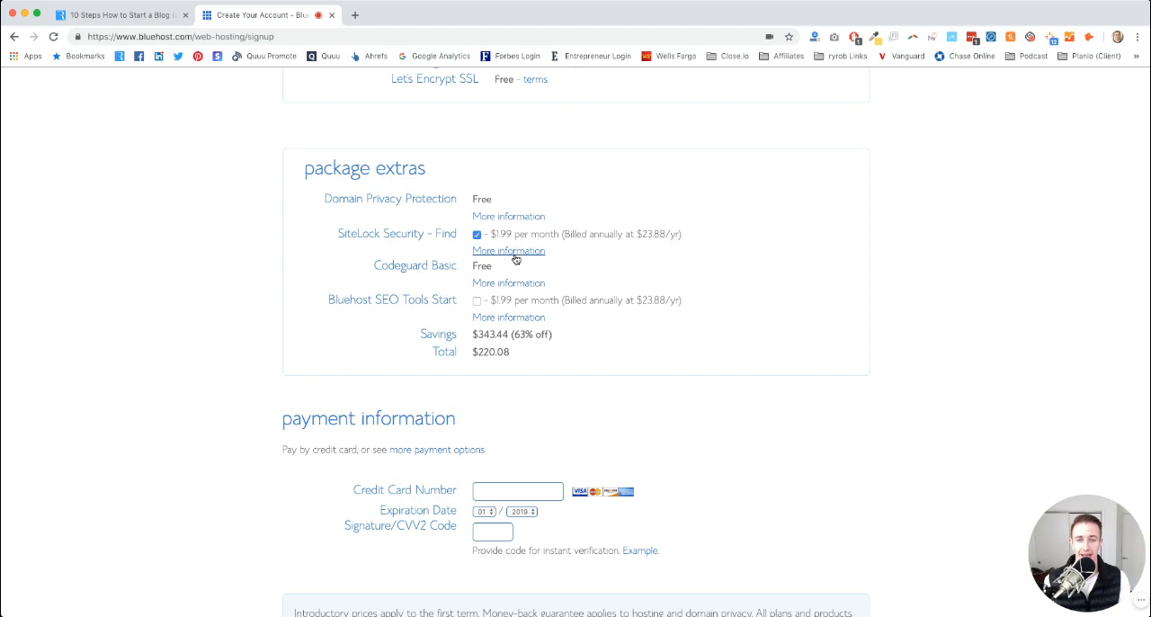
{"action": "mouse_move", "coordinate": [381, 208]}
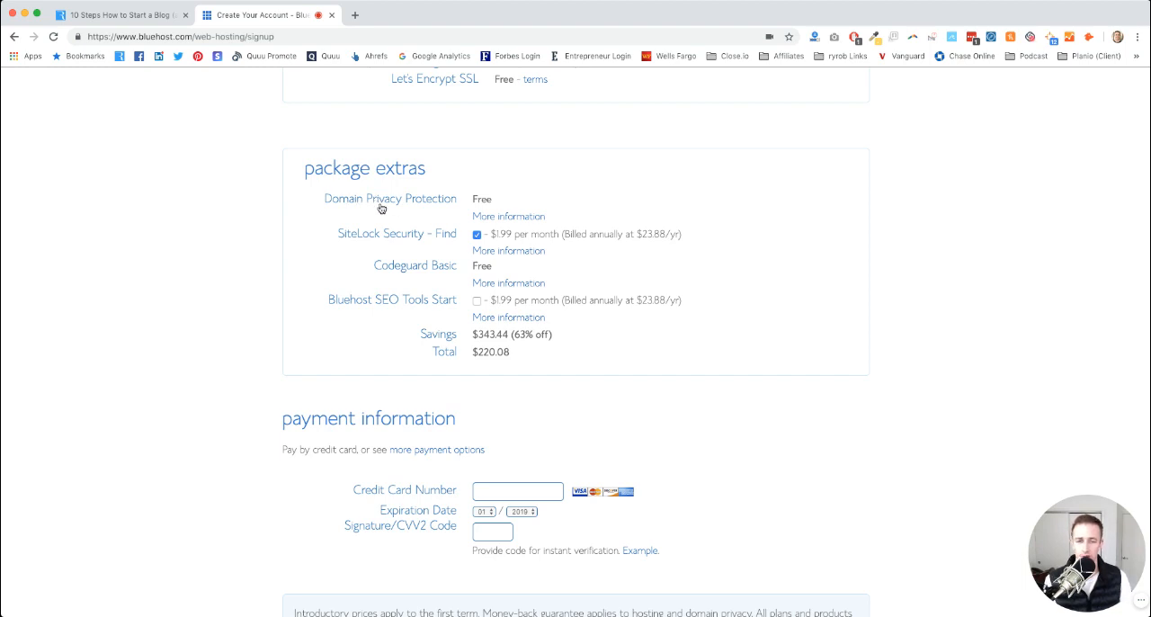
{"action": "mouse_move", "coordinate": [504, 205]}
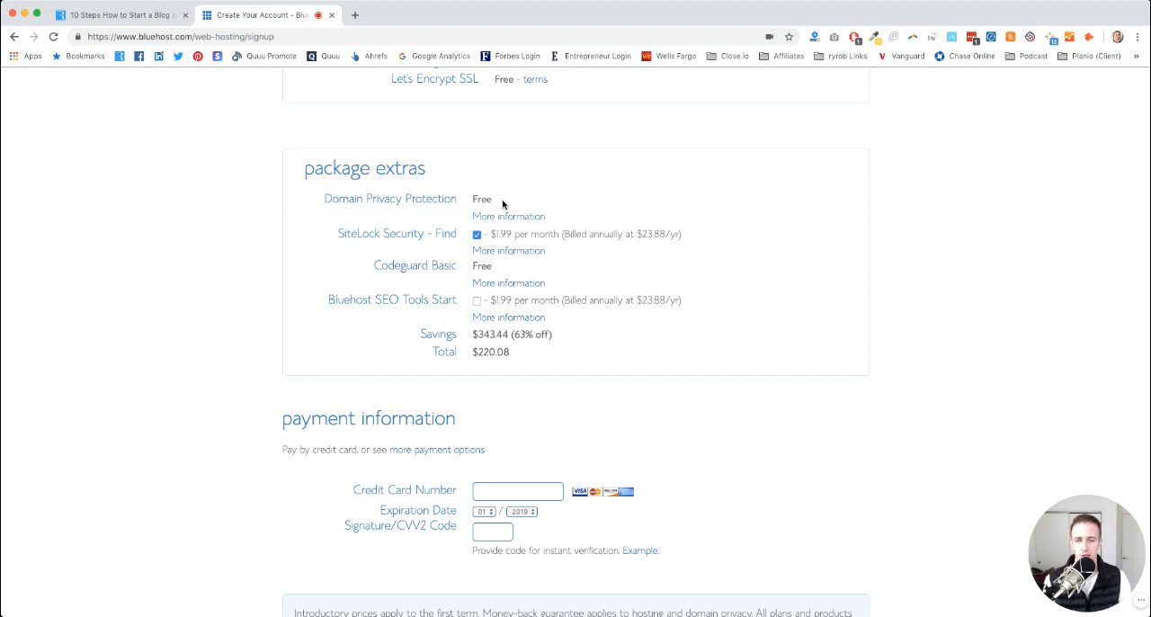
{"action": "mouse_move", "coordinate": [416, 244]}
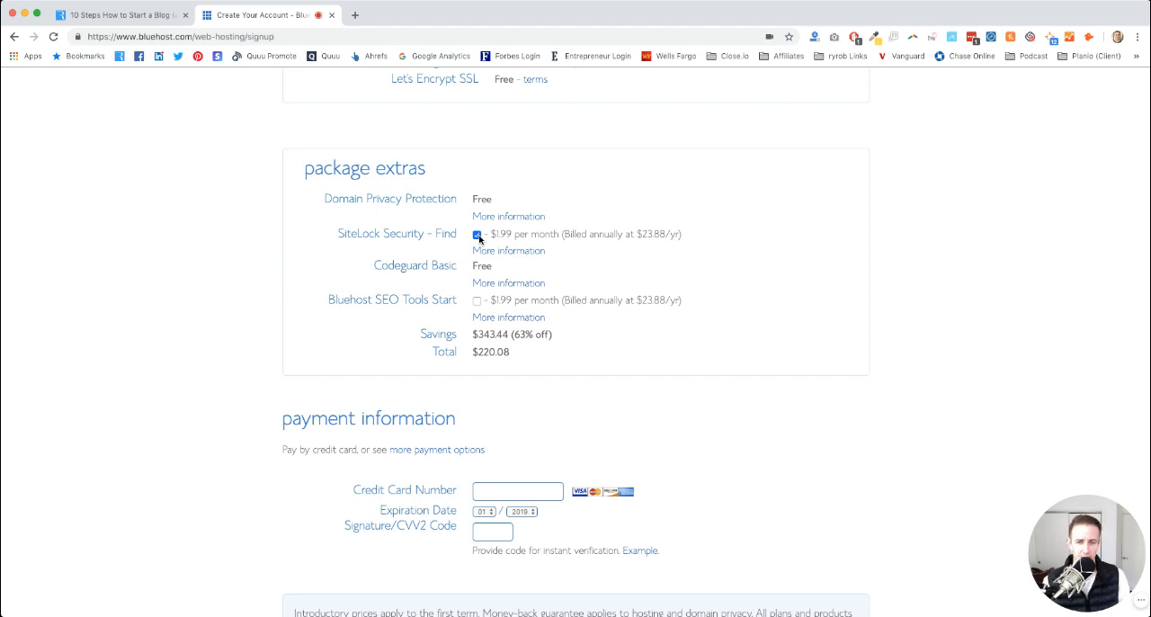
{"action": "left_click", "coordinate": [477, 233]}
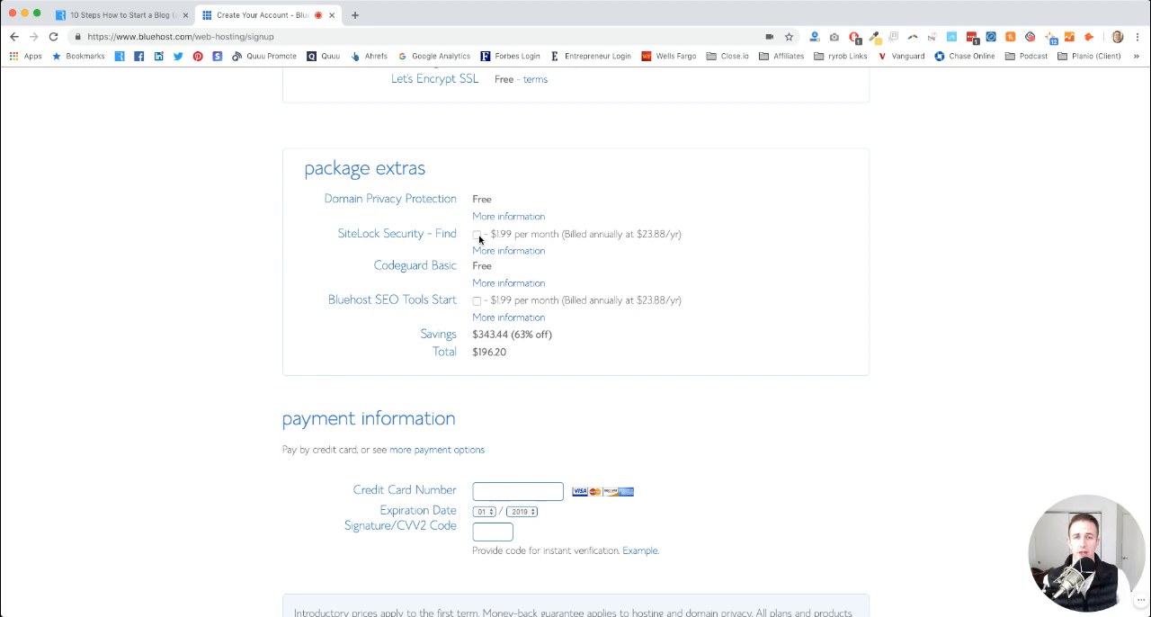
{"action": "mouse_move", "coordinate": [499, 267]}
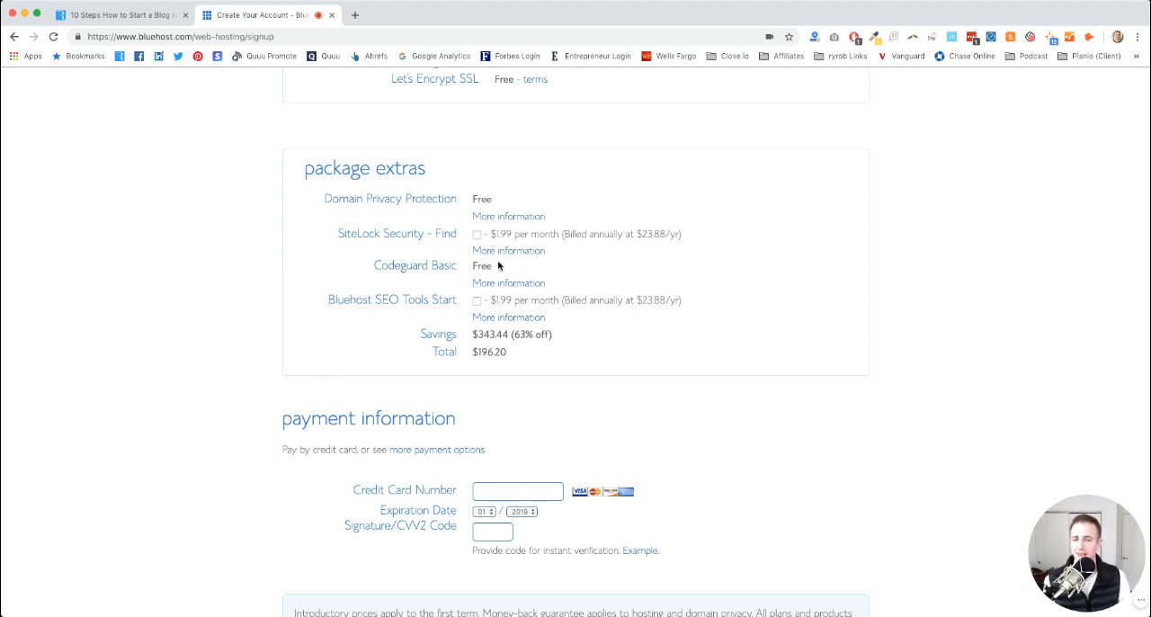
- Tick the 'I have read and agree' Terms of Service, Cancellation and Privacy Policy checkbox at the form's bottom
{"action": "scroll", "scroll_direction": "down", "scroll_amount": 3}
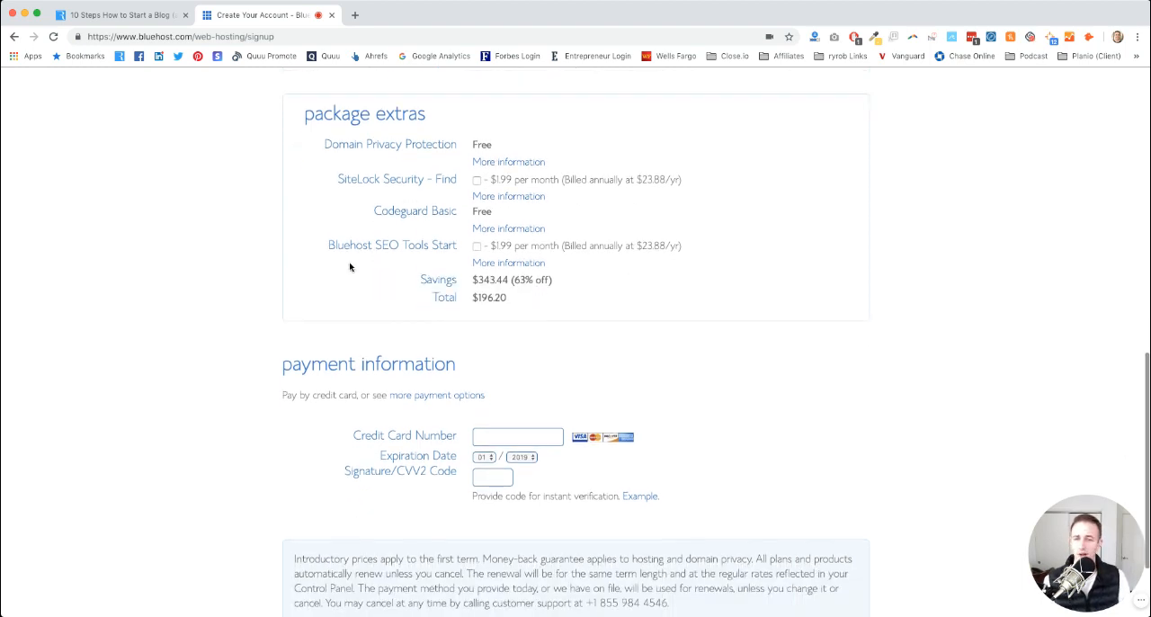
{"action": "mouse_move", "coordinate": [619, 237]}
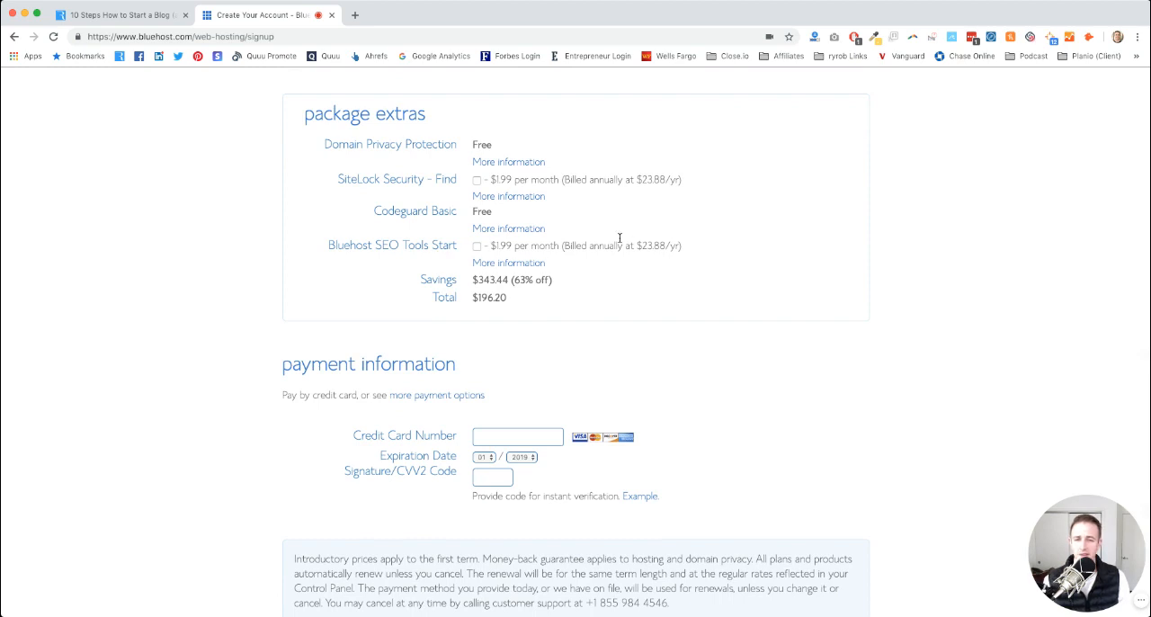
{"action": "mouse_move", "coordinate": [845, 227]}
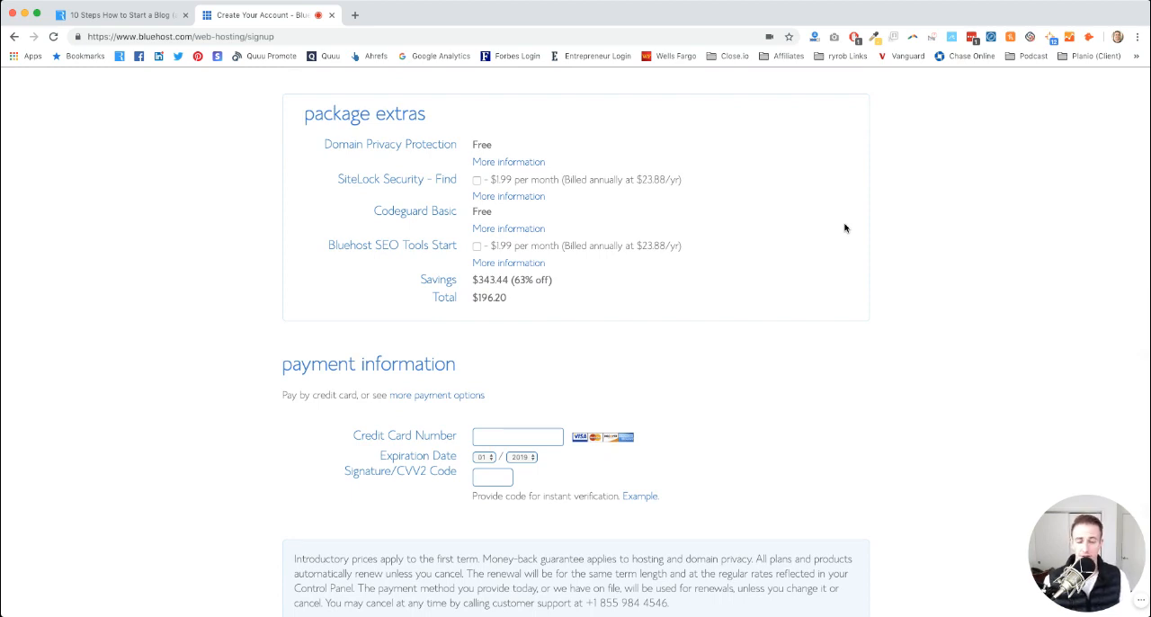
{"action": "mouse_move", "coordinate": [623, 286]}
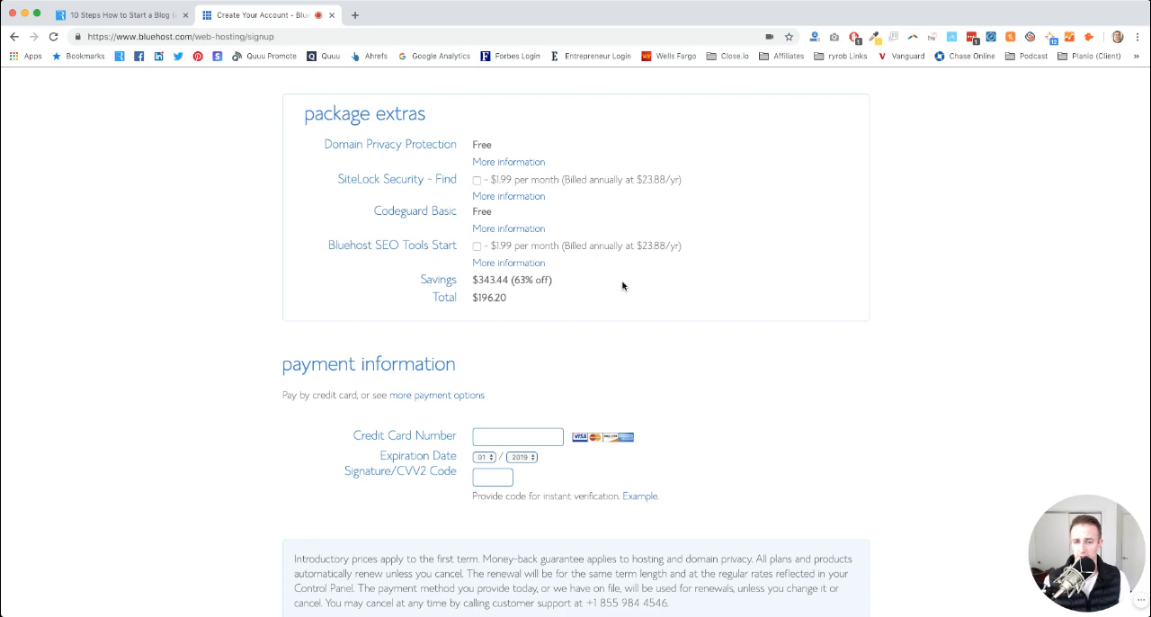
{"action": "mouse_move", "coordinate": [461, 308]}
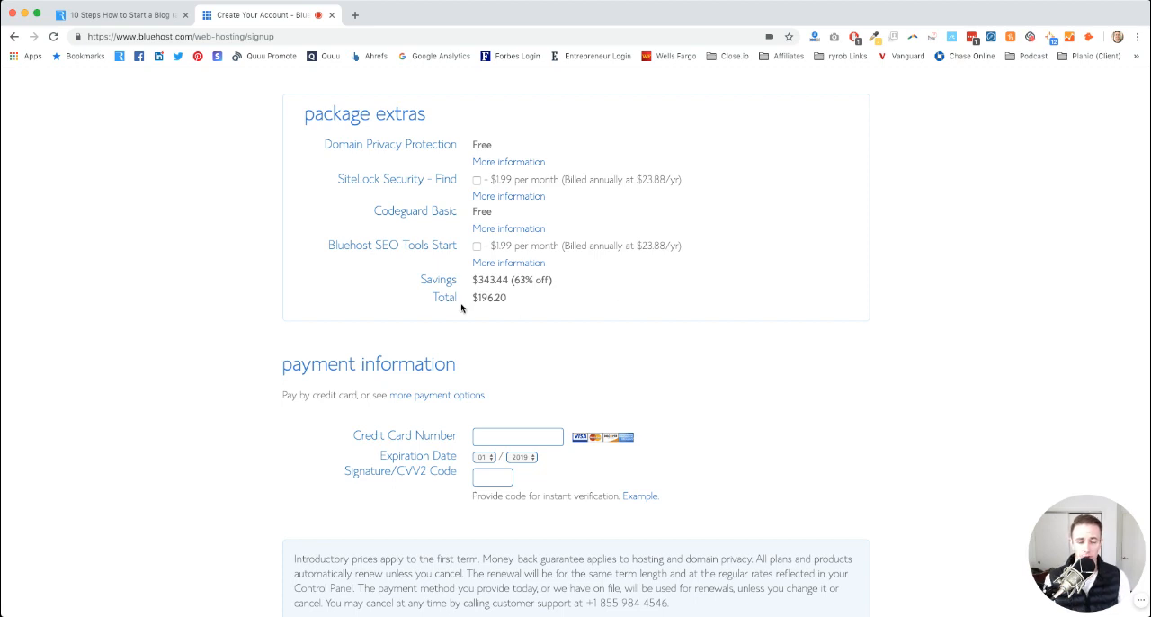
{"action": "scroll", "scroll_direction": "down", "scroll_amount": 3}
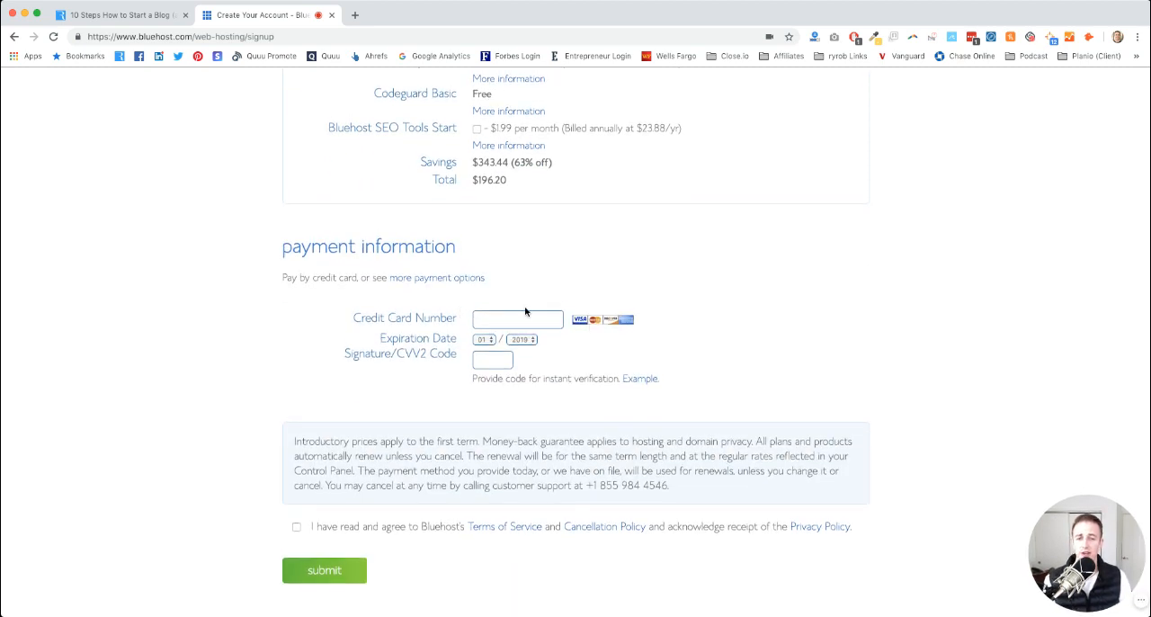
{"action": "left_click", "coordinate": [517, 318]}
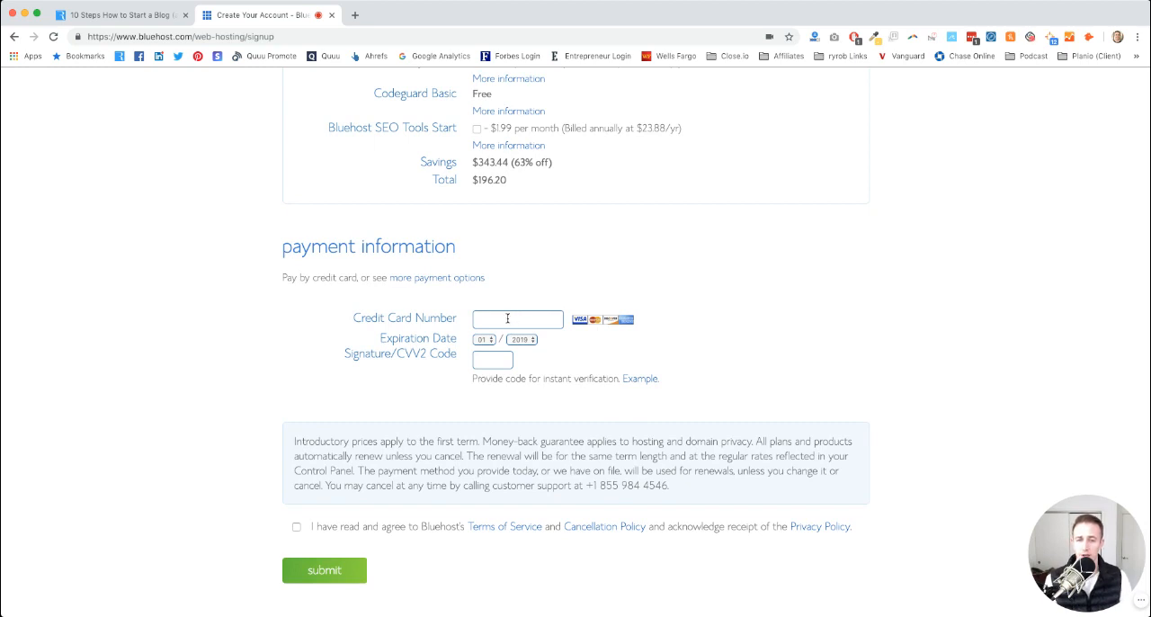
{"action": "mouse_move", "coordinate": [552, 203]}
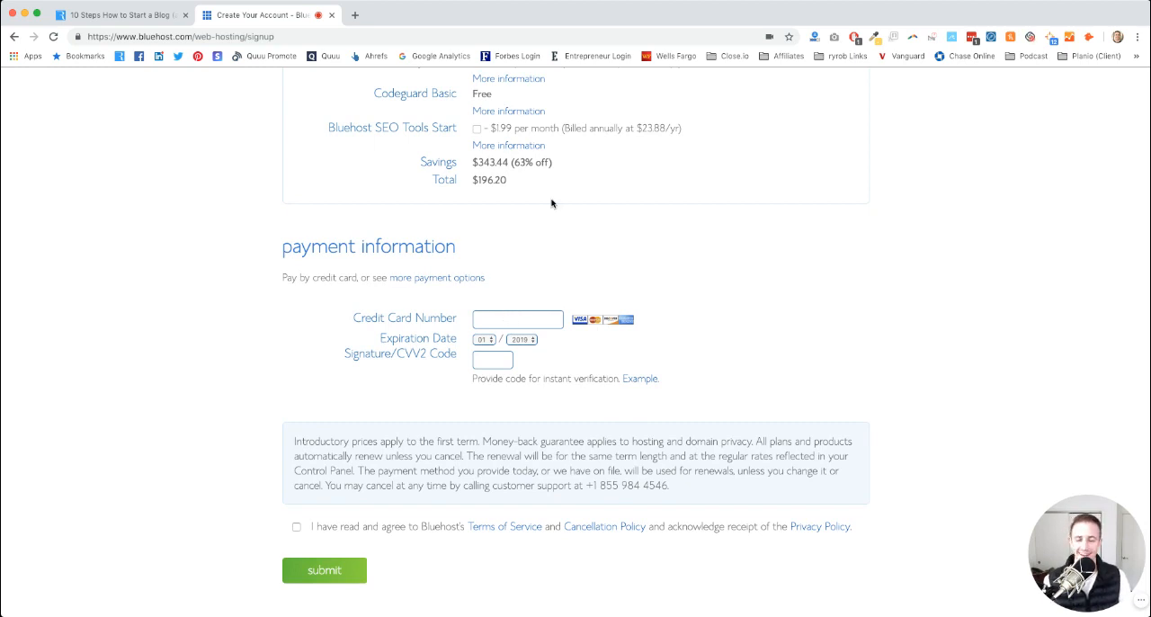
{"action": "mouse_move", "coordinate": [395, 321]}
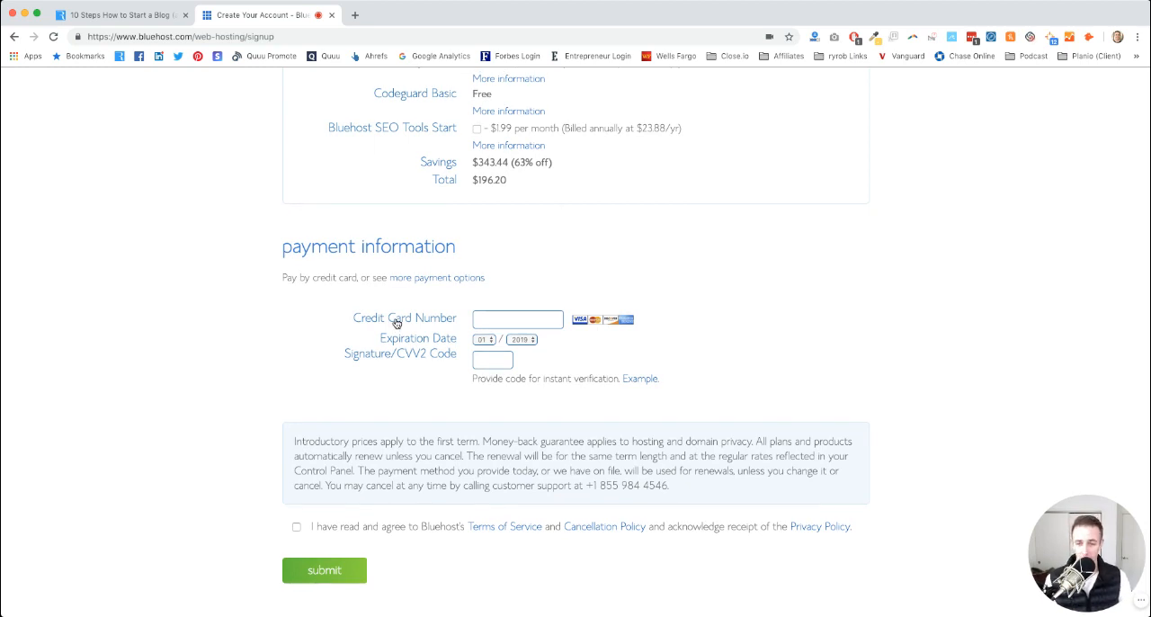
{"action": "left_click", "coordinate": [297, 525]}
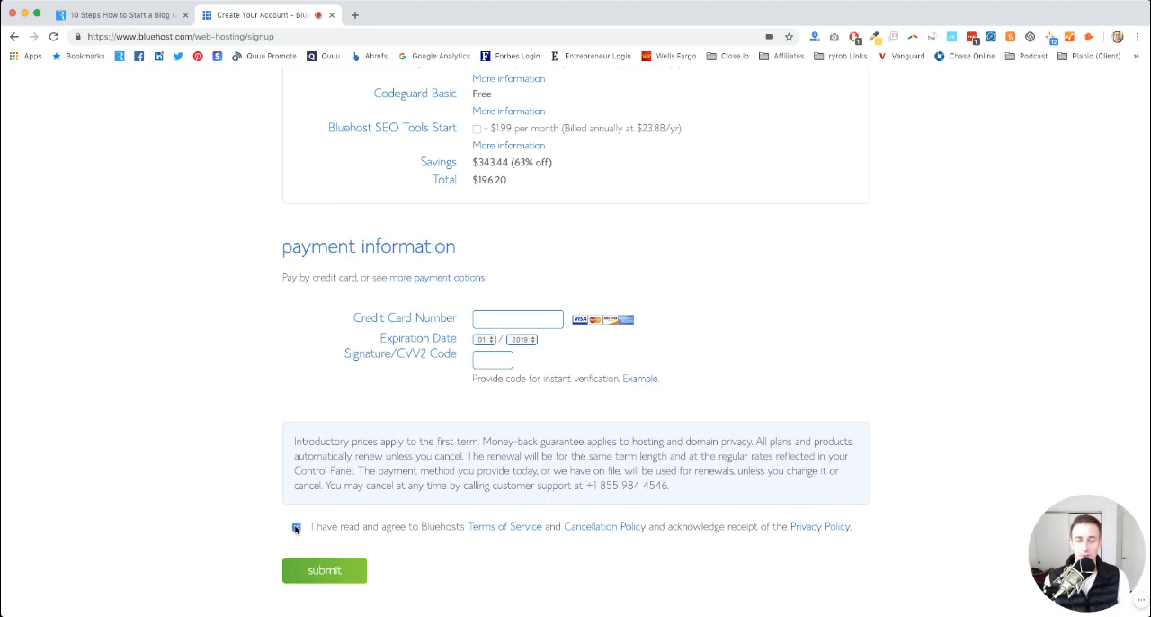
{"action": "left_click", "coordinate": [295, 526]}
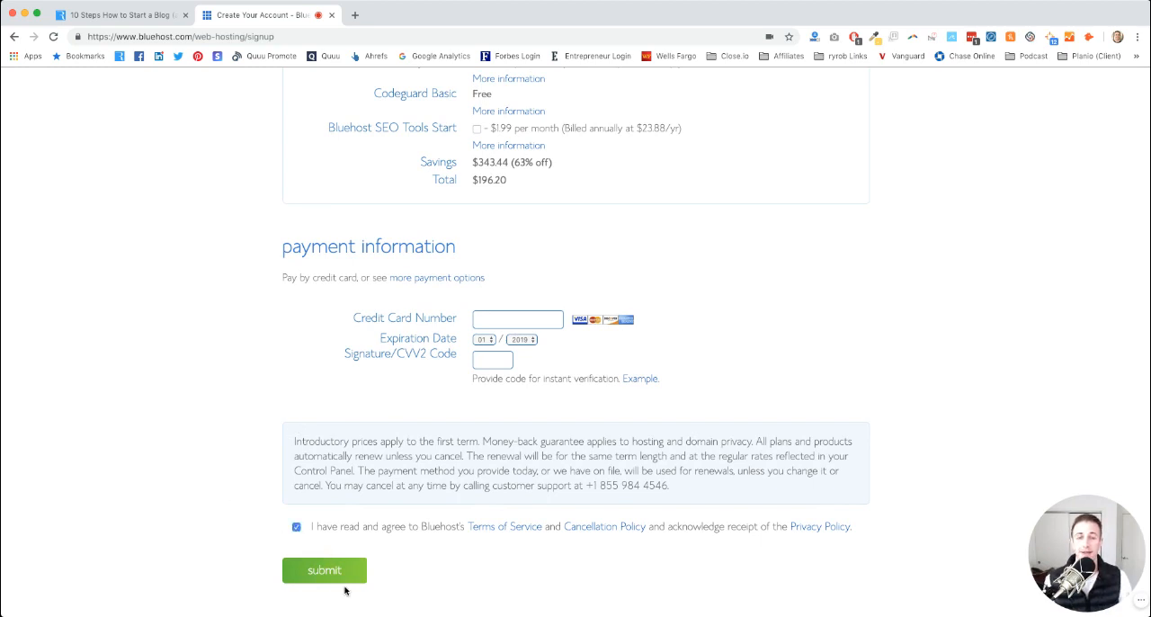